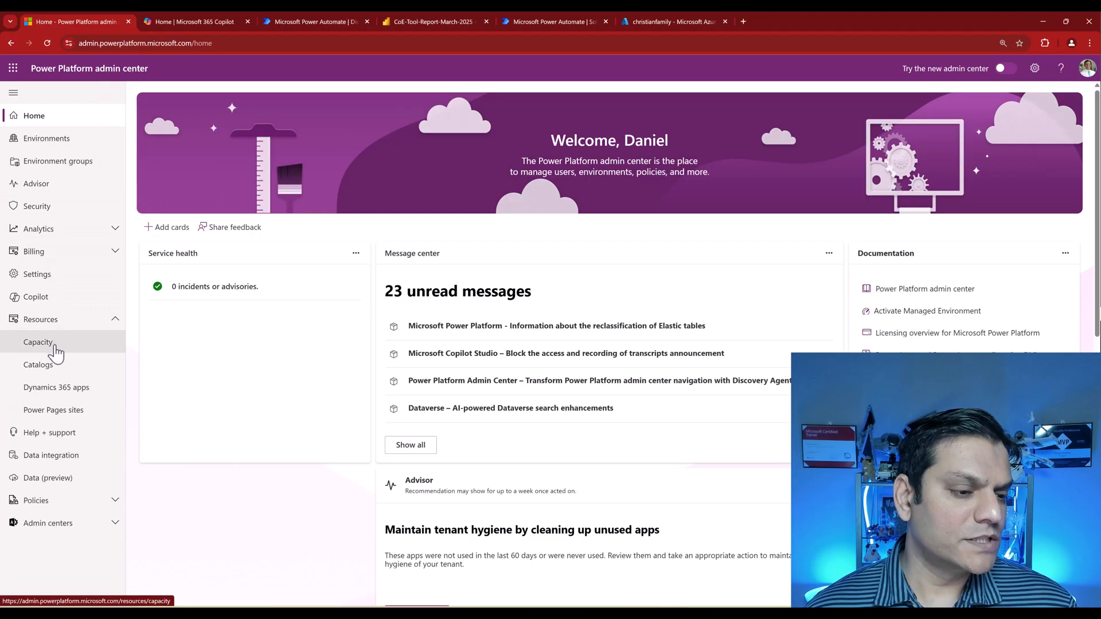
Show the Capacity page and scroll to the Add-ons with AI Builder credits (660 of 9,500 consumed).
click(39, 342)
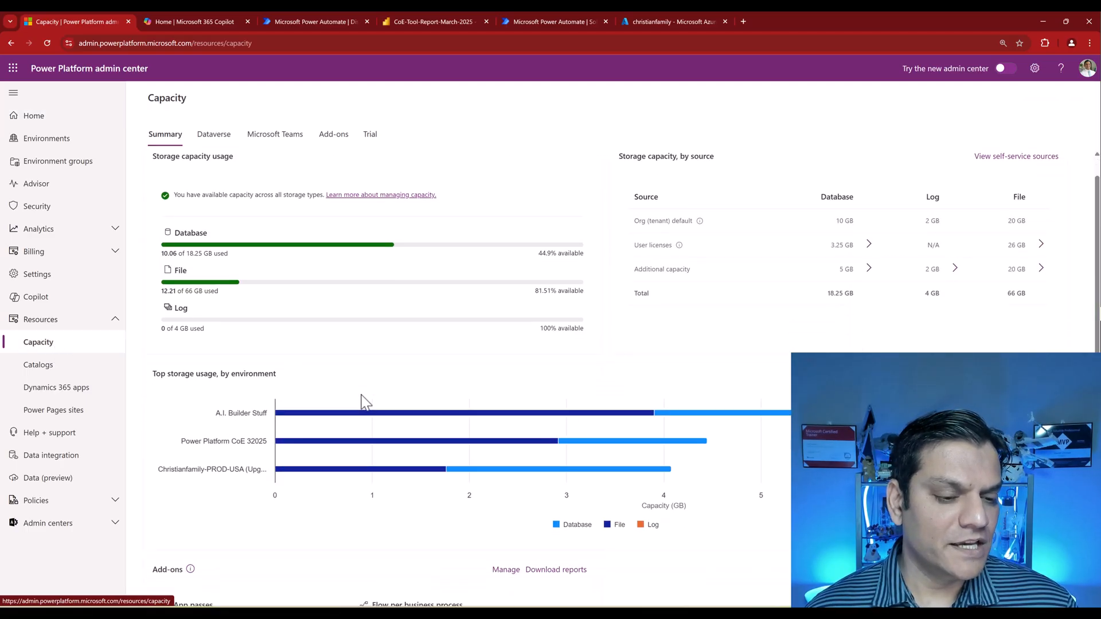
scroll(down, 3)
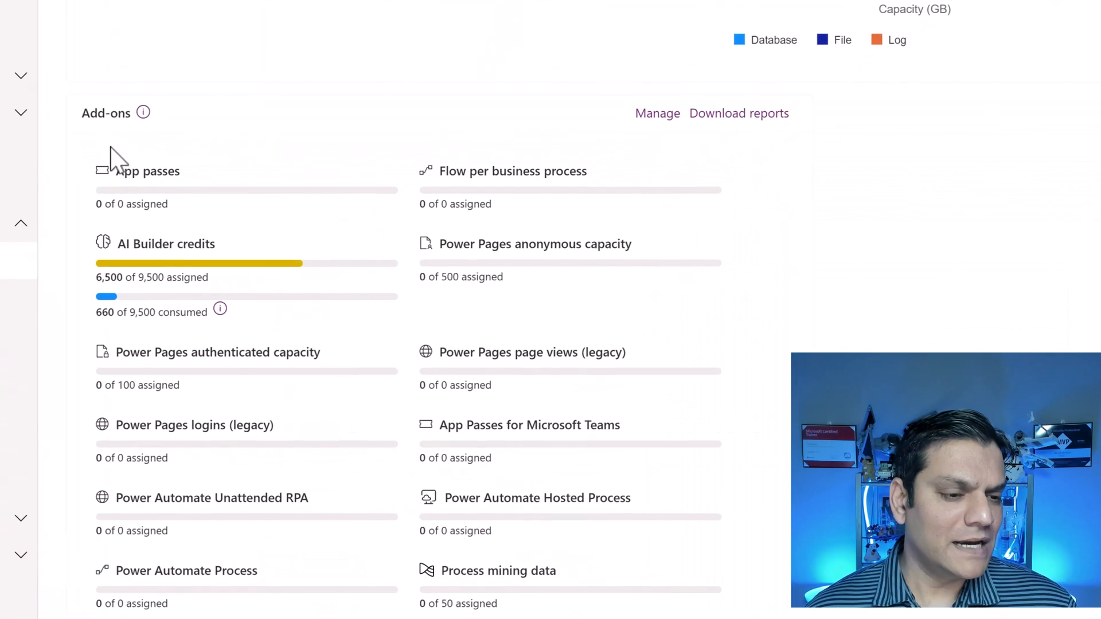
mouse_move(149, 269)
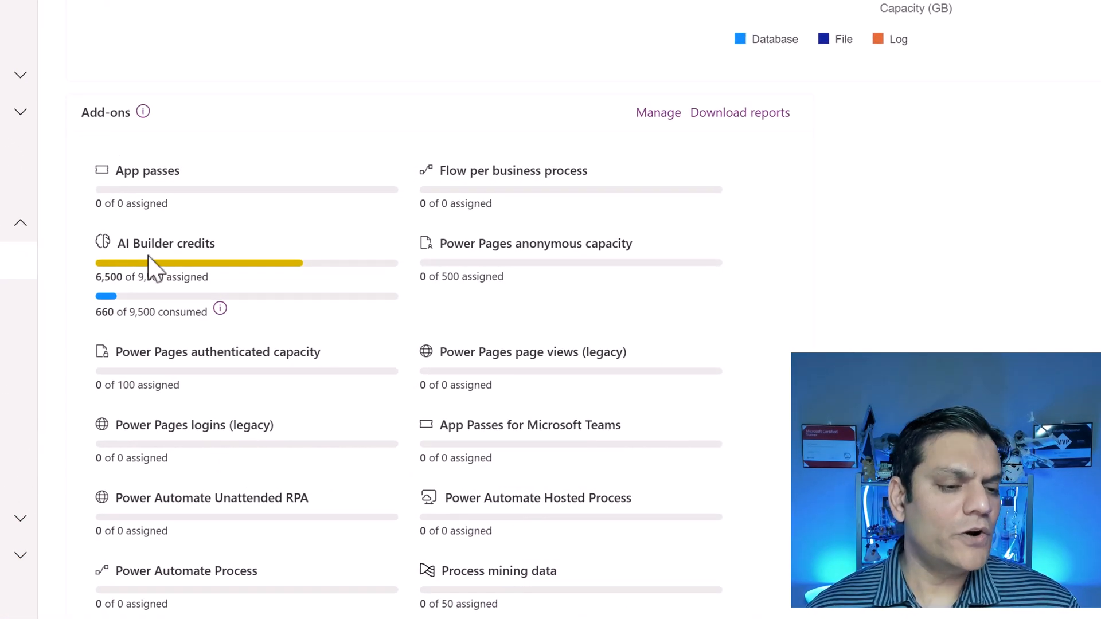
mouse_move(242, 263)
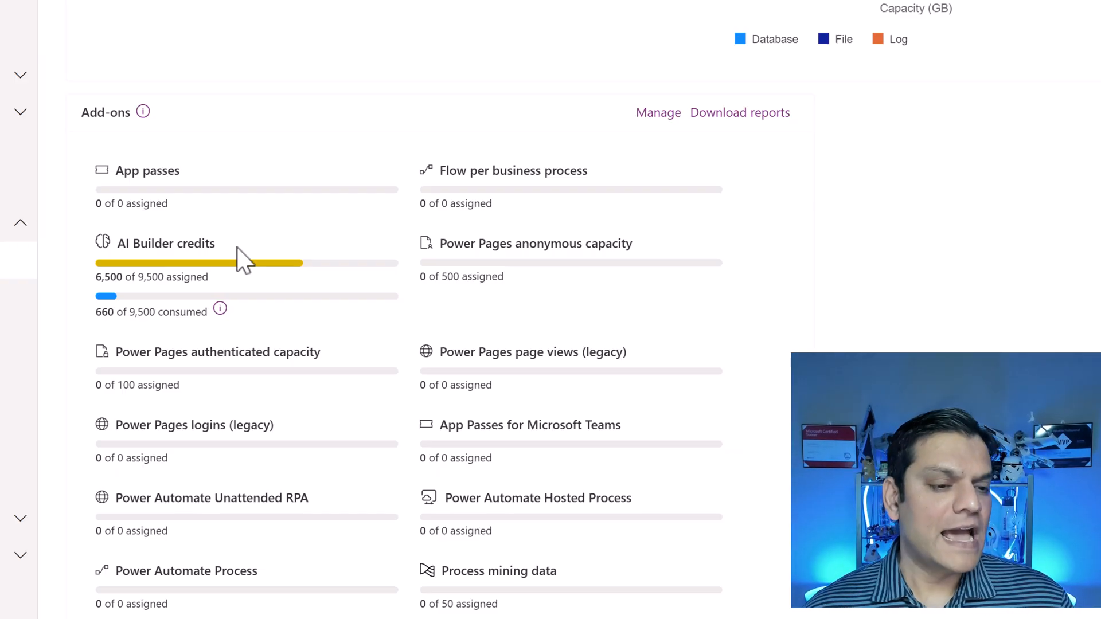
mouse_move(158, 280)
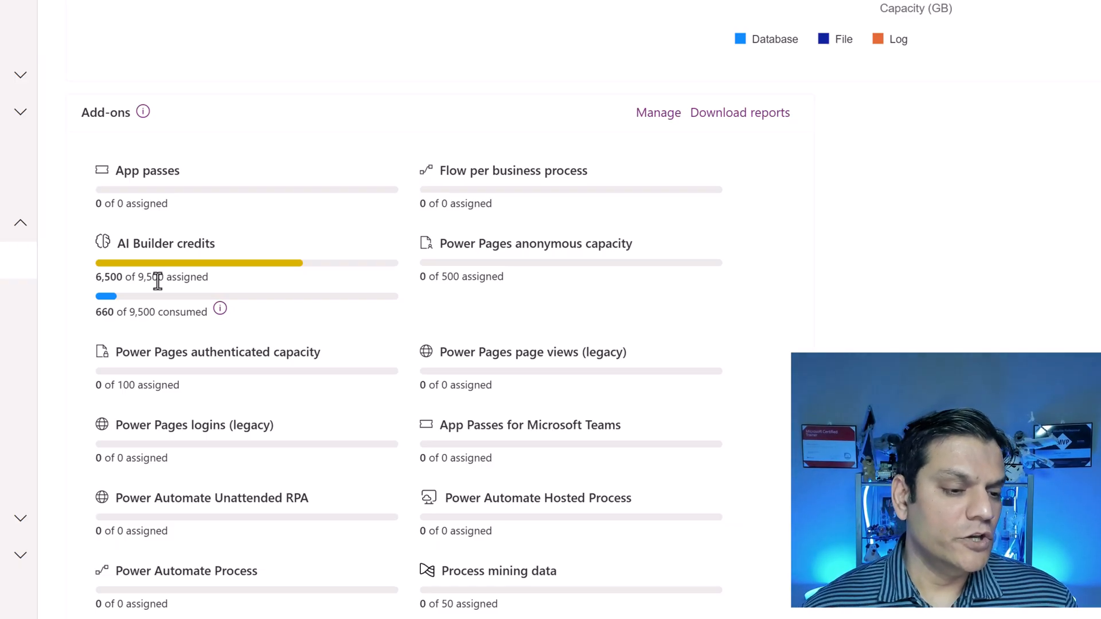
mouse_move(116, 334)
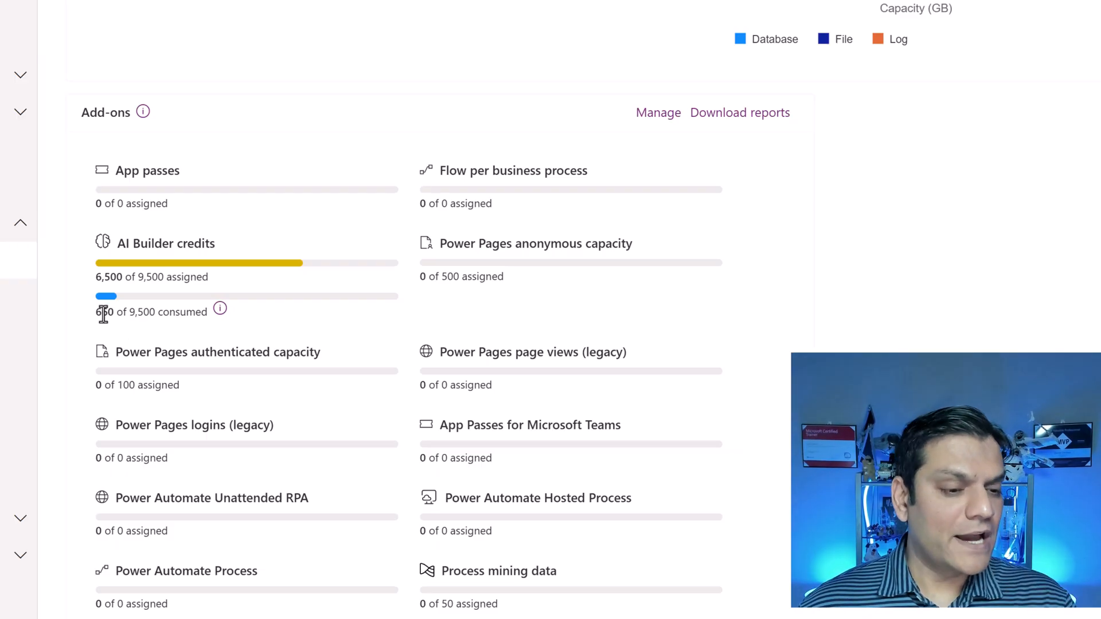
mouse_move(116, 298)
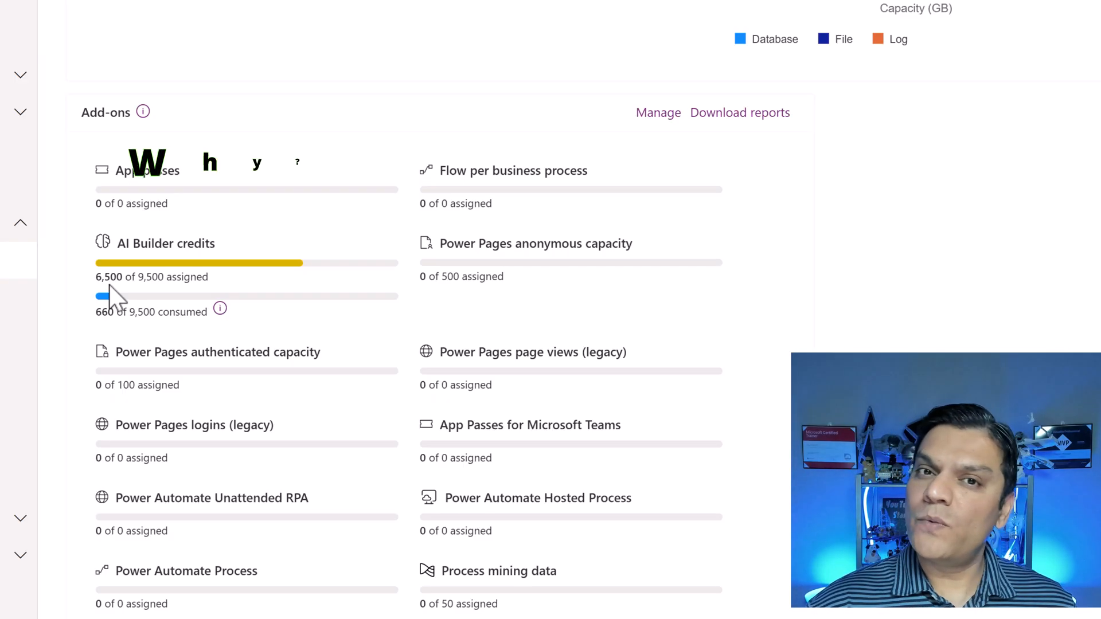
From the Power Automate home page, reveal More navigation and show the Discover all page.
click(314, 21)
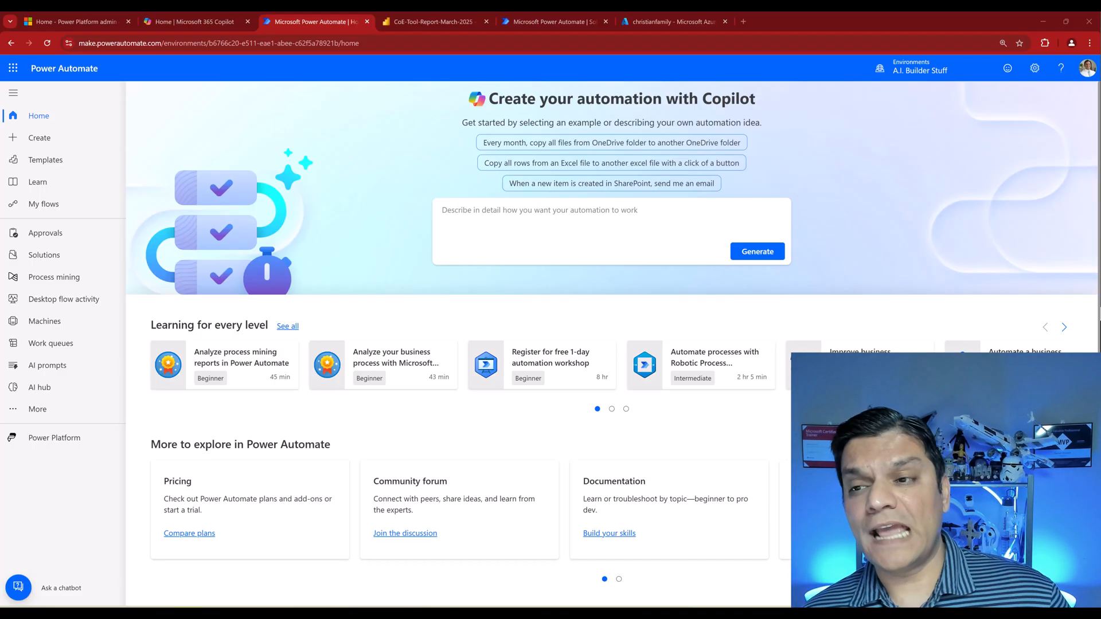
mouse_move(912, 110)
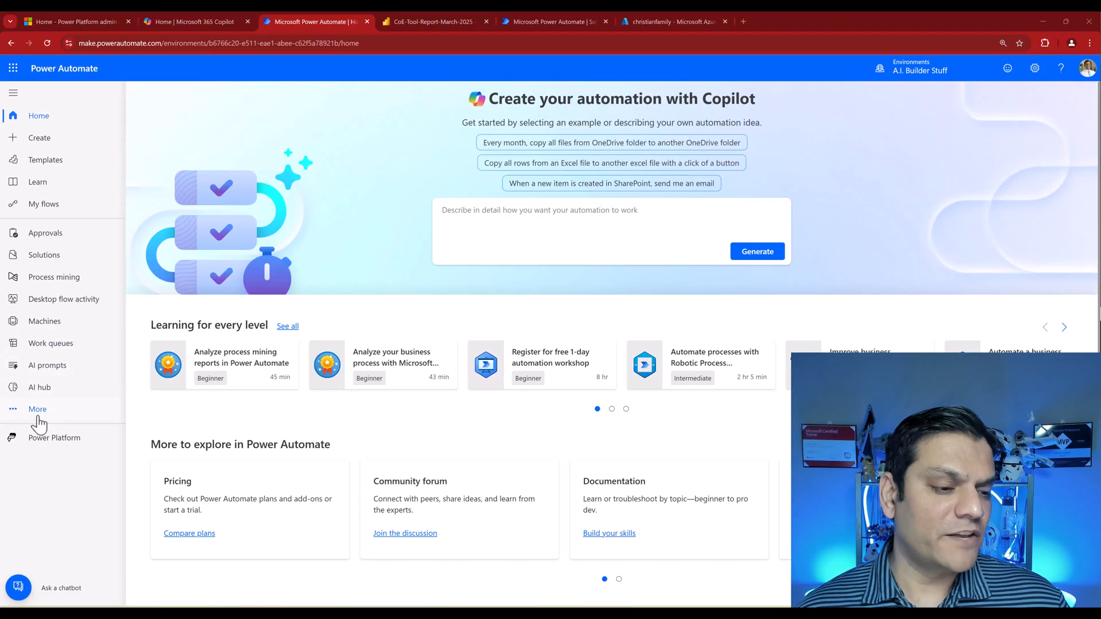
click(36, 408)
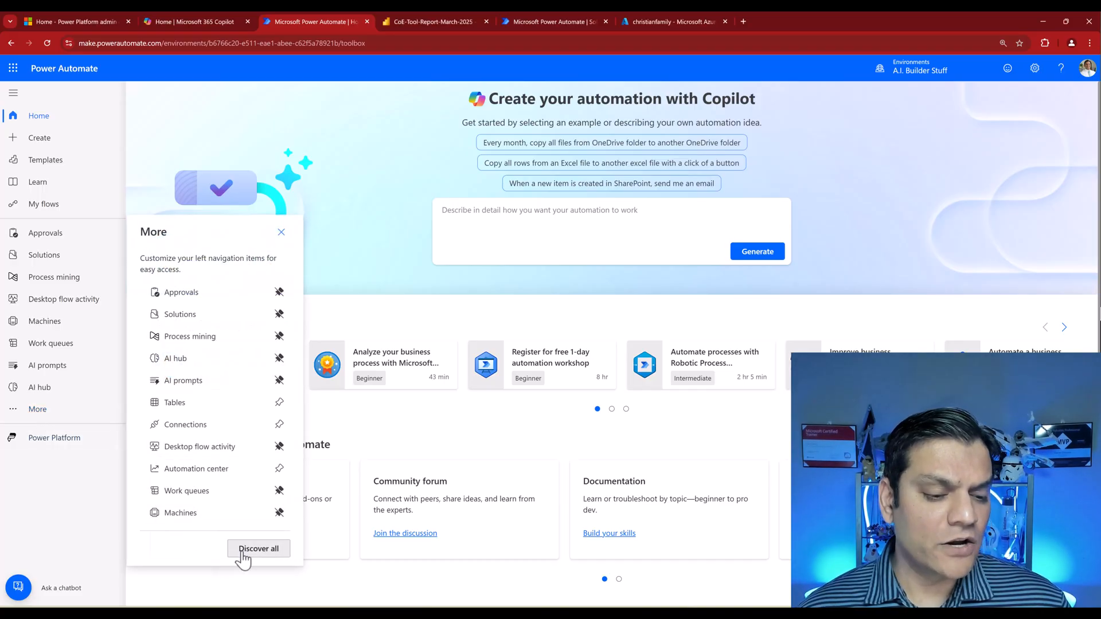
click(258, 548)
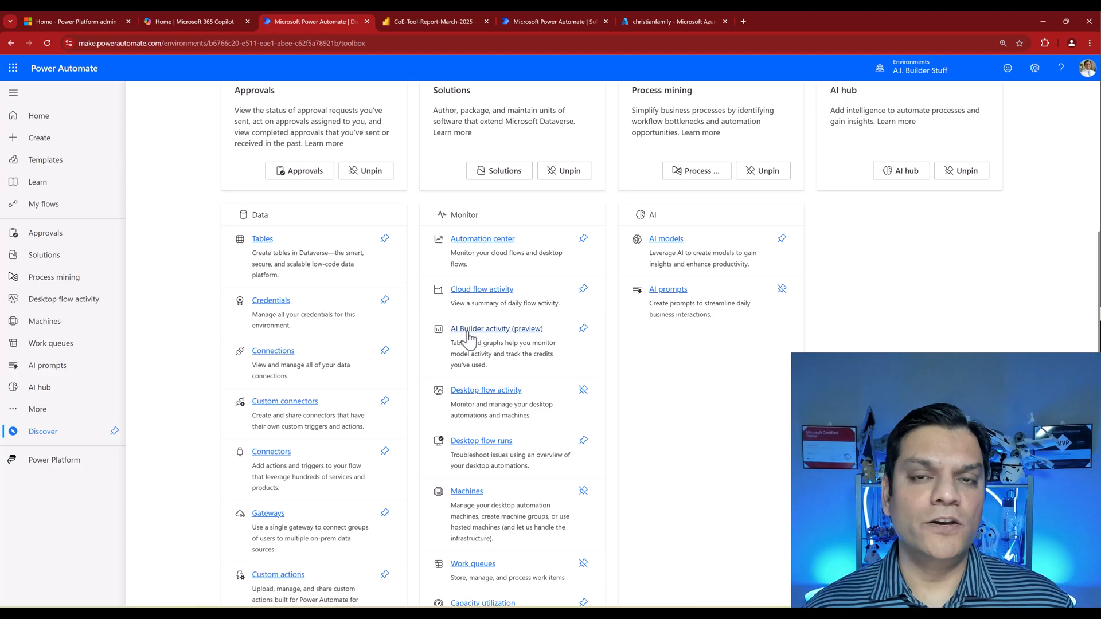
Show AI Builder activity filtered to the Last 28 days date range.
click(496, 329)
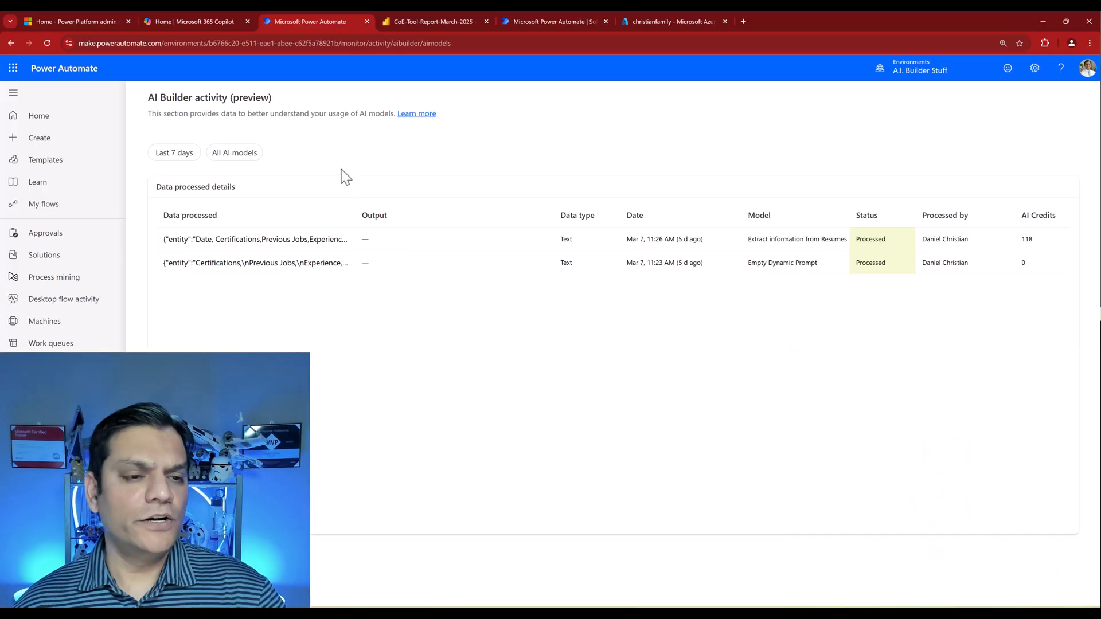
mouse_move(173, 152)
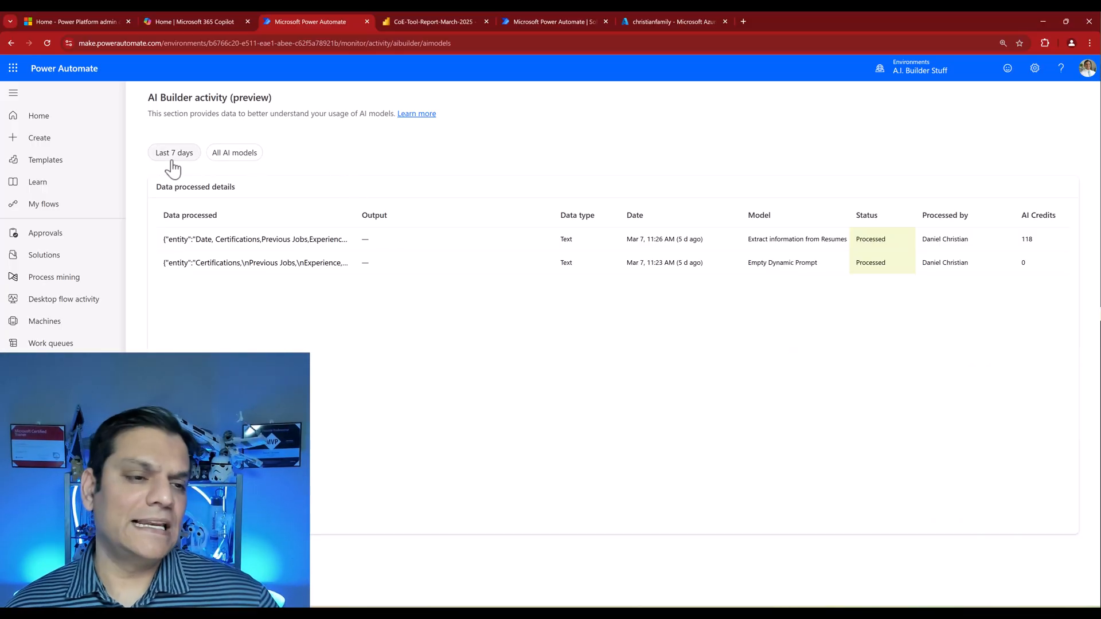
click(175, 152)
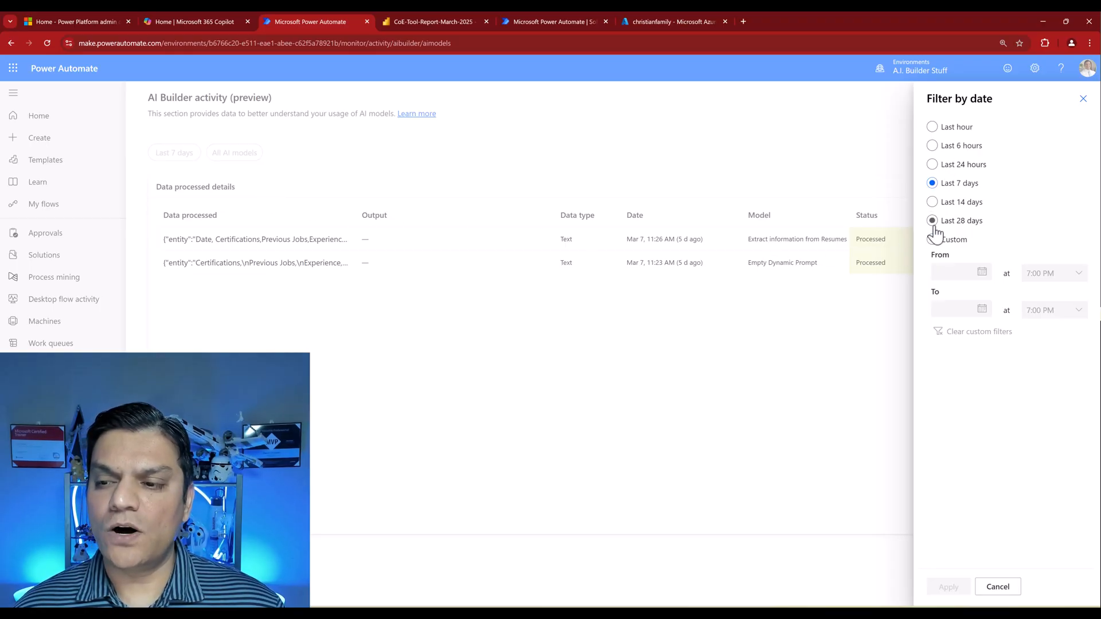
click(931, 220)
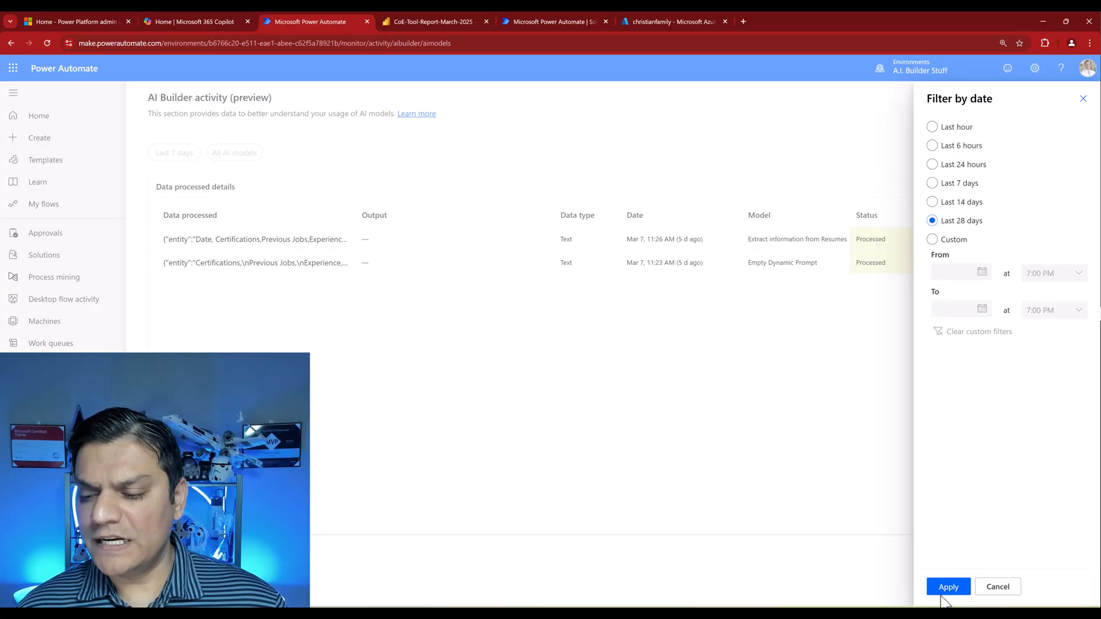
click(948, 586)
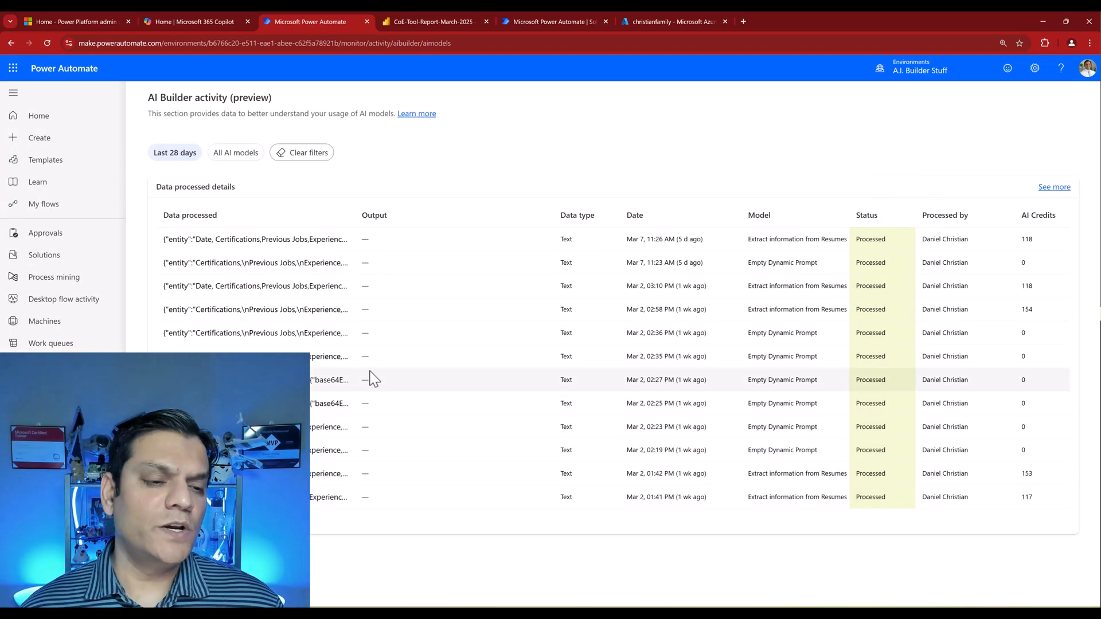
mouse_move(585, 267)
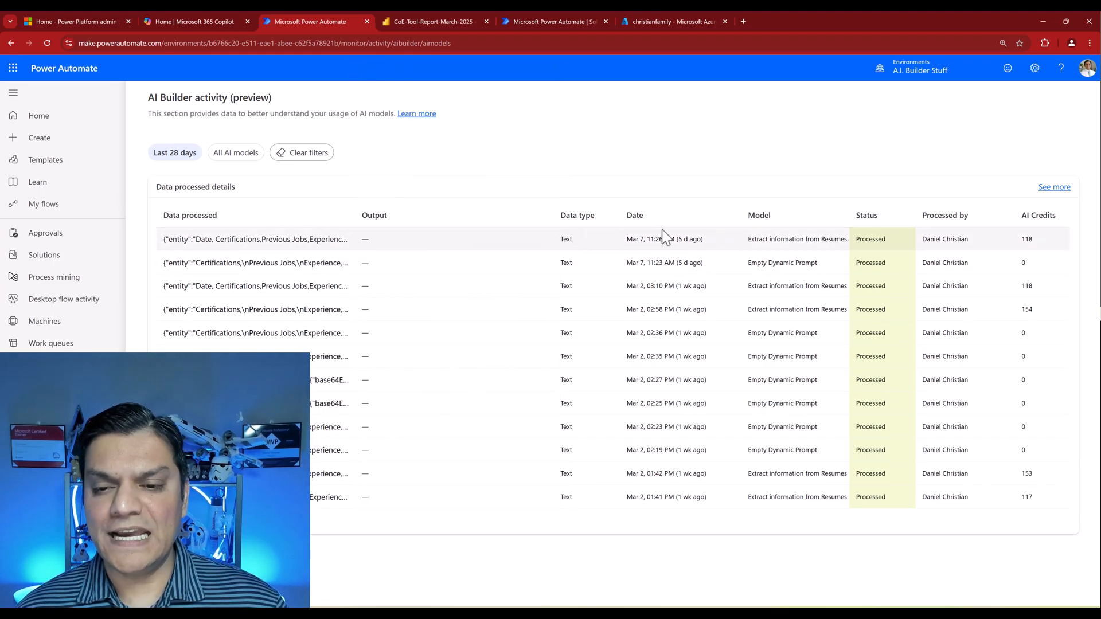
mouse_move(843, 243)
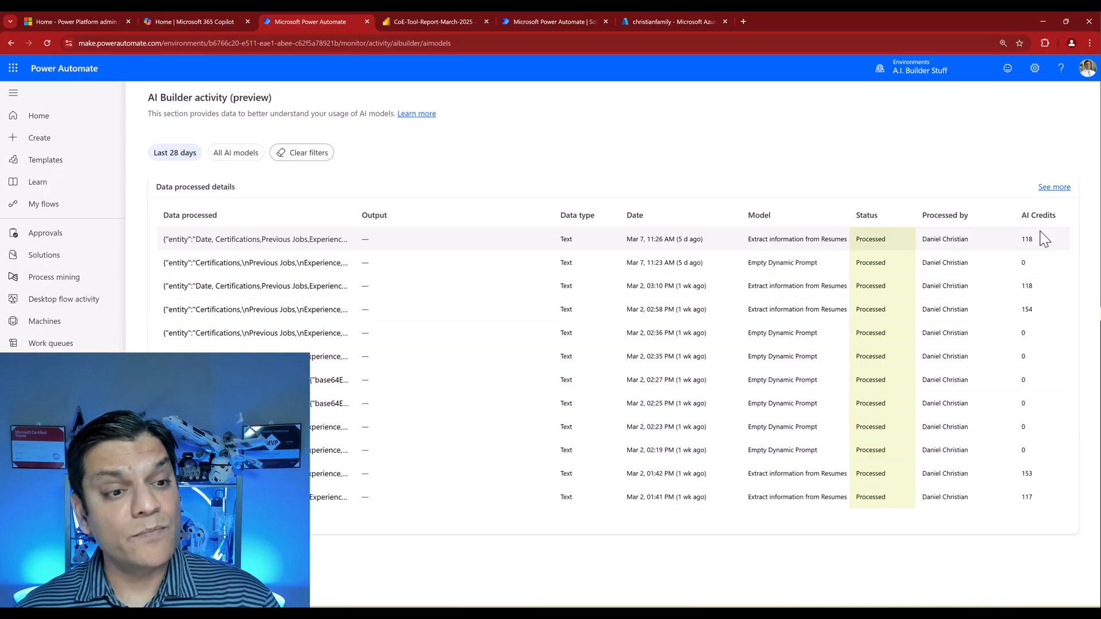
mouse_move(625, 213)
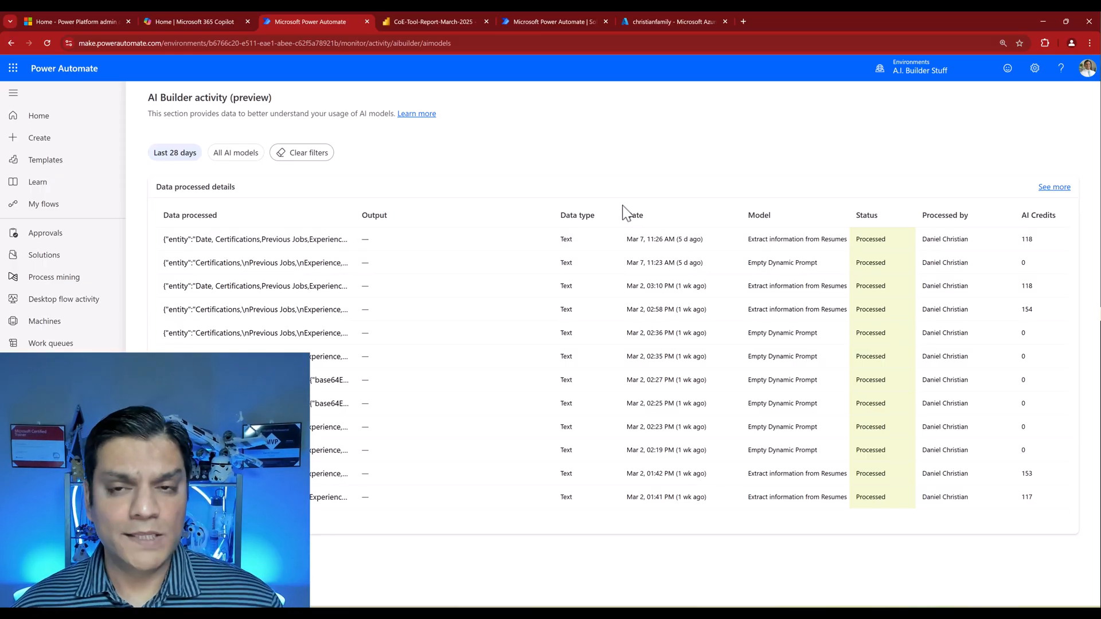
mouse_move(235, 153)
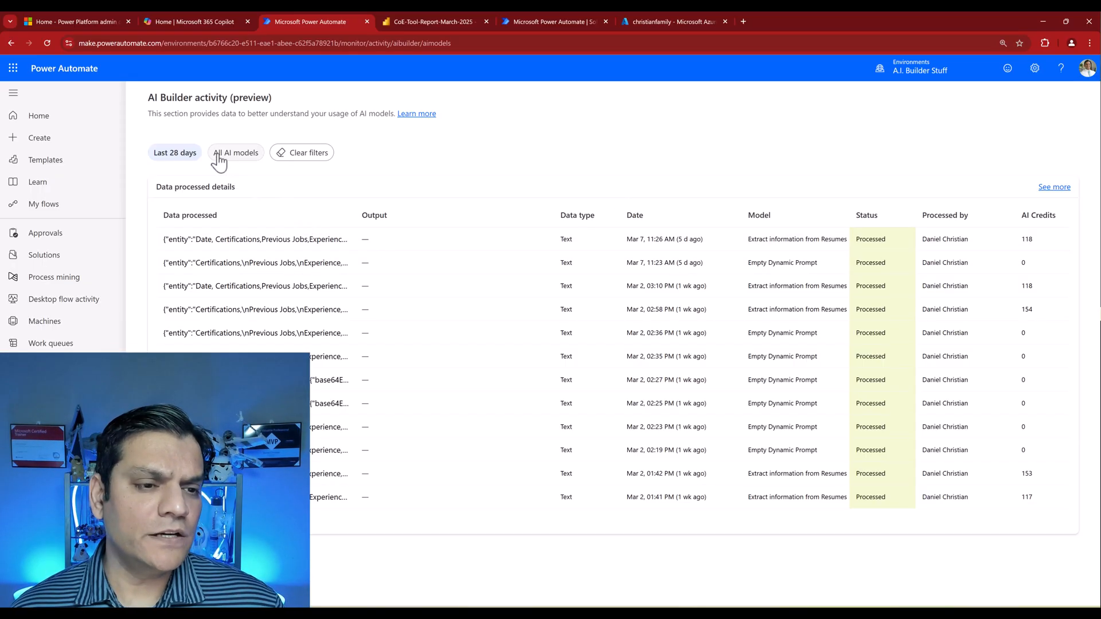
Filter the AI Builder activity to only the 'Extract information from Resumes' model.
click(235, 153)
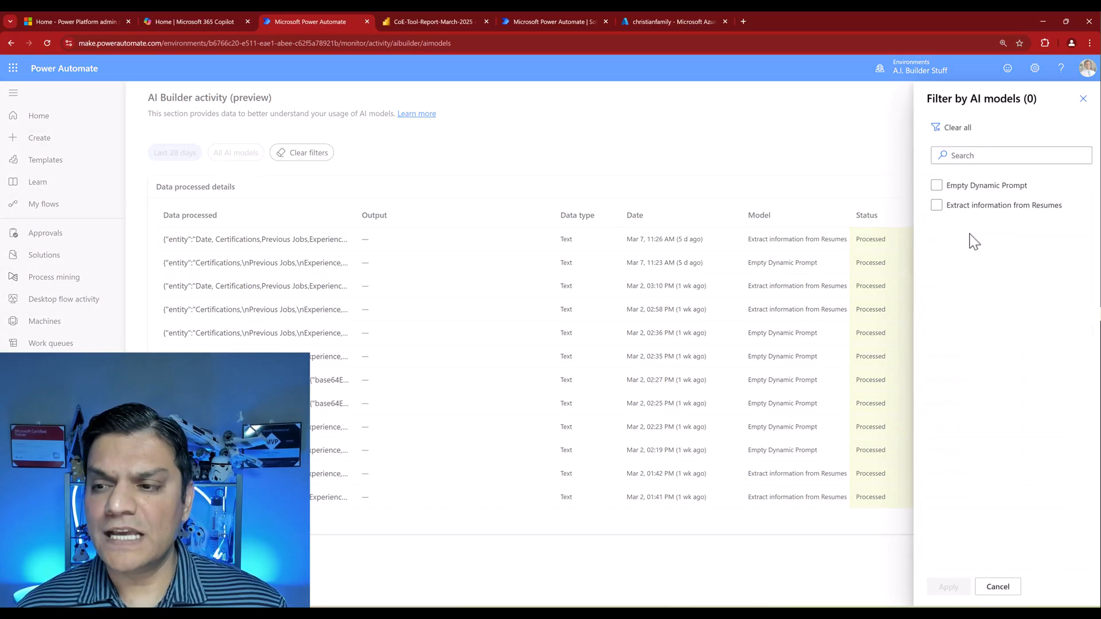
mouse_move(974, 231)
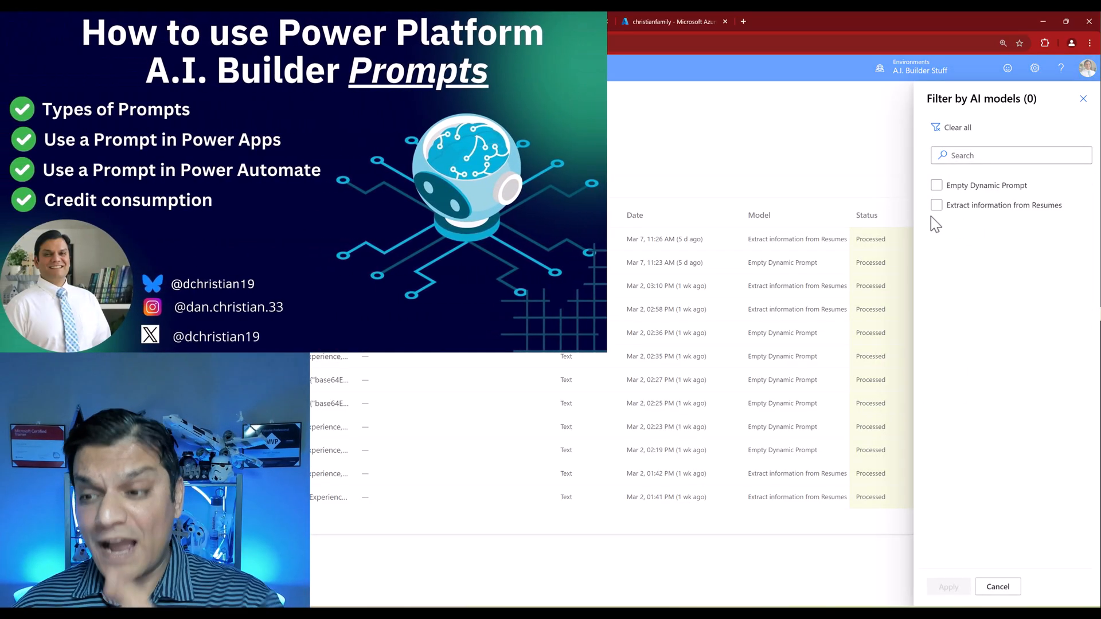
click(936, 204)
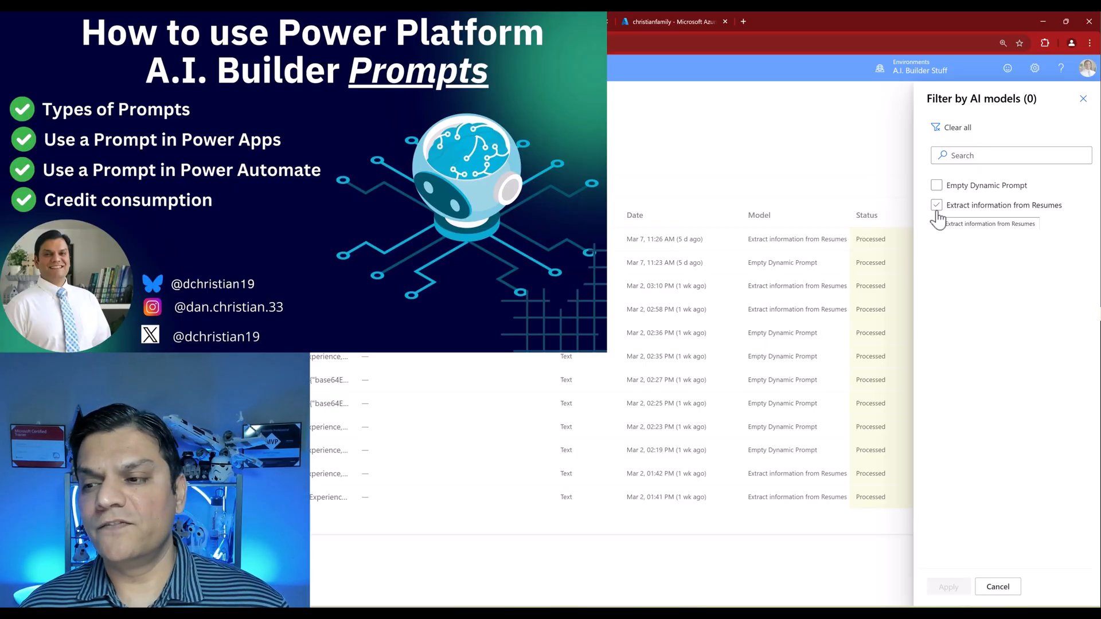
click(937, 205)
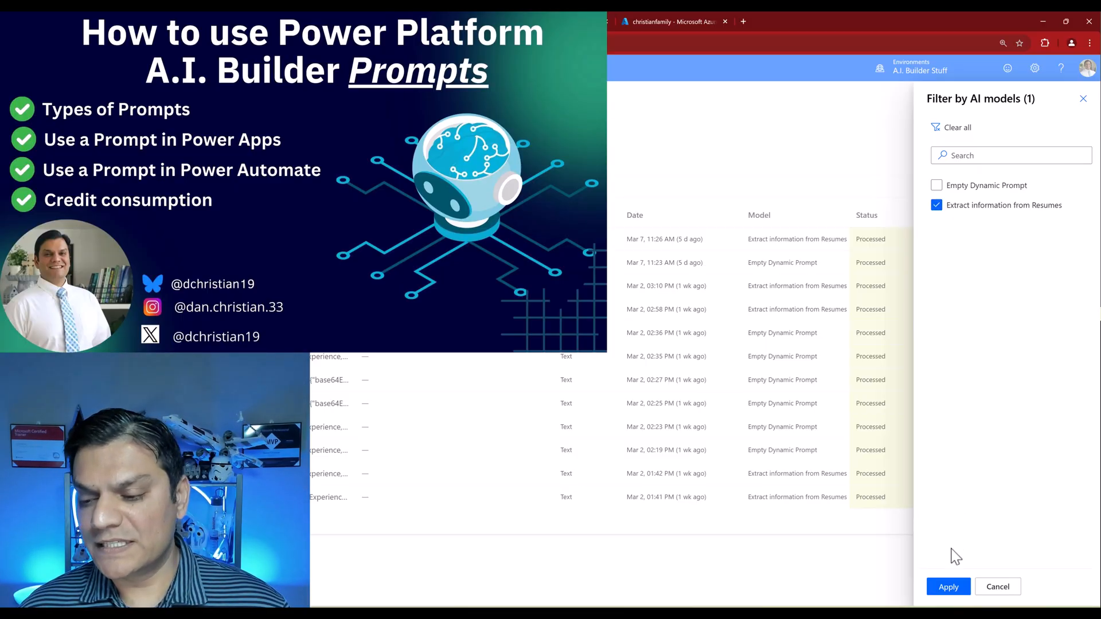
click(948, 585)
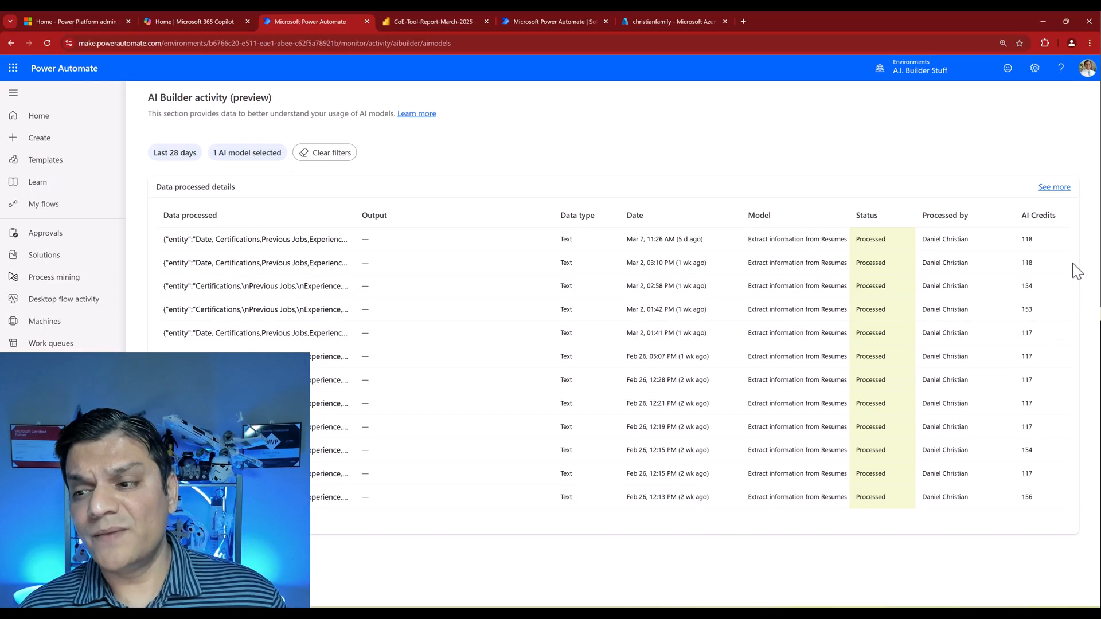
mouse_move(1046, 252)
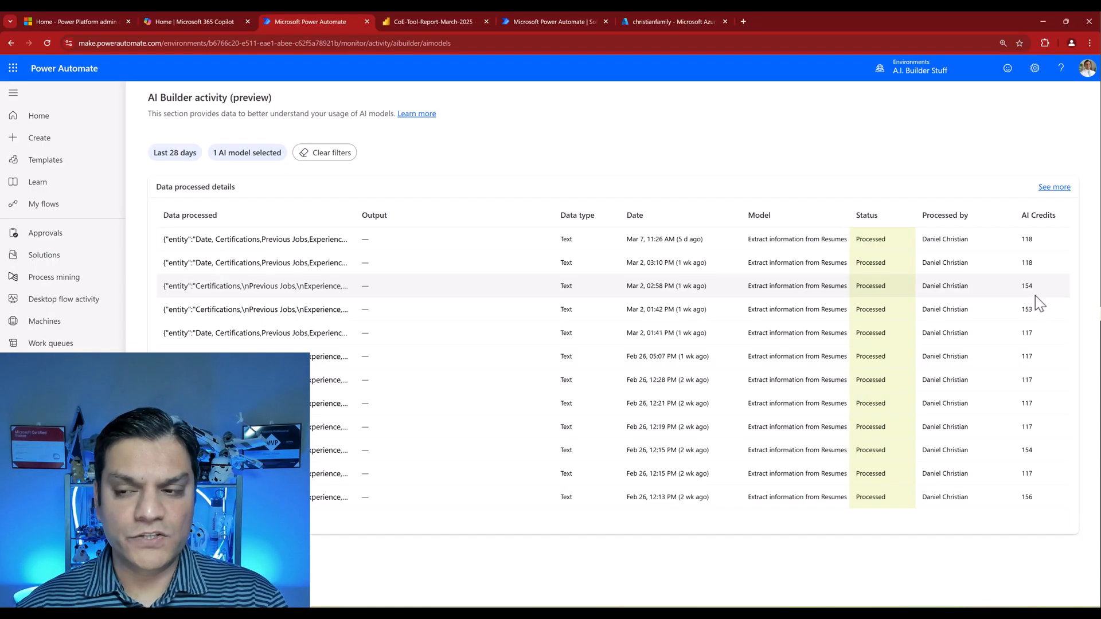
mouse_move(566, 241)
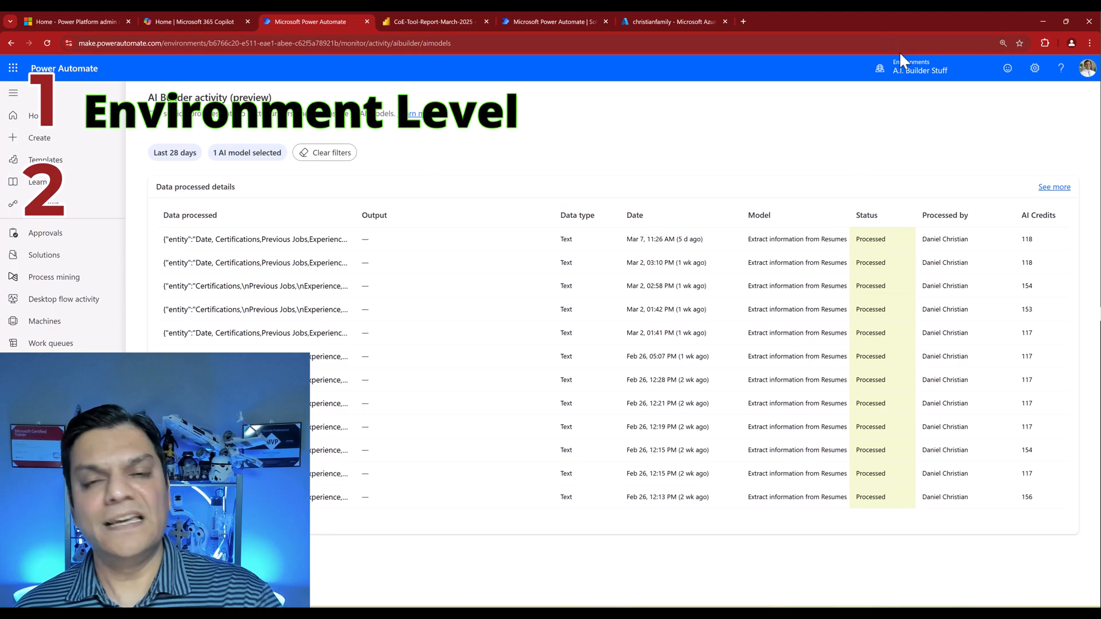
mouse_move(665, 239)
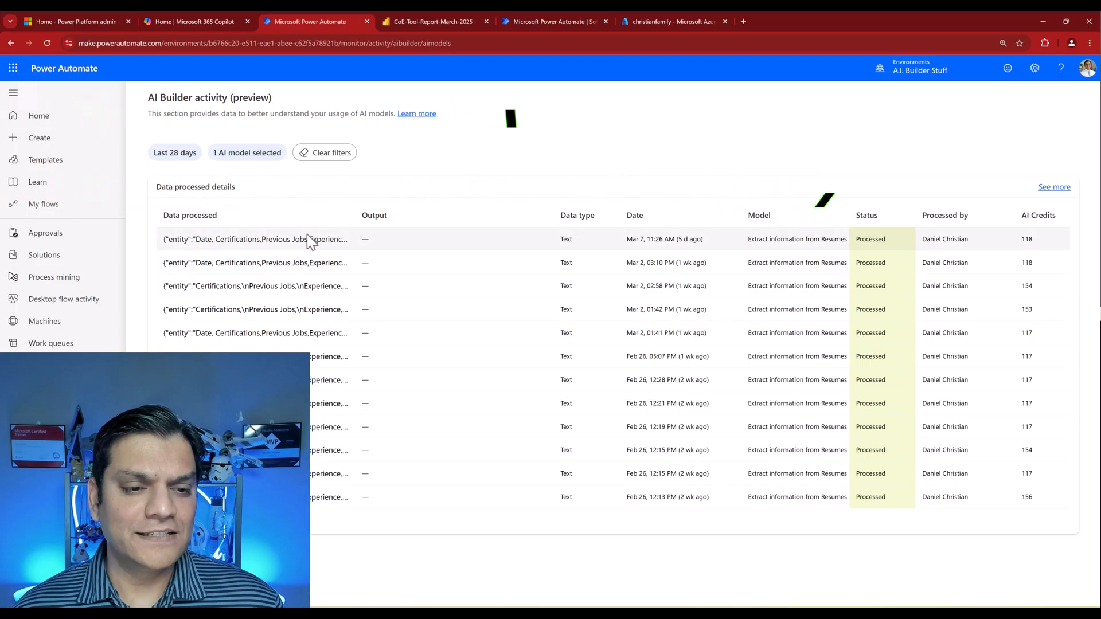
mouse_move(307, 252)
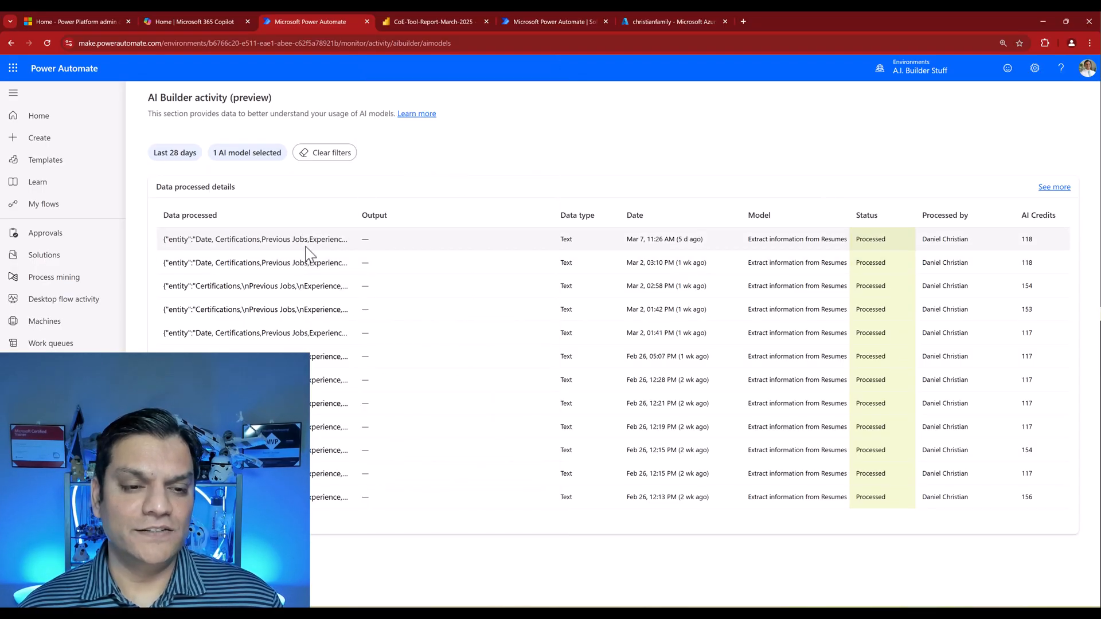
mouse_move(314, 239)
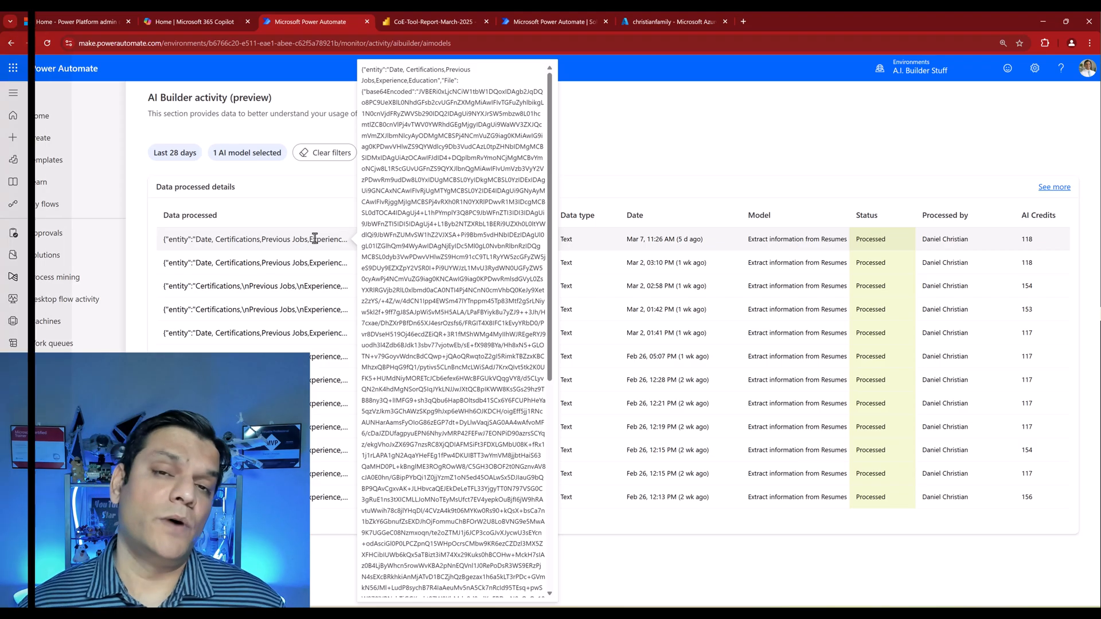
Switch to the CoE-Tool-Report-March-2025 tab showing the CoE Starter Kit Dashboard.
click(196, 21)
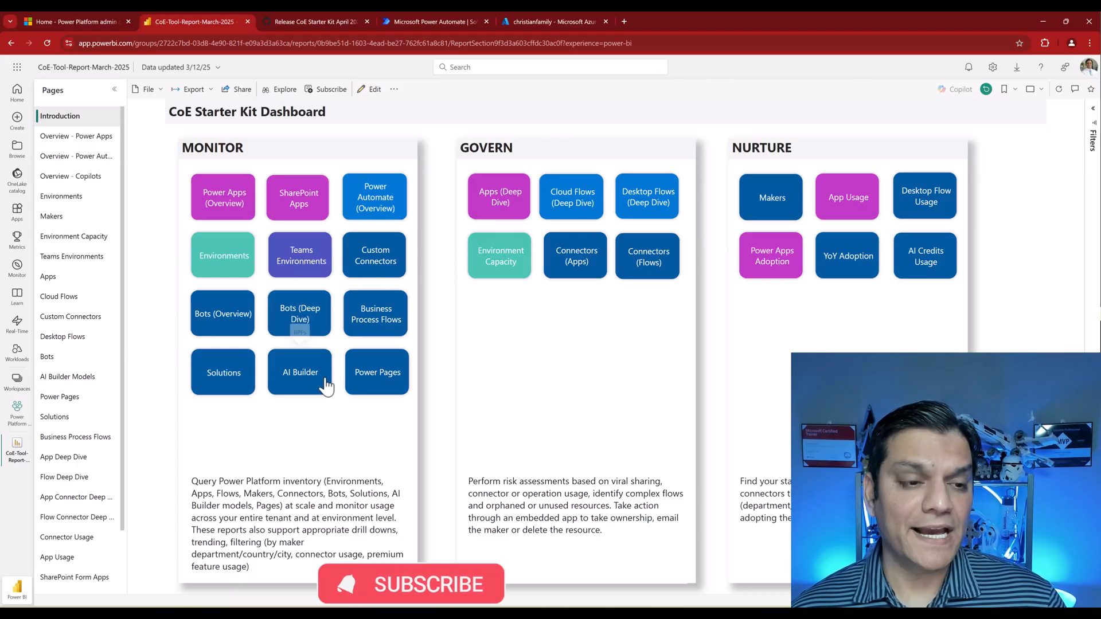
mouse_move(926, 261)
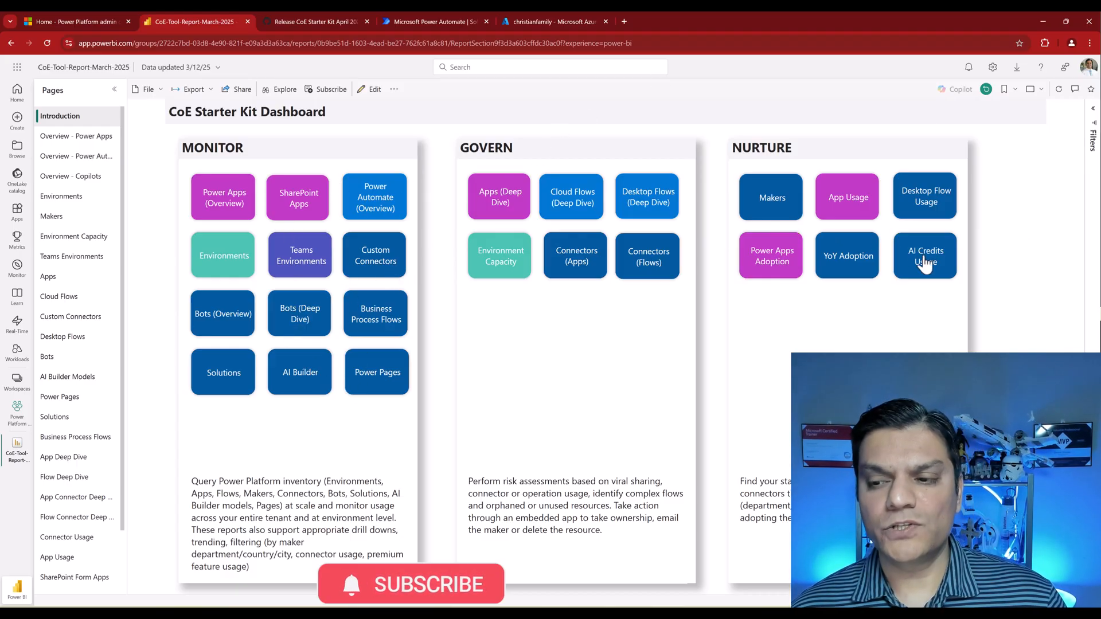
mouse_move(940, 301)
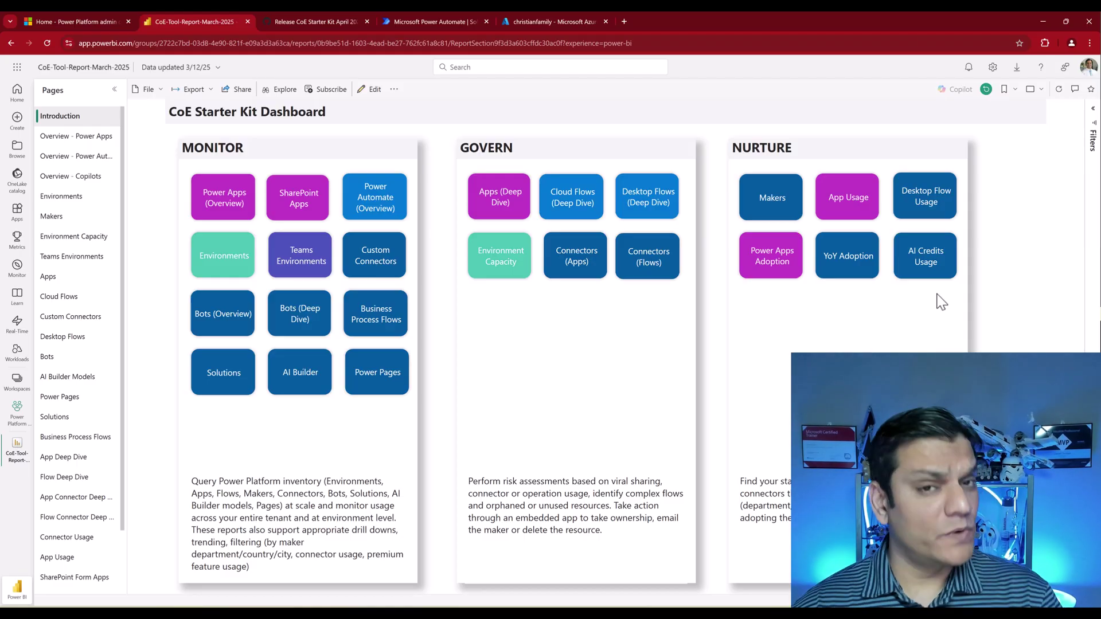
Show the CoE Starter Kit April 2024 release notes scrolled to the FEATURES list.
click(308, 21)
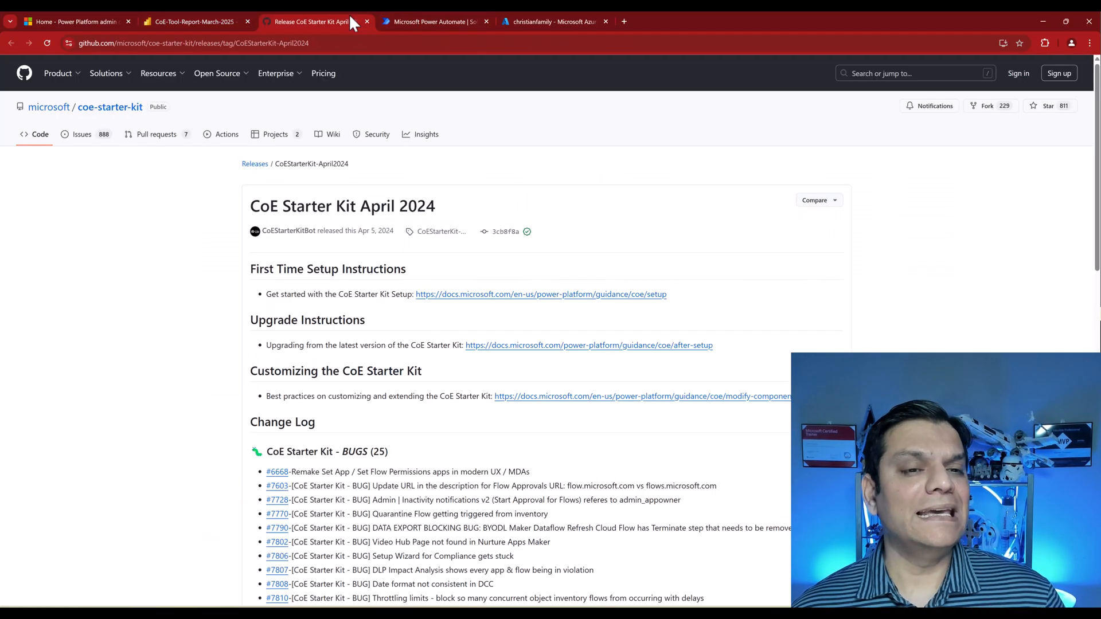
mouse_move(450, 219)
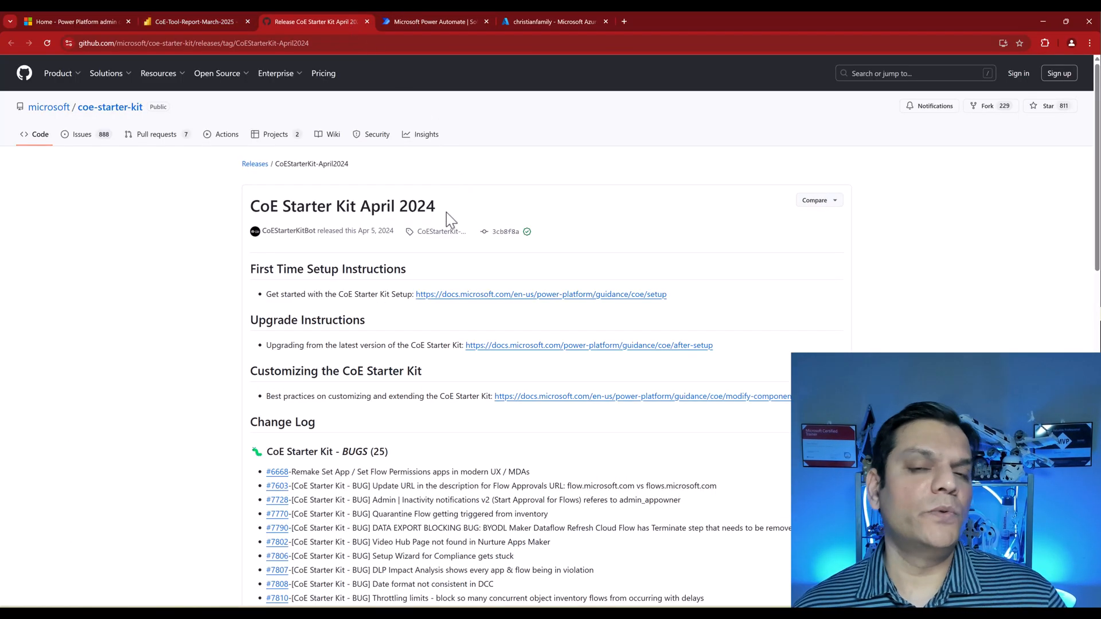
scroll(down, 3)
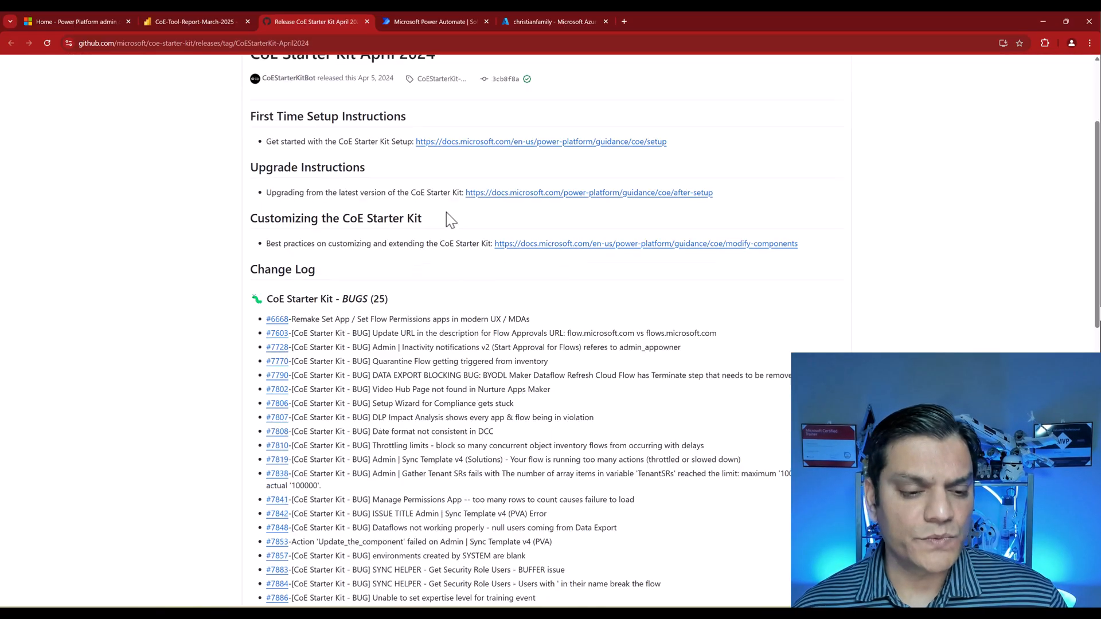
scroll(down, 3)
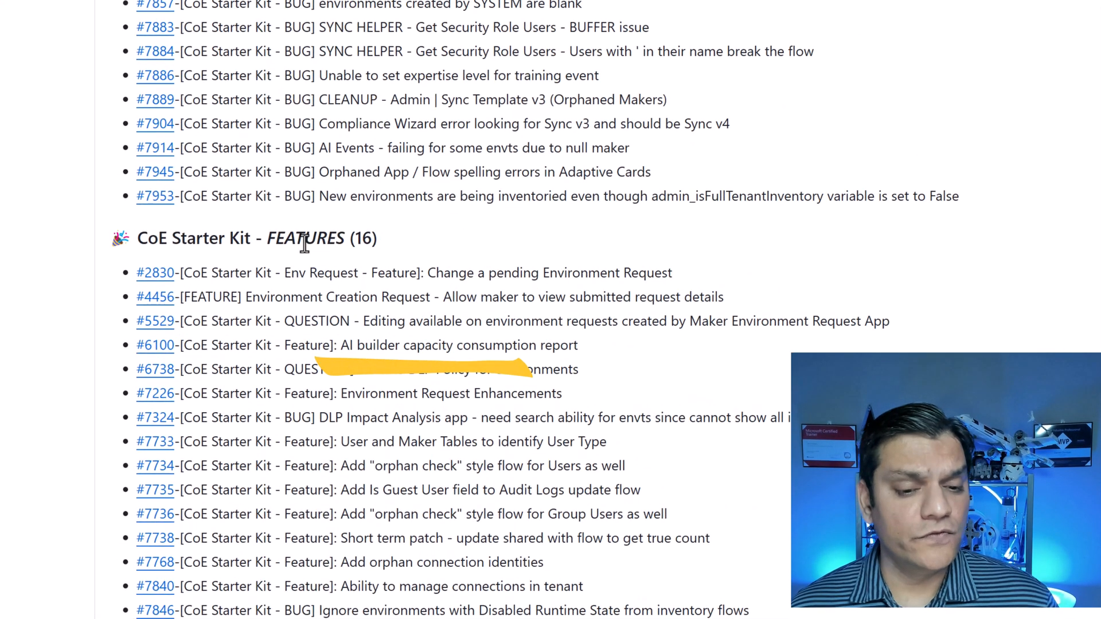
mouse_move(360, 345)
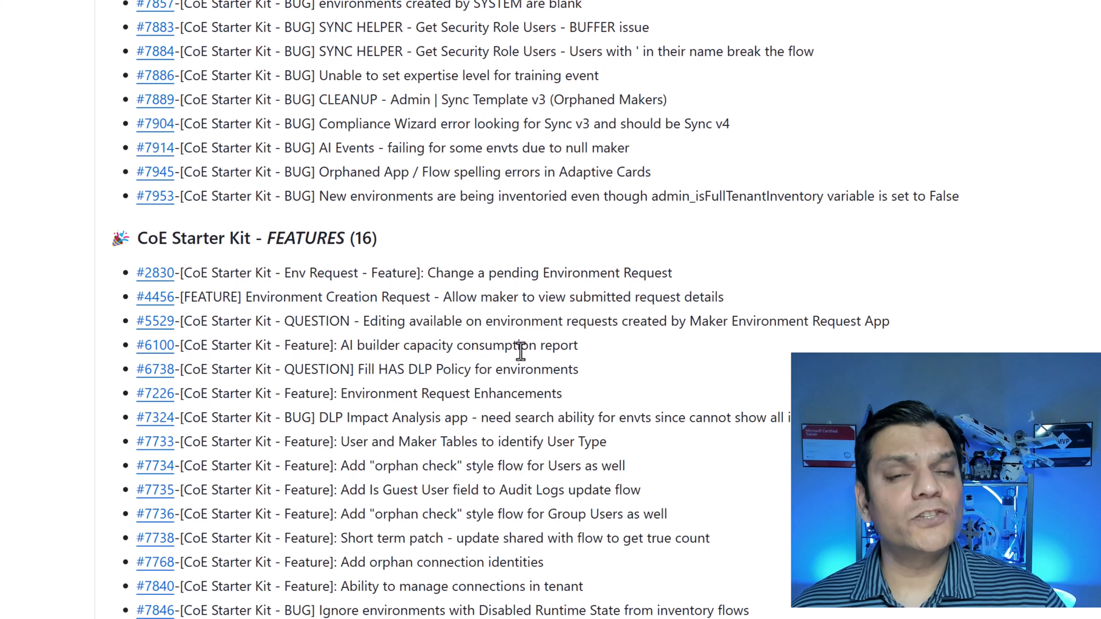
scroll(down, 3)
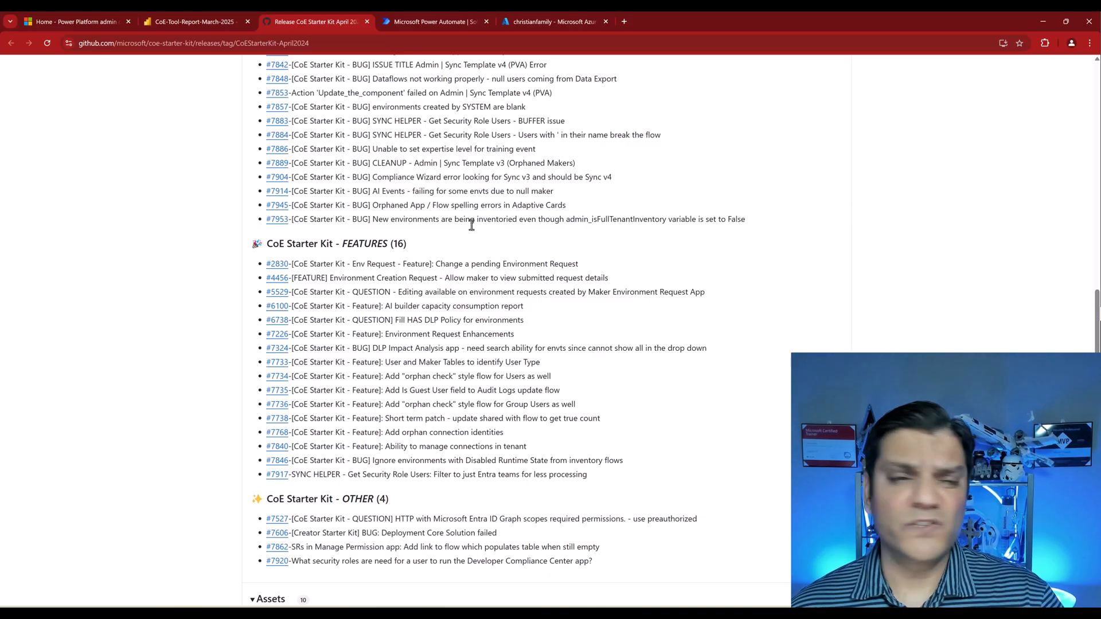
List the cloud flows of the Center of Excellence - Core Components solution.
click(433, 21)
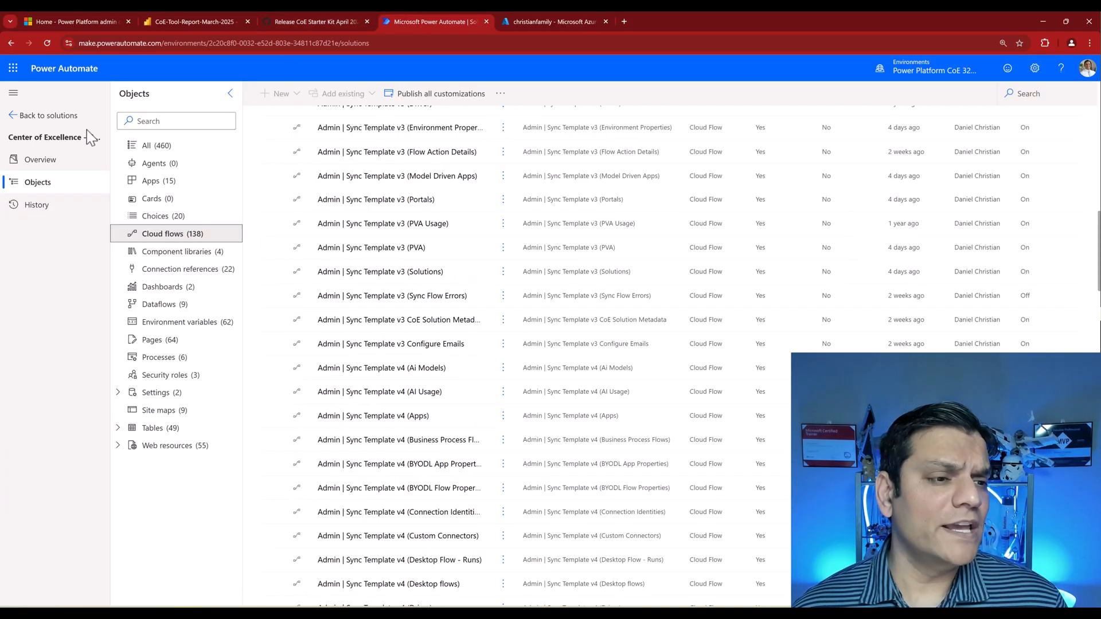
click(46, 115)
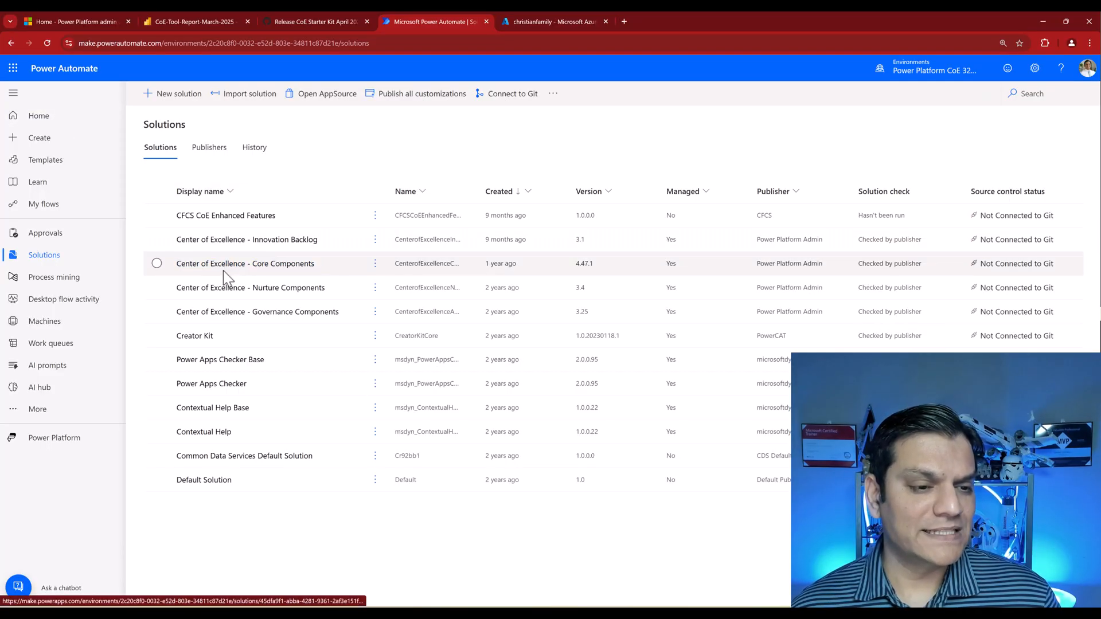
click(157, 264)
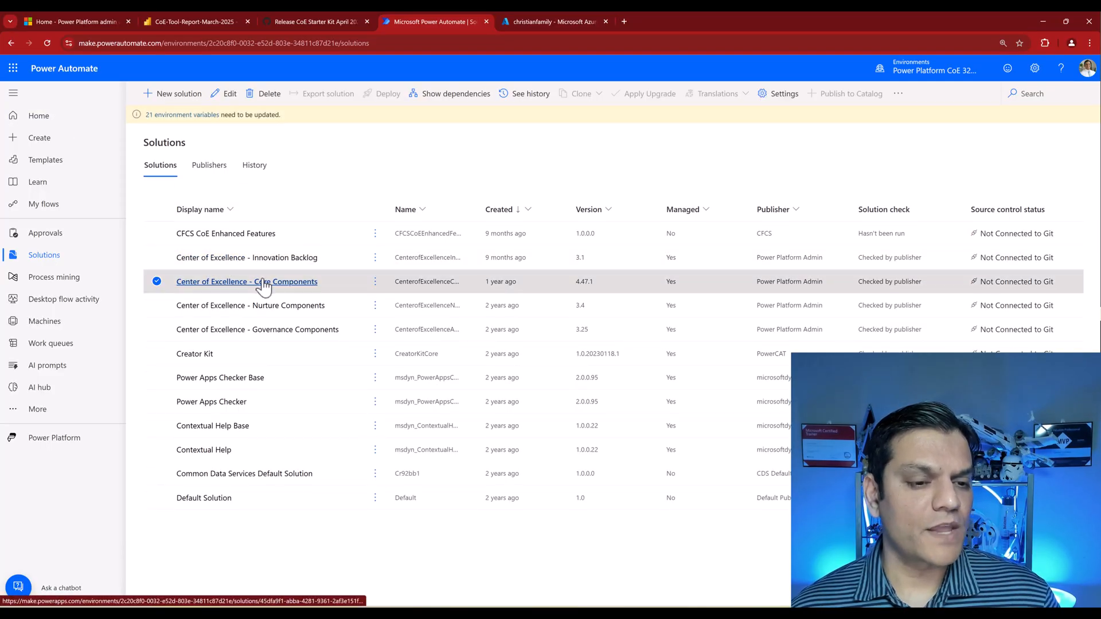
click(246, 282)
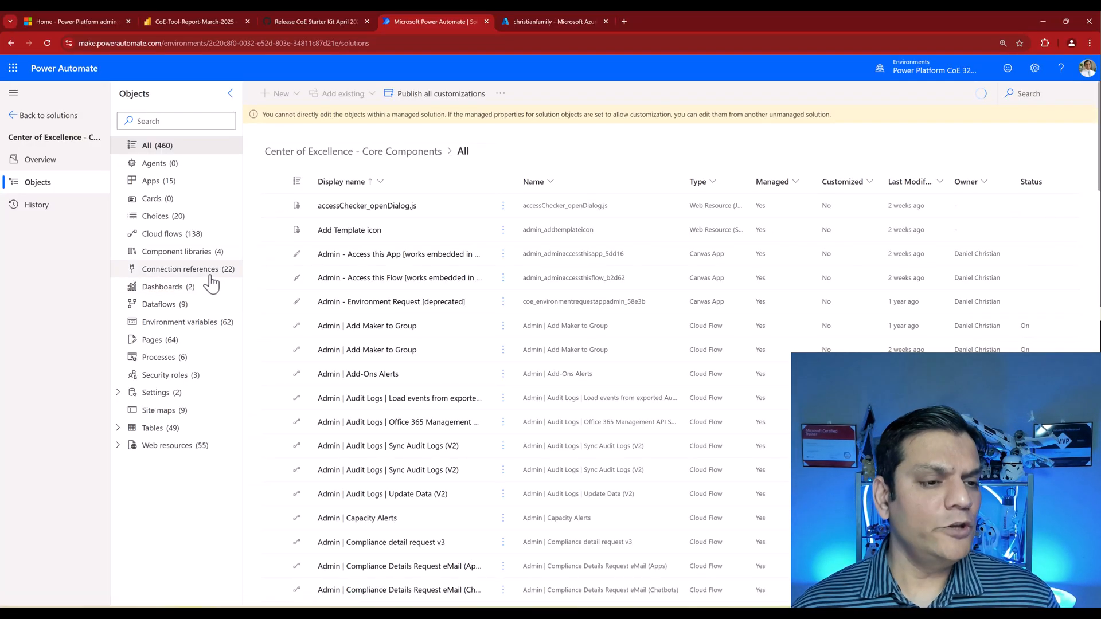
click(170, 233)
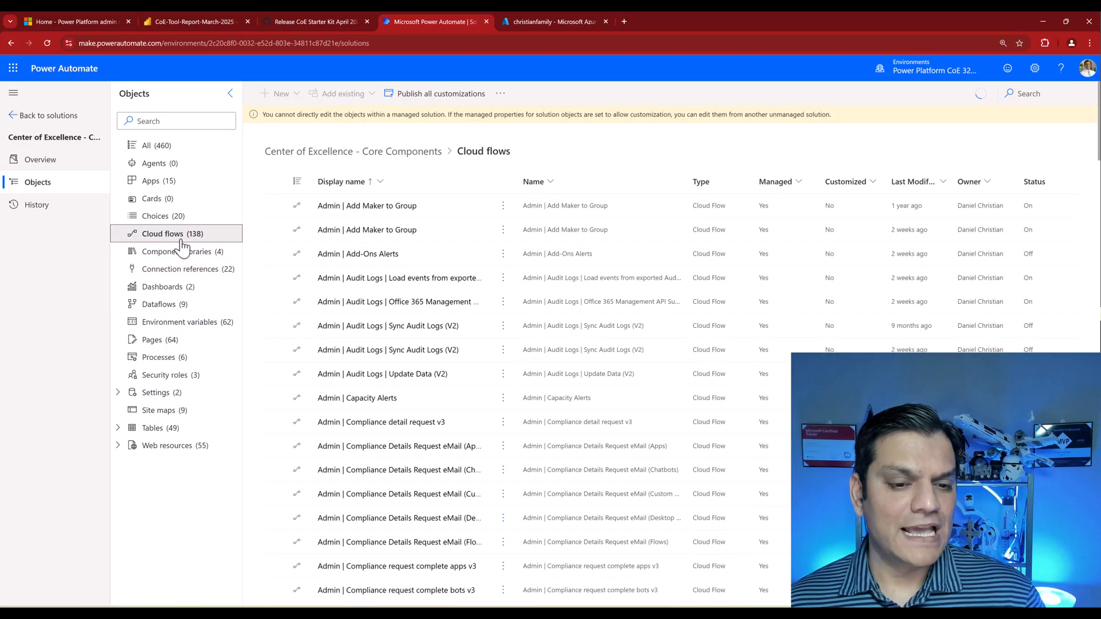
Scroll the cloud flows down to the Sync Template v4 flows including AI Usage.
scroll(down, 3)
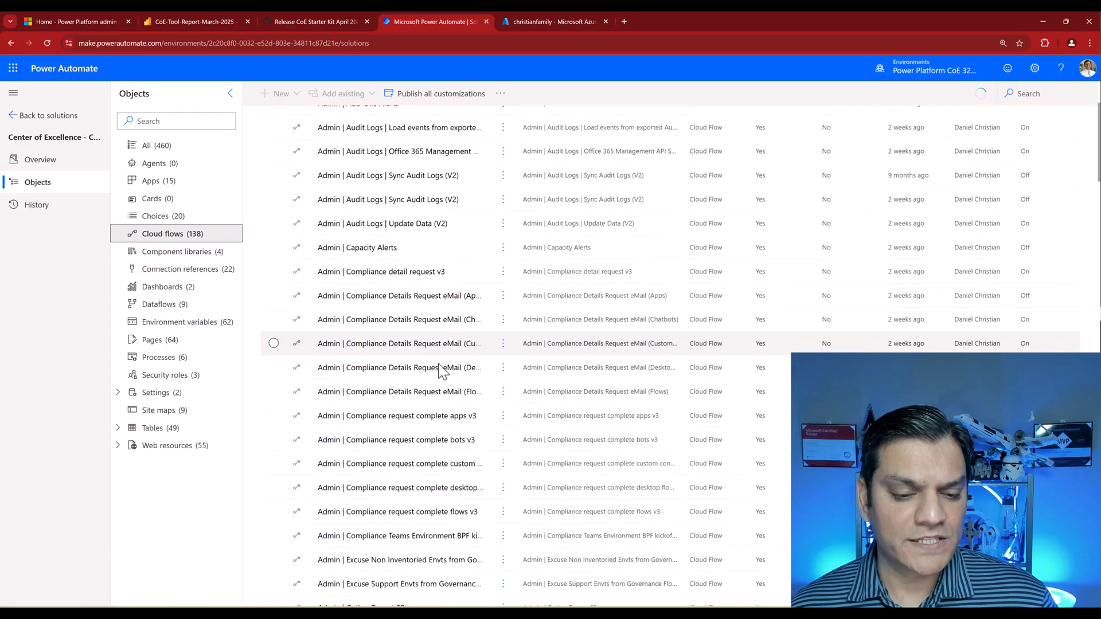
scroll(down, 3)
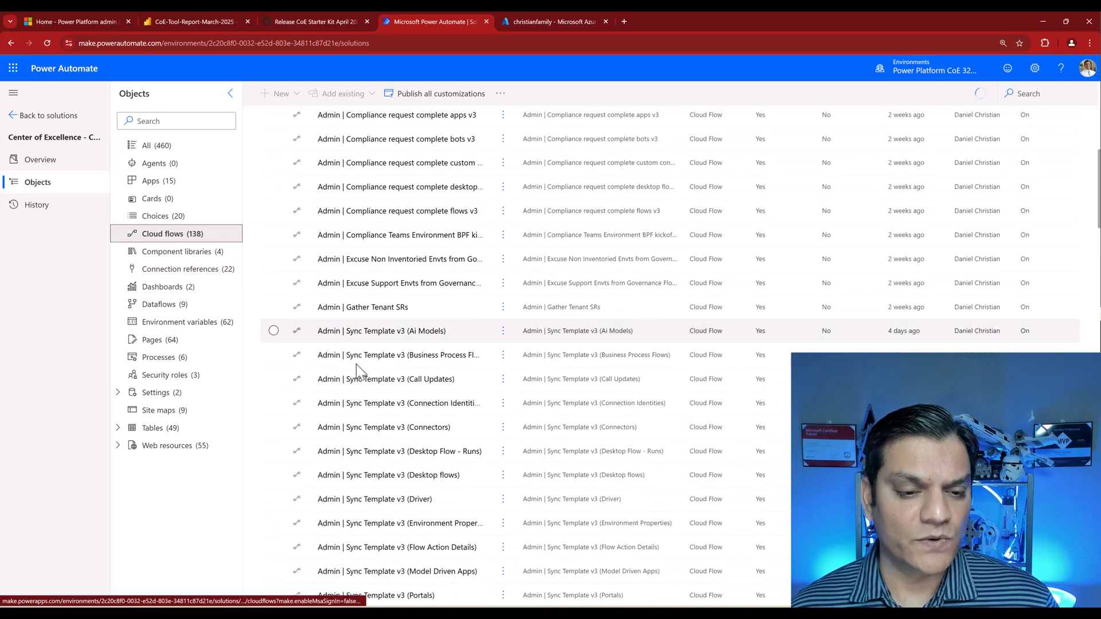
scroll(down, 3)
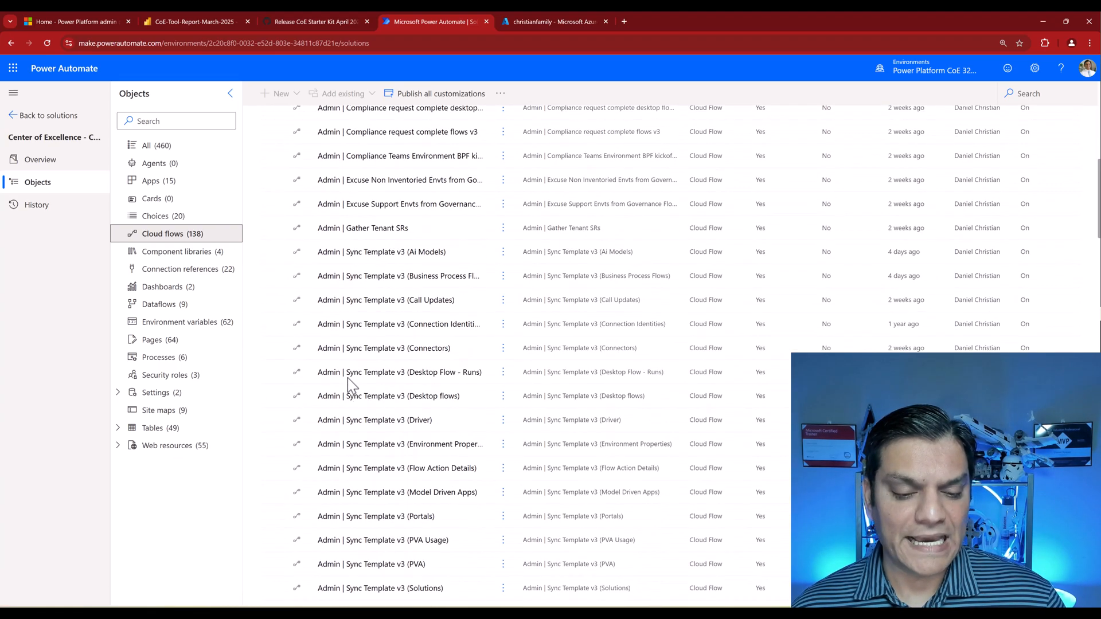
scroll(down, 3)
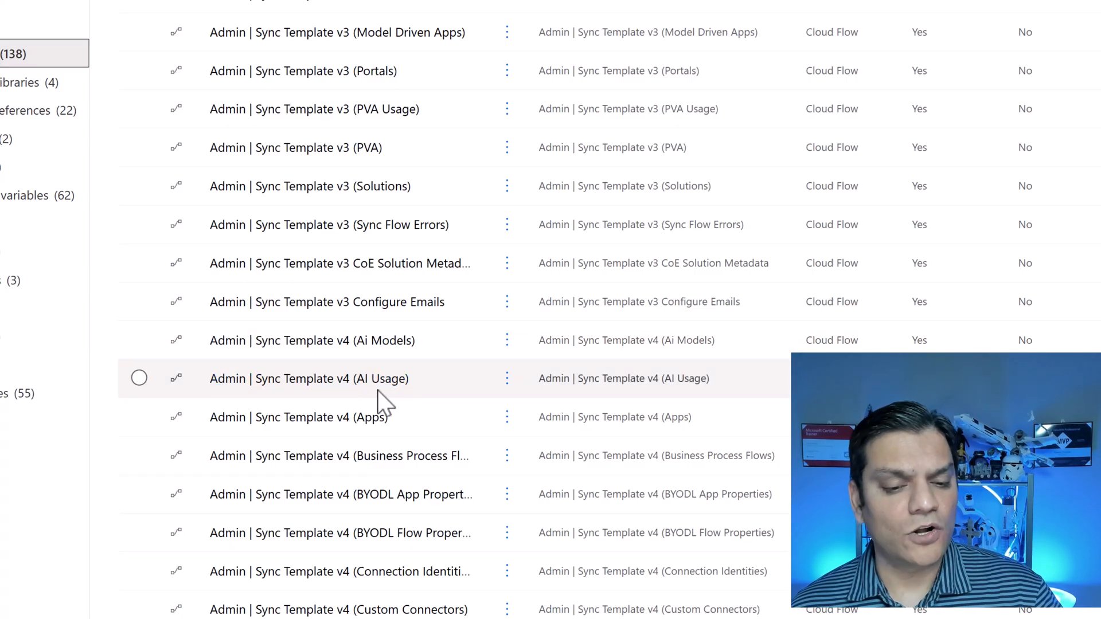
mouse_move(450, 418)
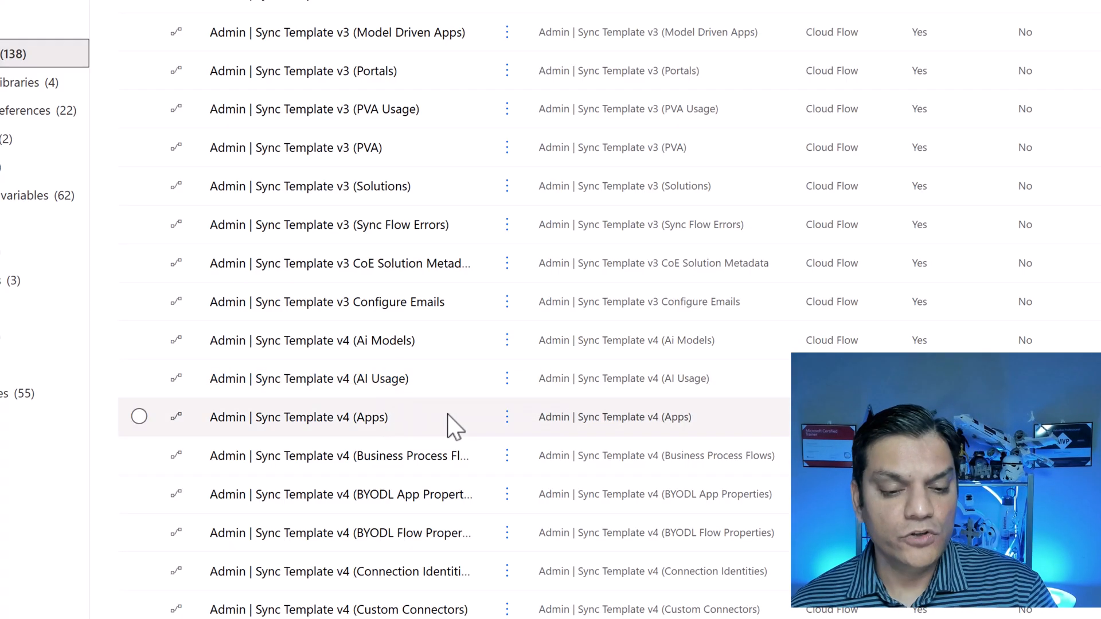
mouse_move(439, 382)
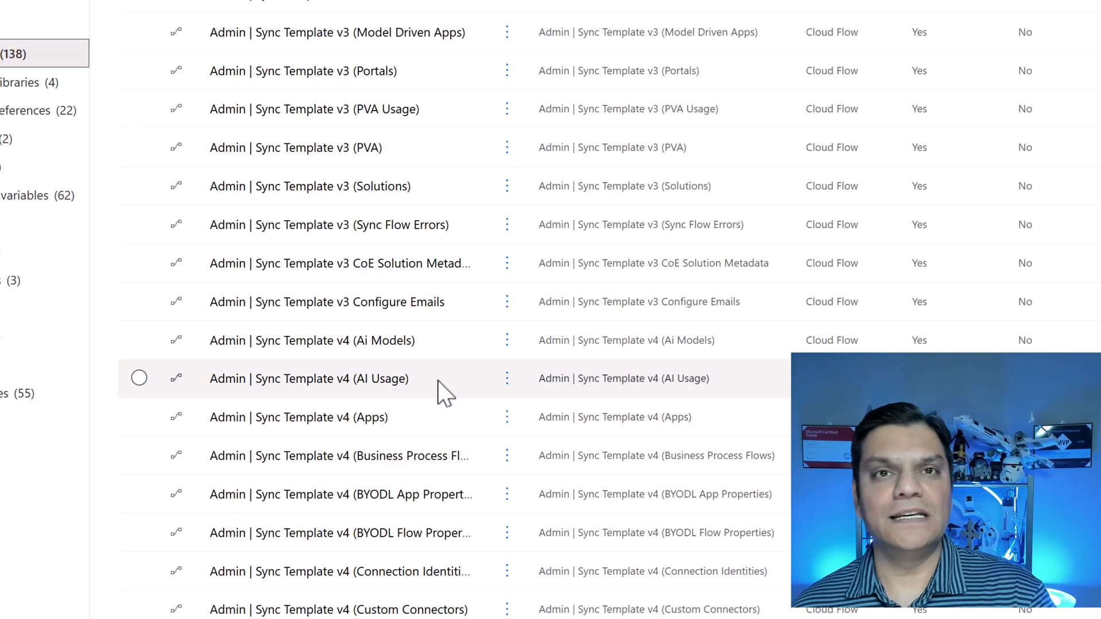
mouse_move(316, 264)
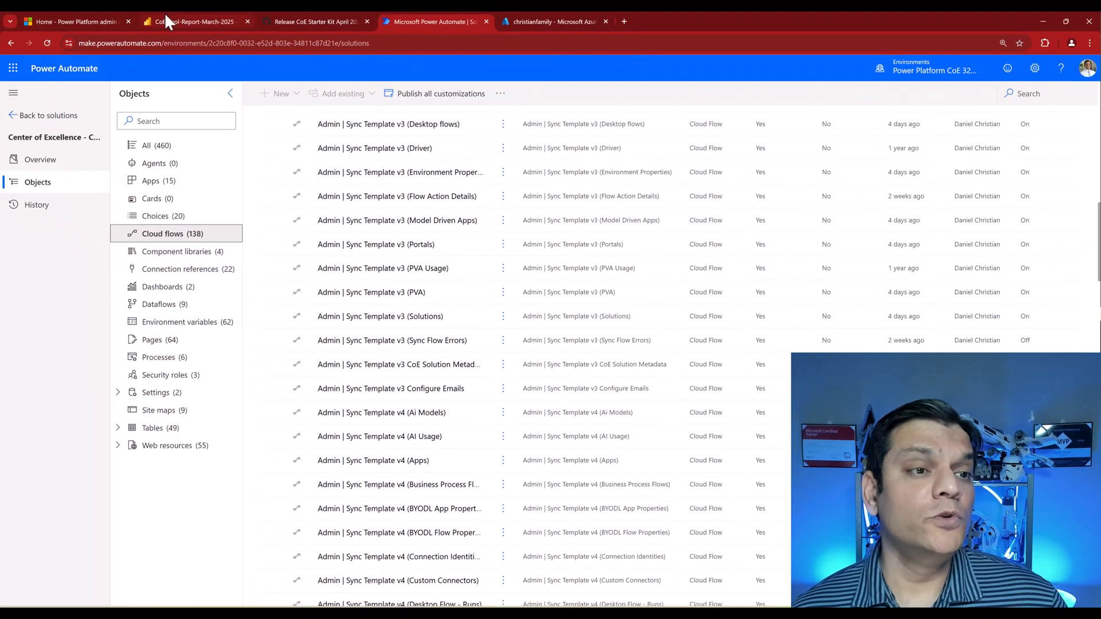
Show the AI Builder Models report page with its 9 models, creation trend and details.
click(189, 20)
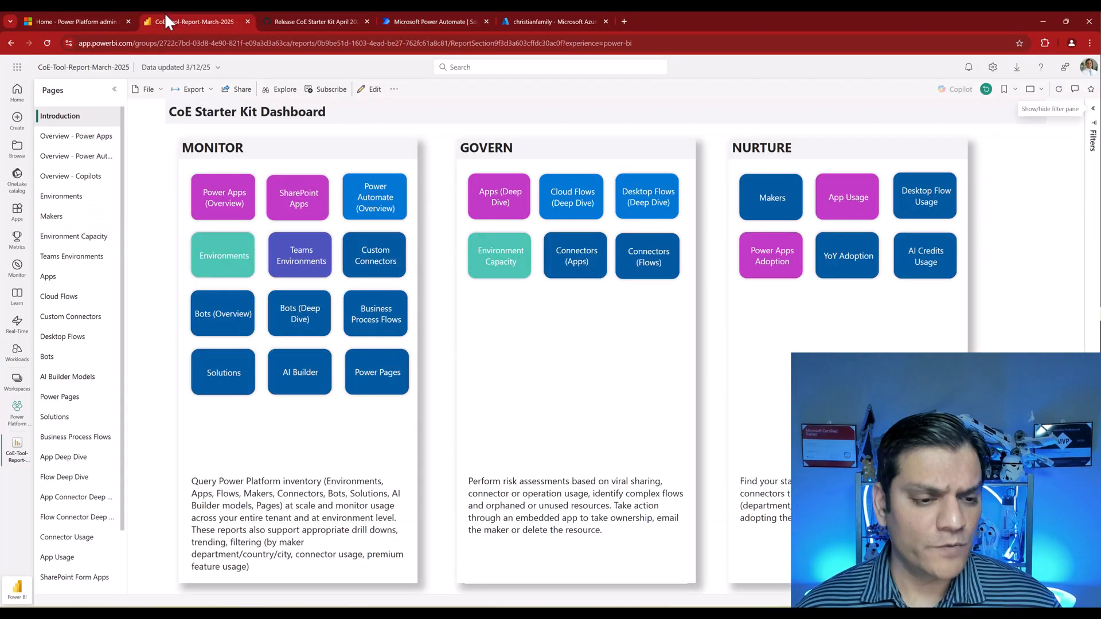
click(67, 376)
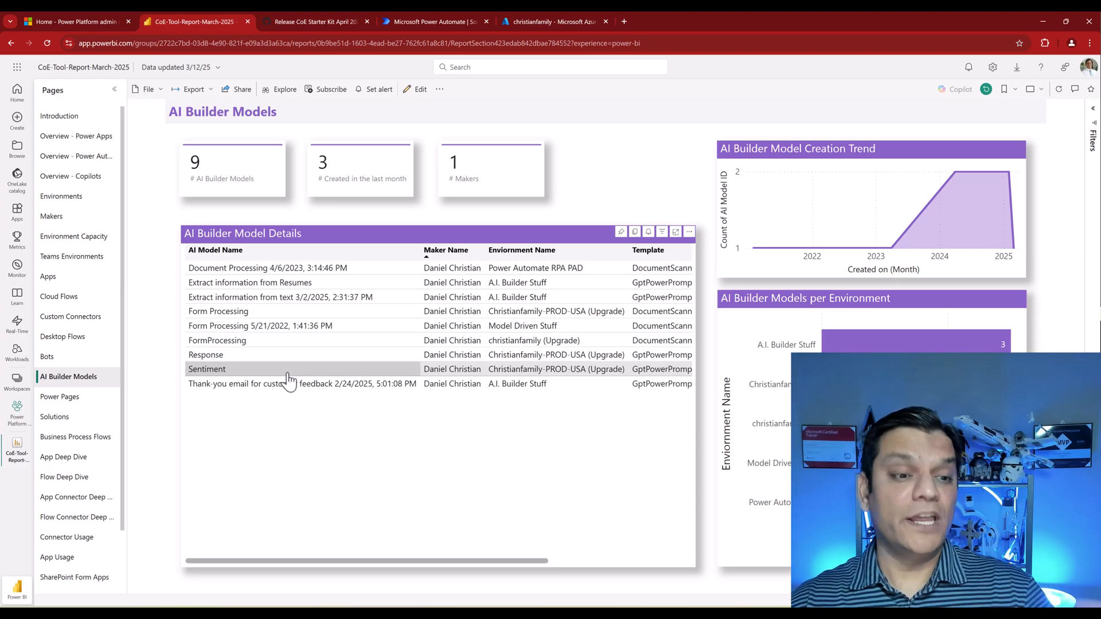
mouse_move(526, 282)
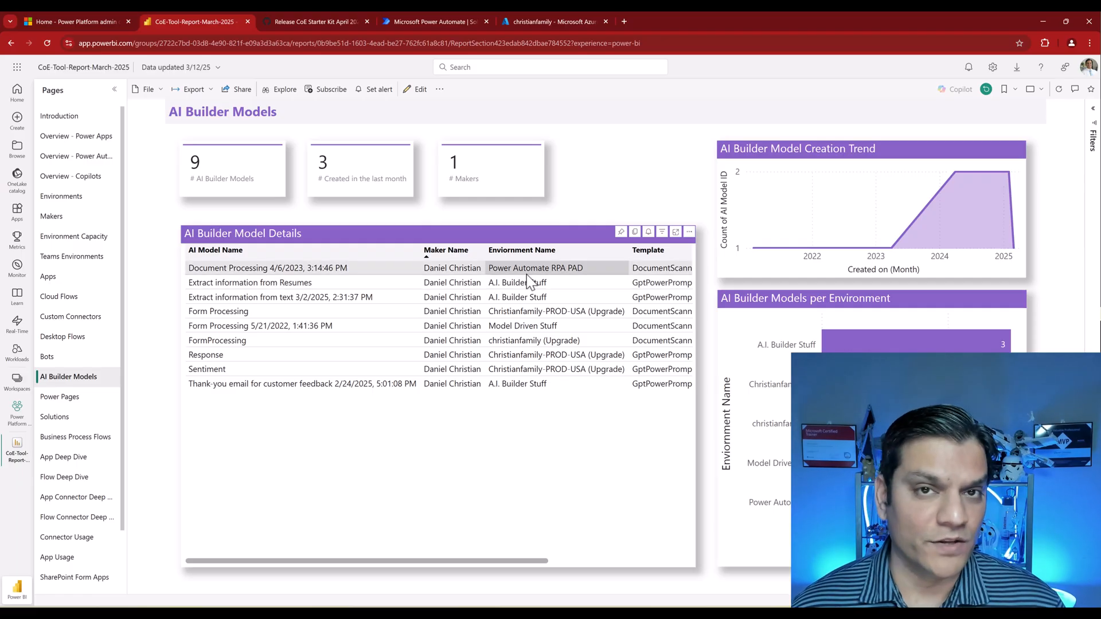
mouse_move(460, 527)
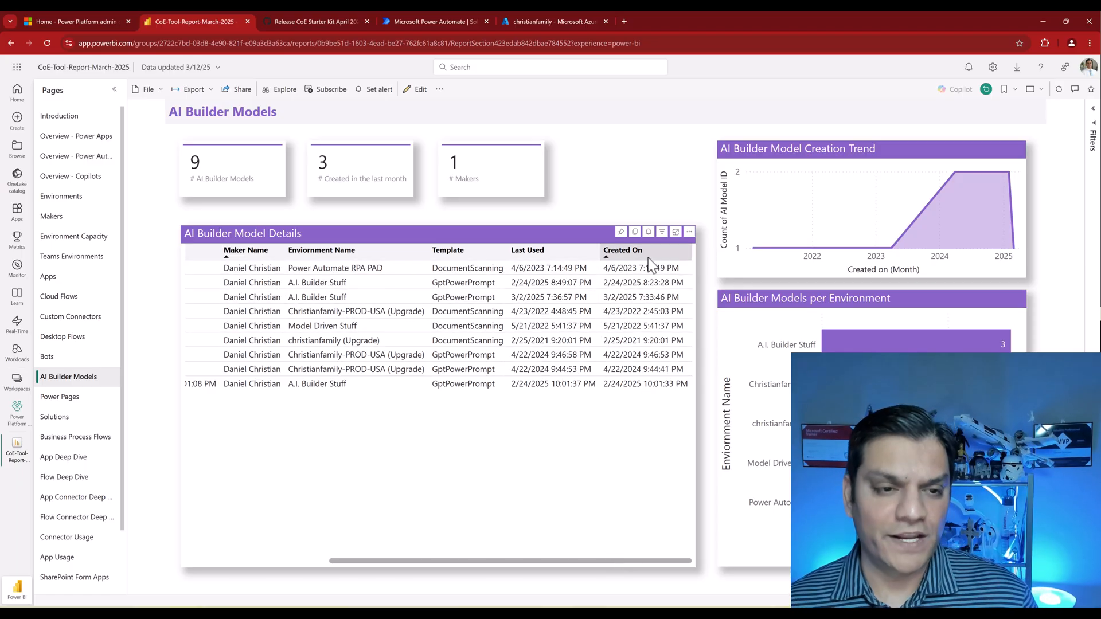
mouse_move(912, 221)
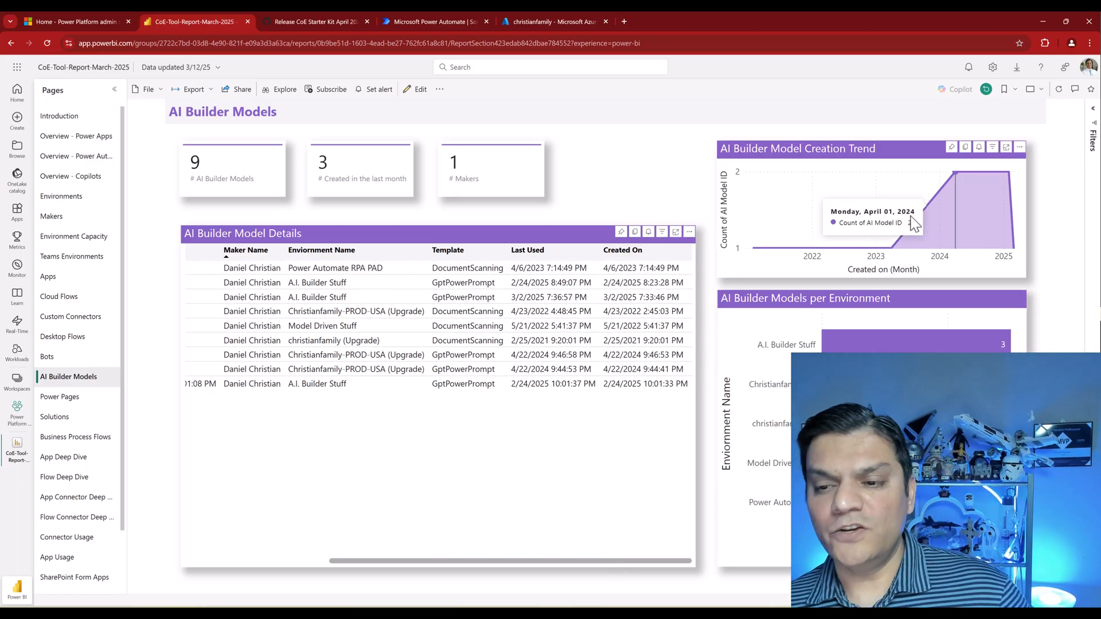
mouse_move(901, 253)
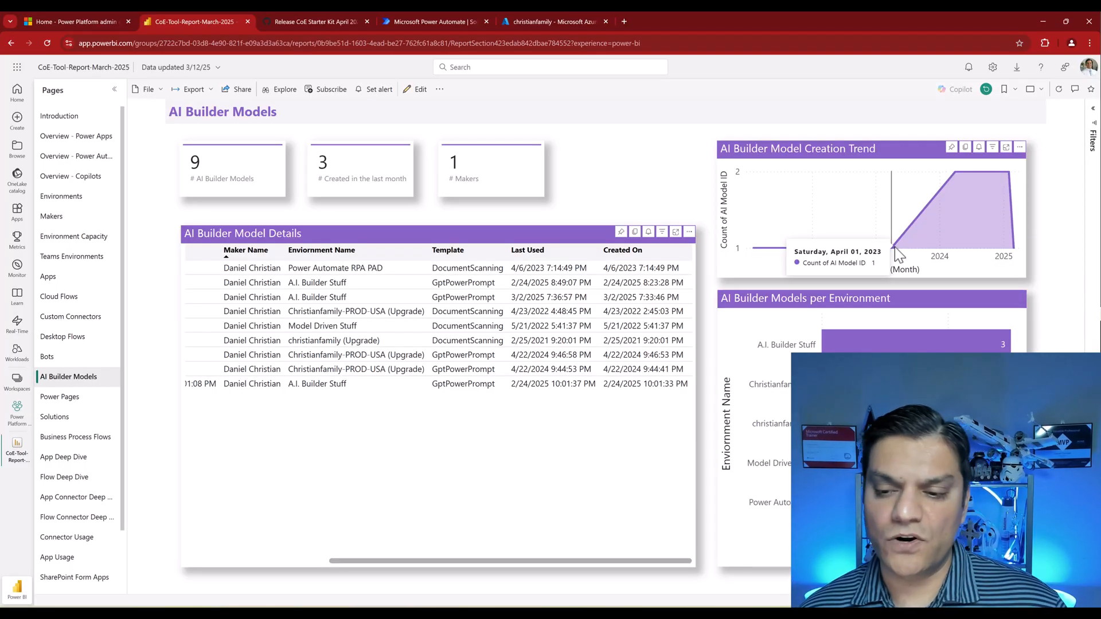
mouse_move(797, 334)
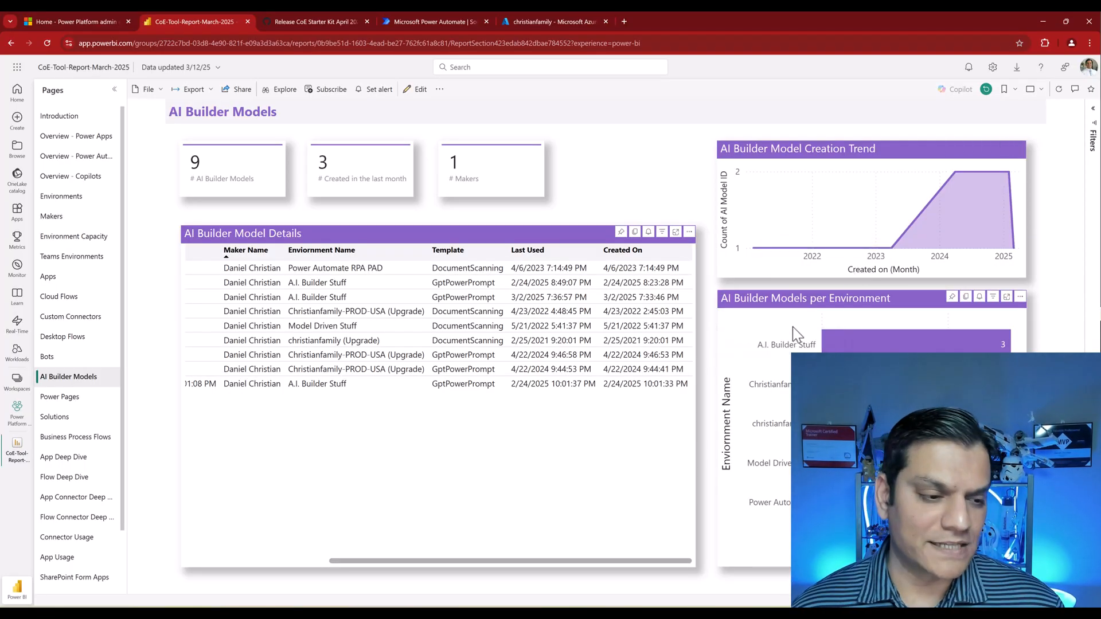
scroll(down, 3)
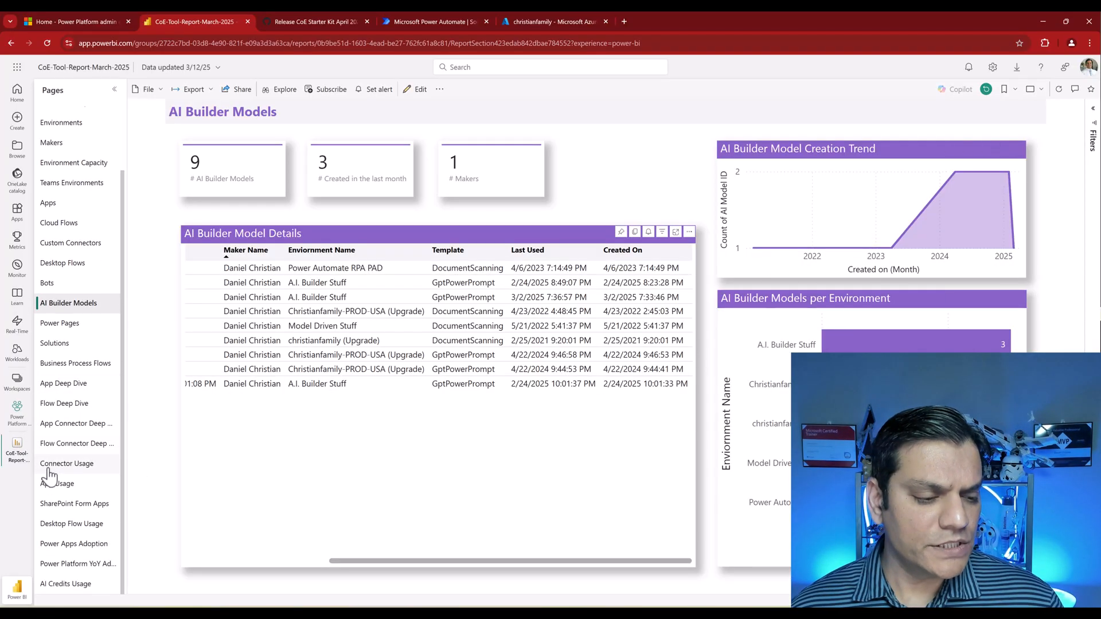
mouse_move(65, 583)
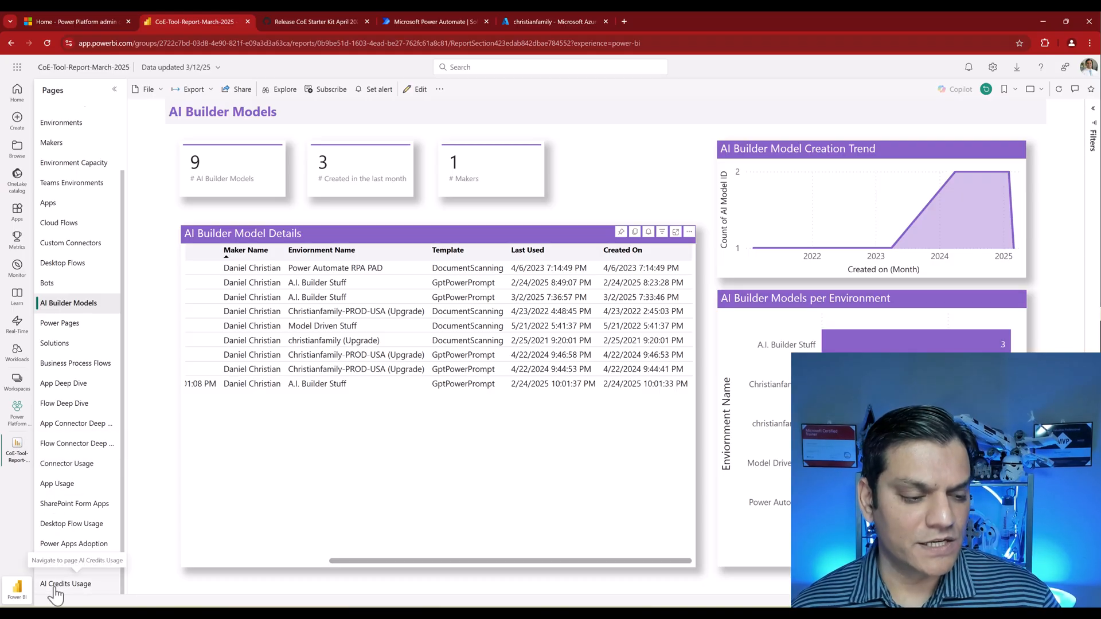
Show the AI Credits Usage report page with 118 credits consumed by one maker.
click(64, 583)
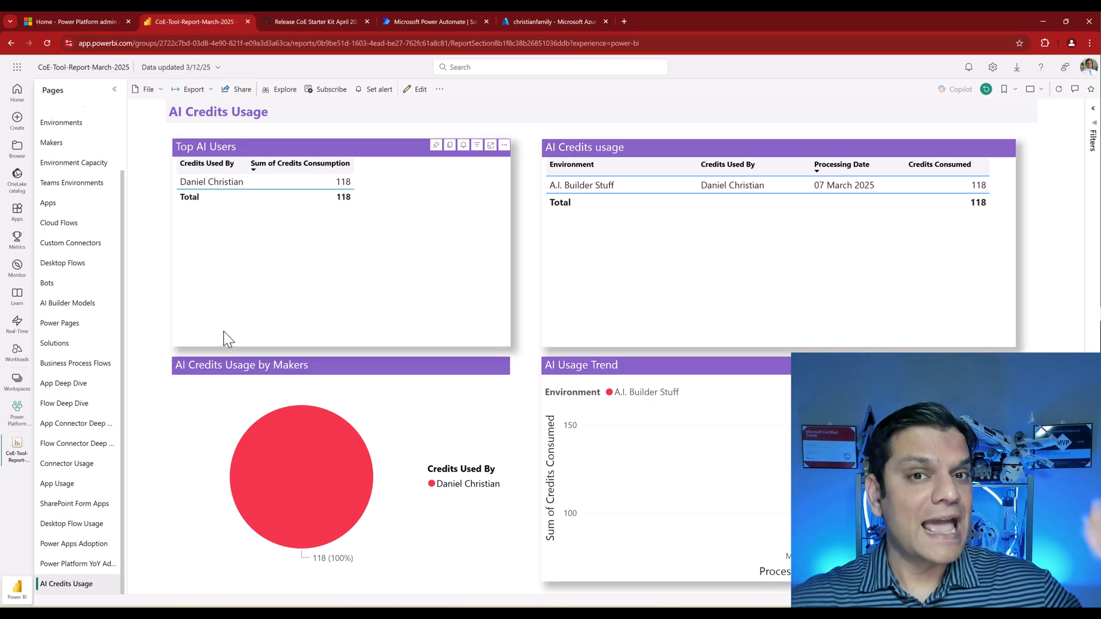
mouse_move(265, 235)
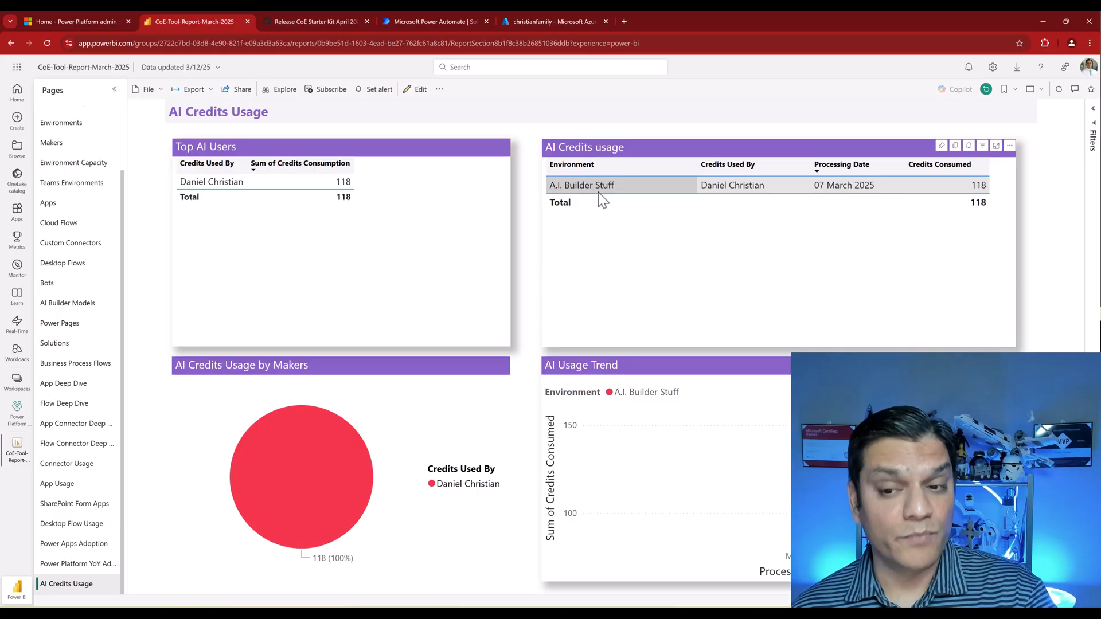
mouse_move(453, 428)
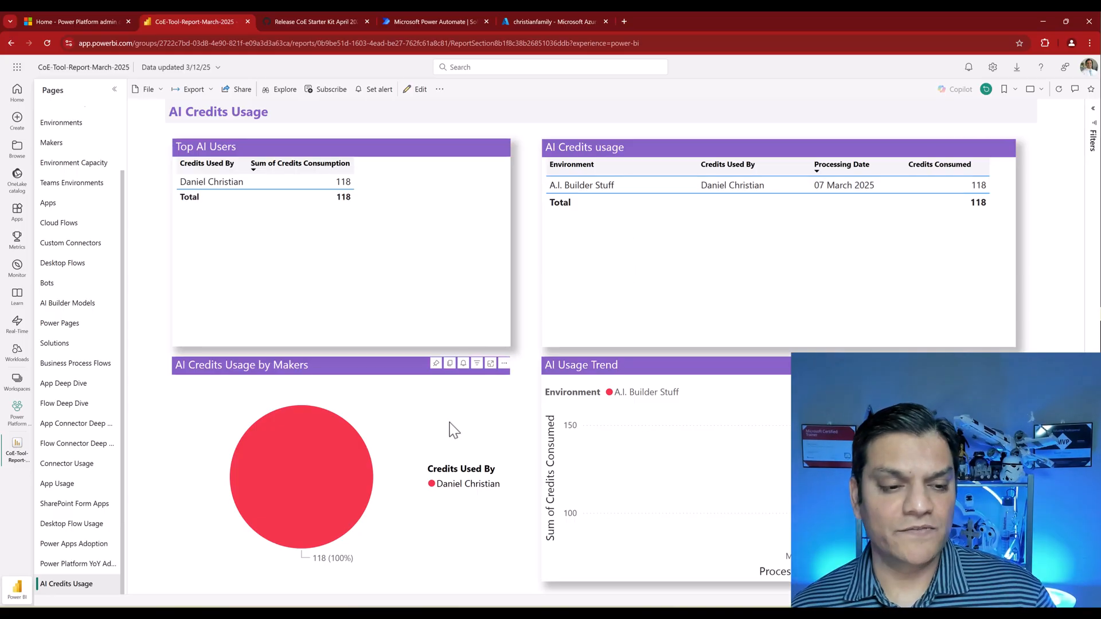
mouse_move(329, 242)
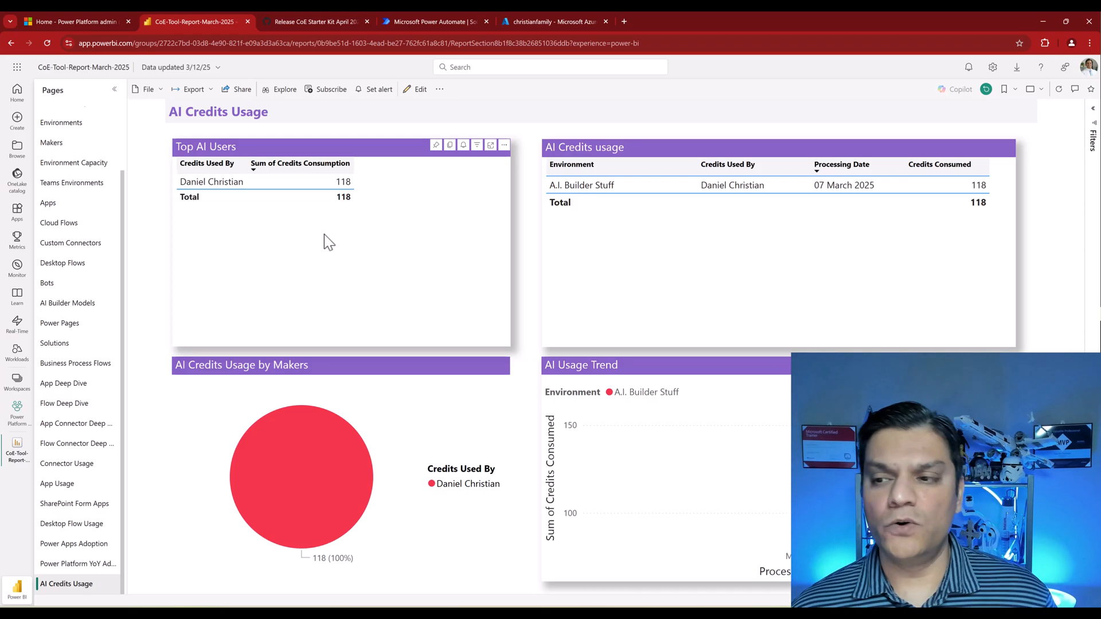
mouse_move(1000, 161)
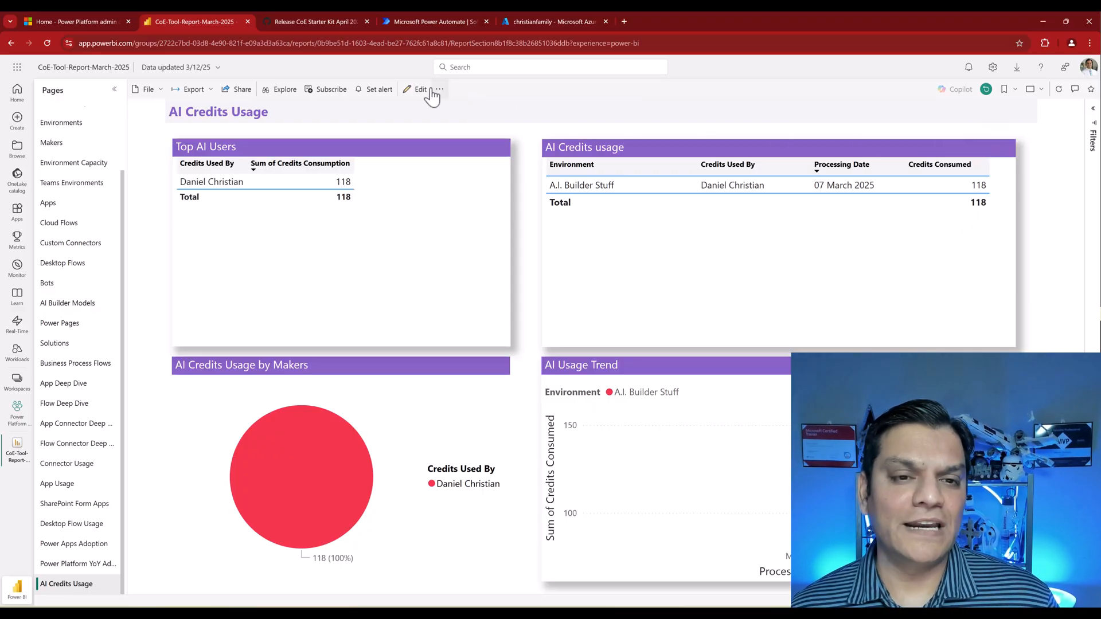
Edit the report, focus the AI Credits usage table and expand its AI Credits Usage fields.
click(419, 90)
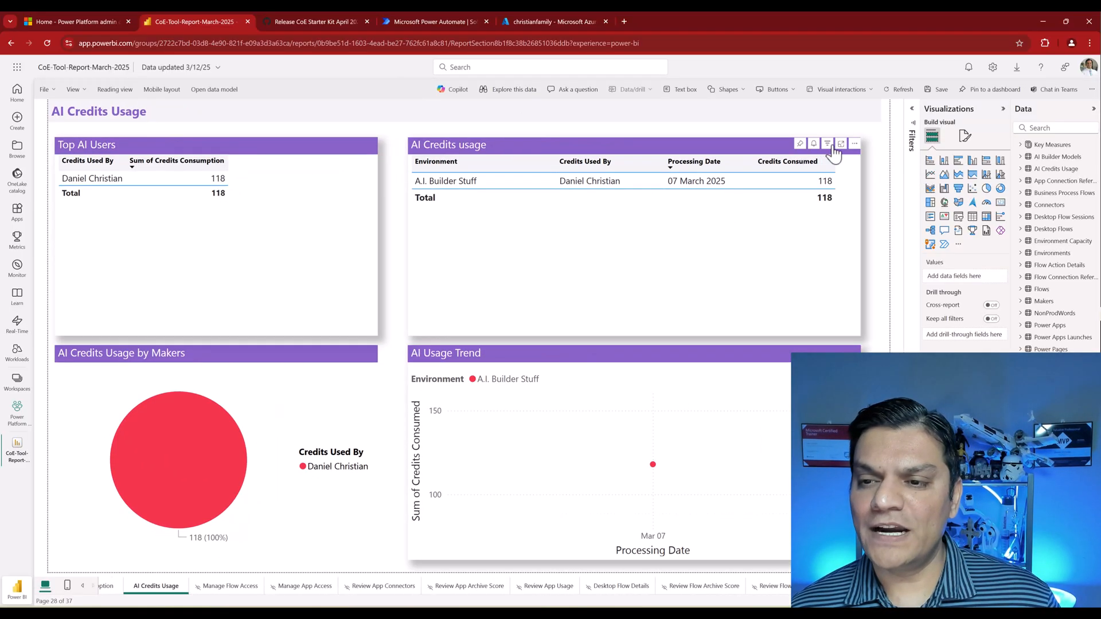
click(841, 144)
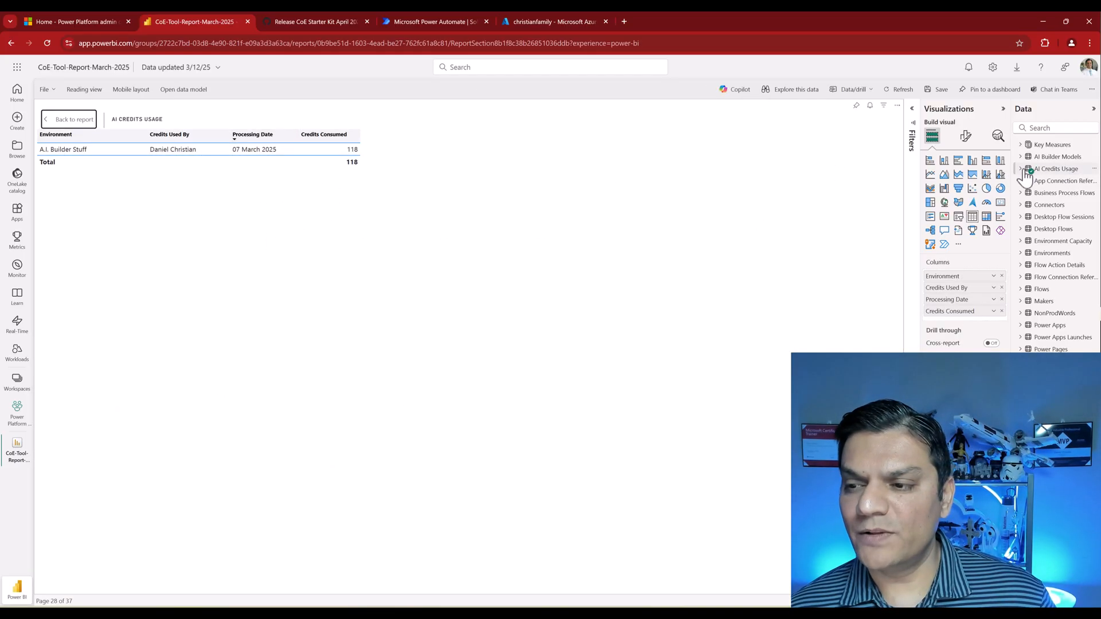
click(1027, 168)
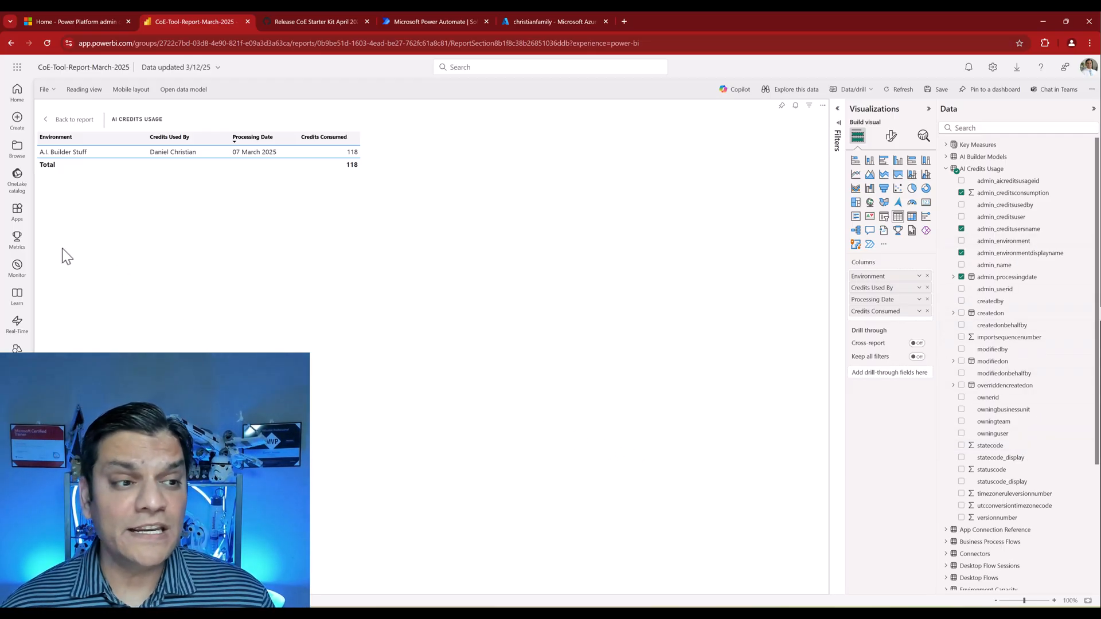
mouse_move(62, 135)
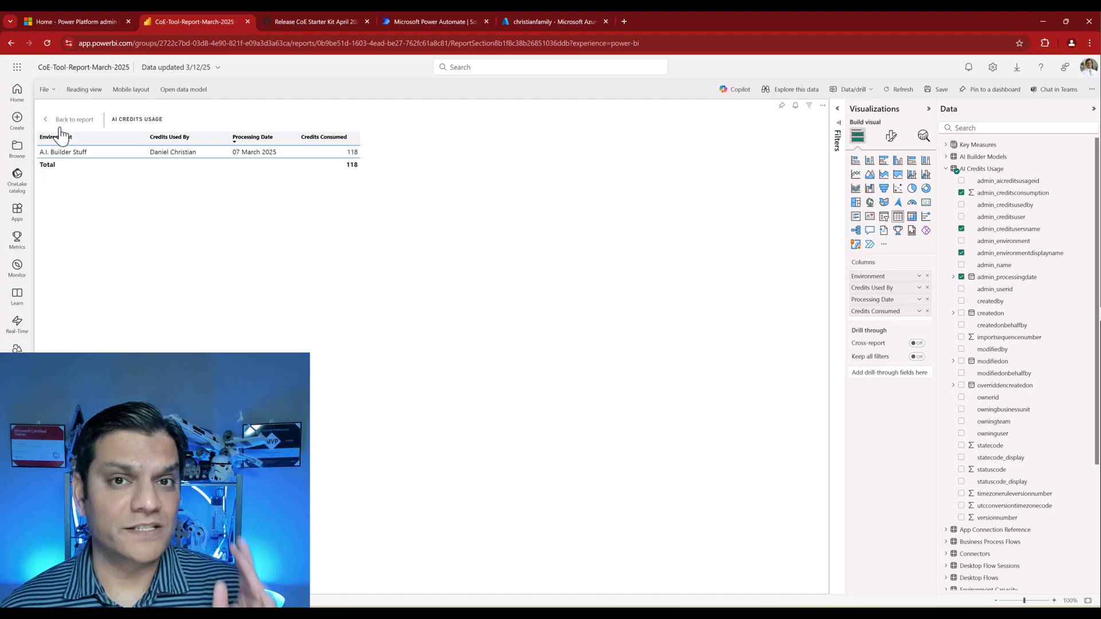
mouse_move(48, 235)
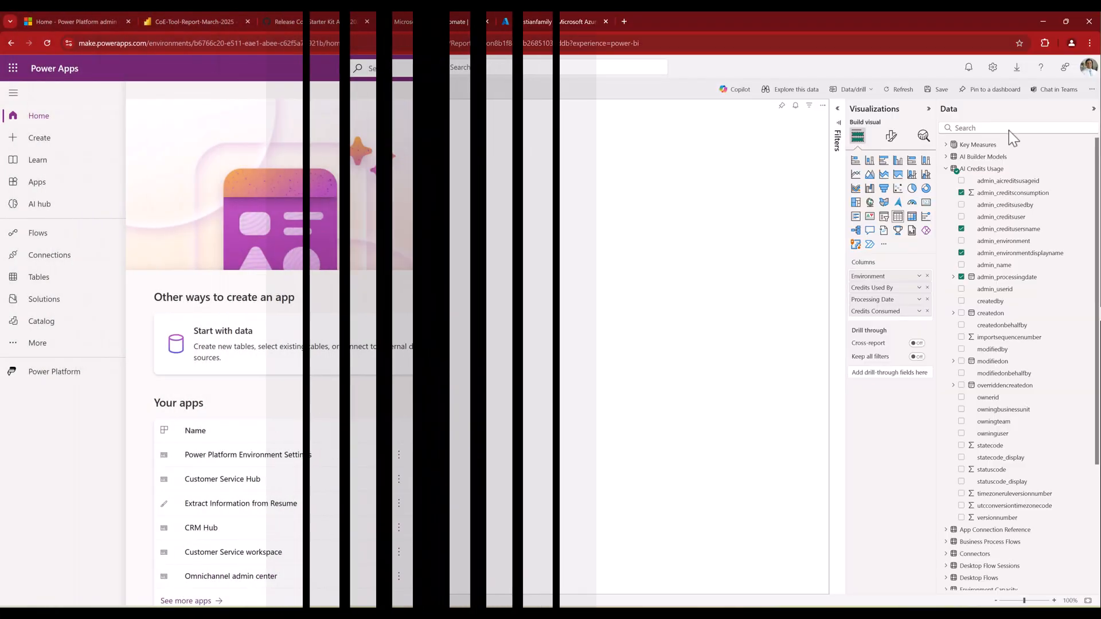
List all Dataverse tables filtered by 'AI' and open the AI Event table.
click(536, 20)
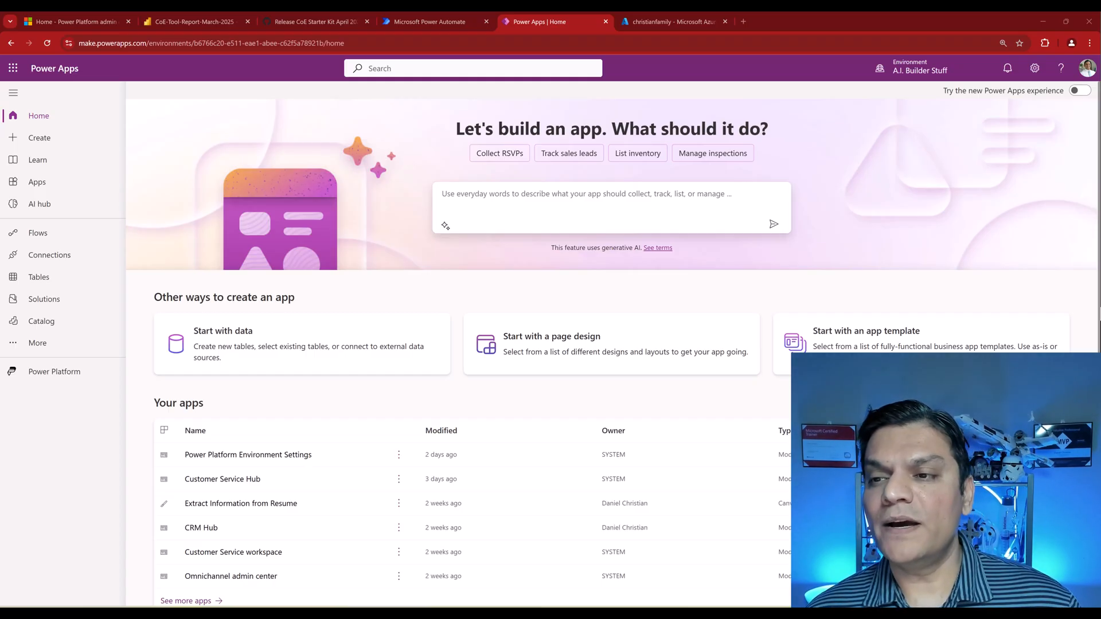
mouse_move(905, 91)
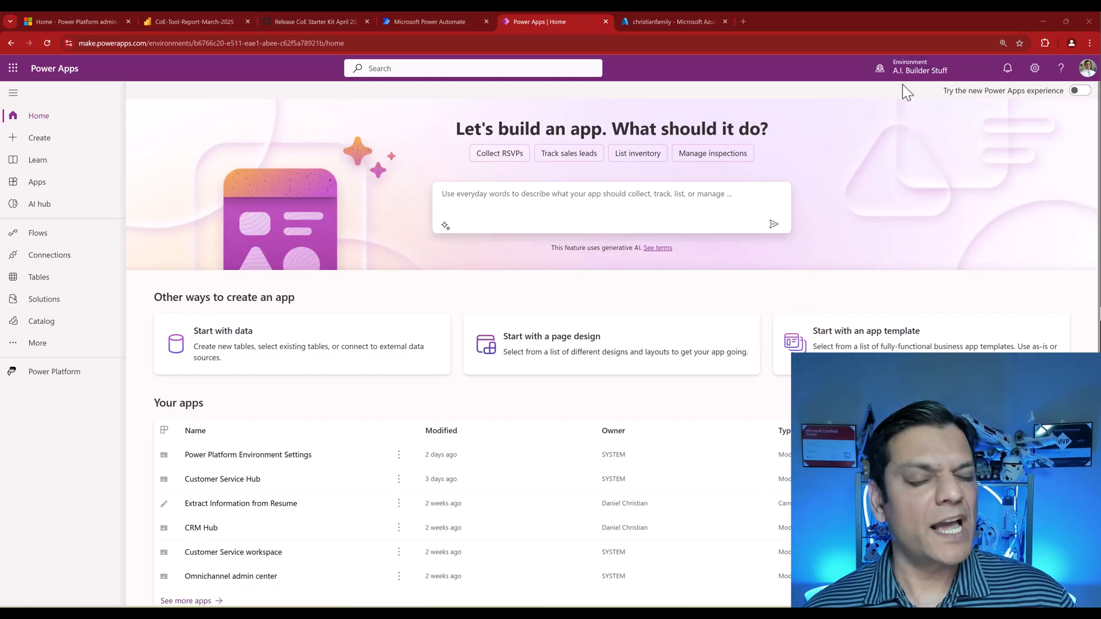
mouse_move(41, 321)
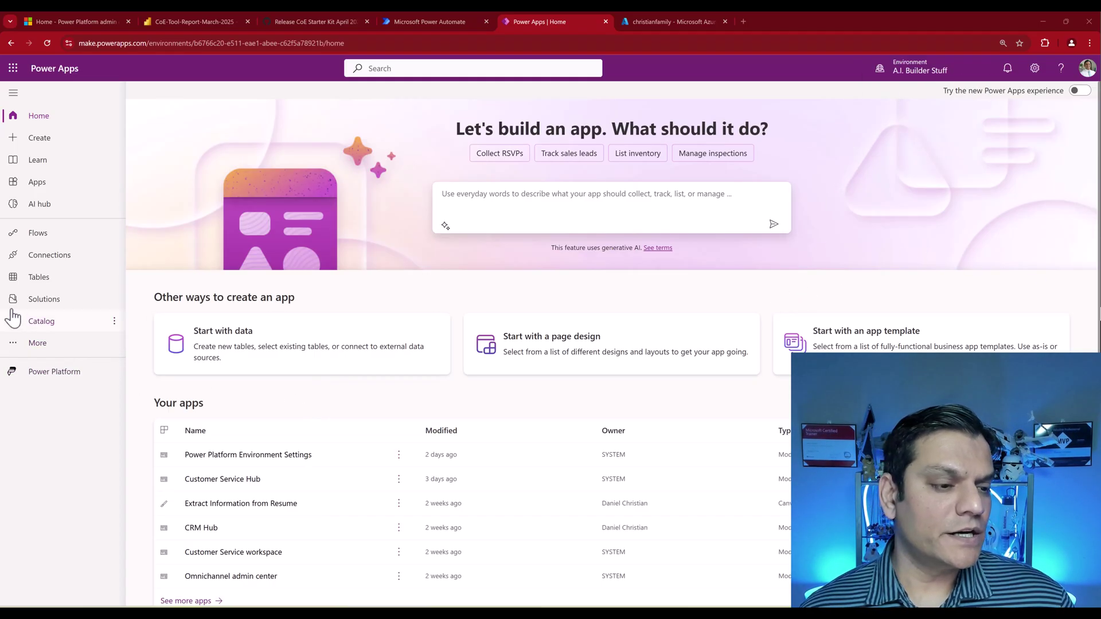
click(39, 277)
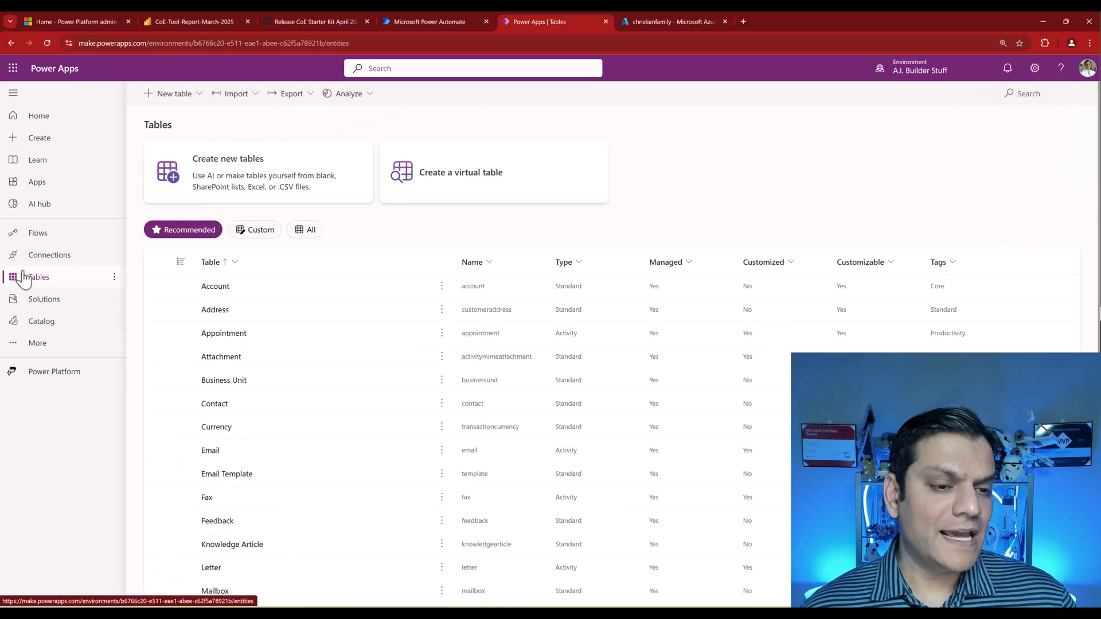
click(310, 229)
text(A)
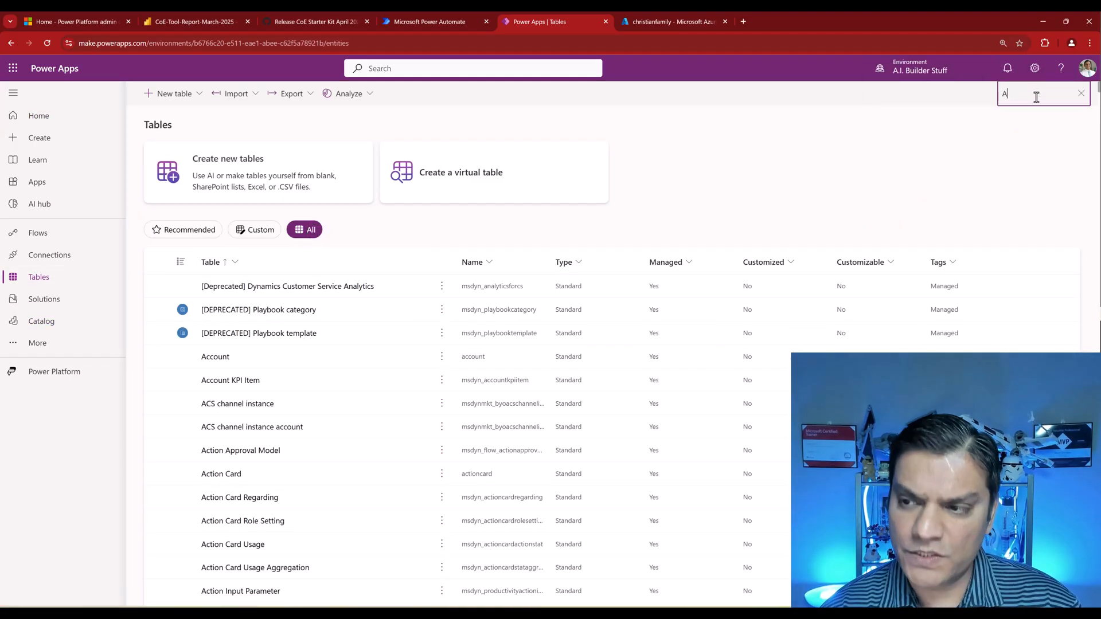
text(I)
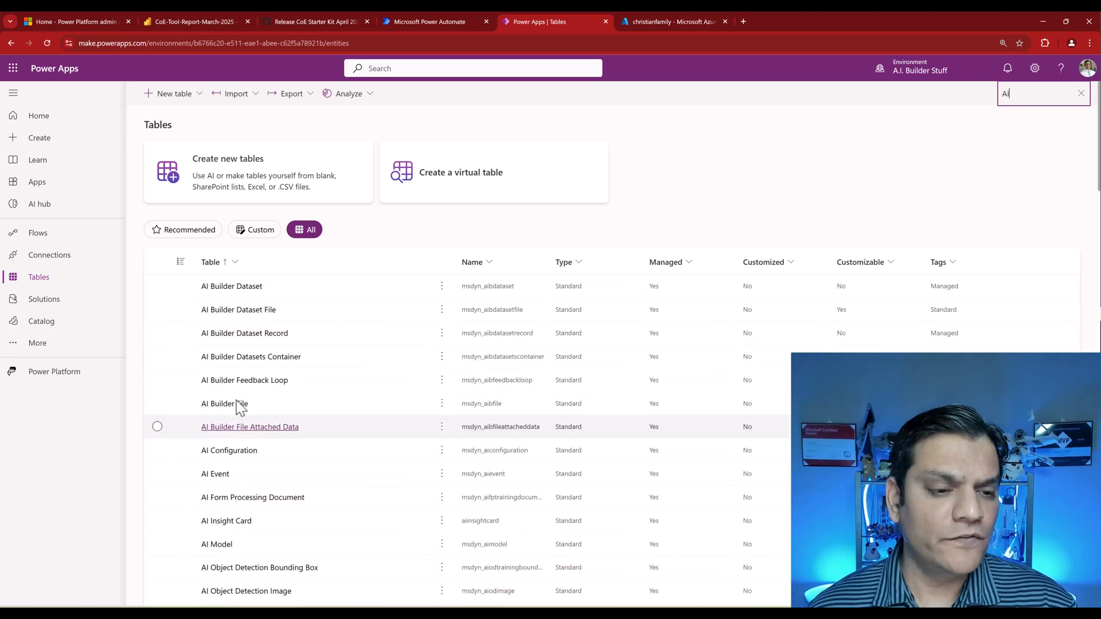
scroll(down, 3)
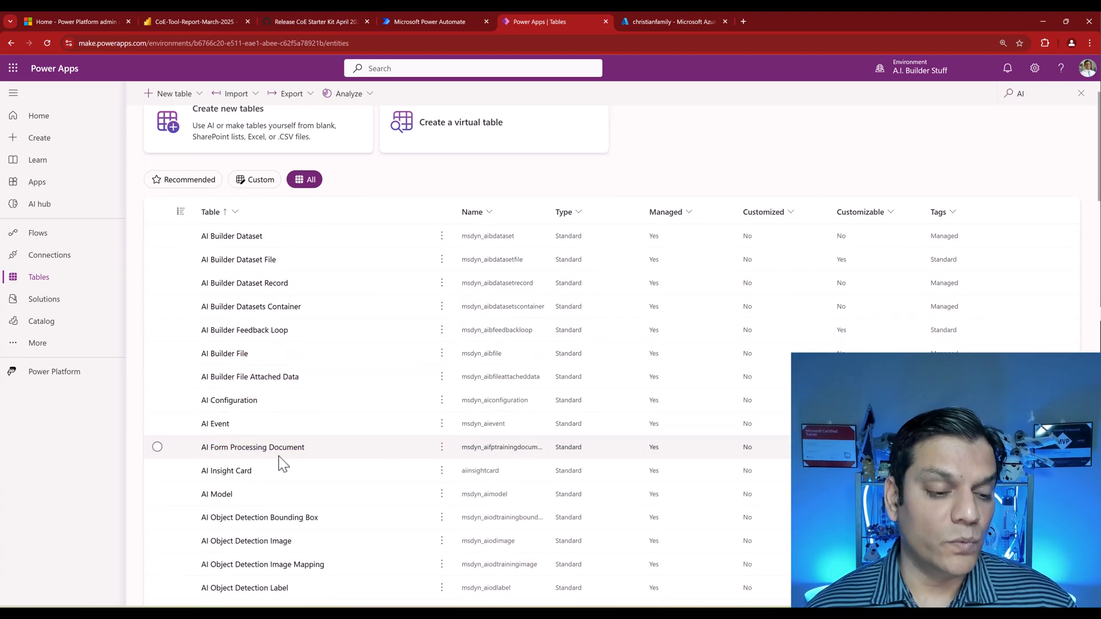
mouse_move(235, 427)
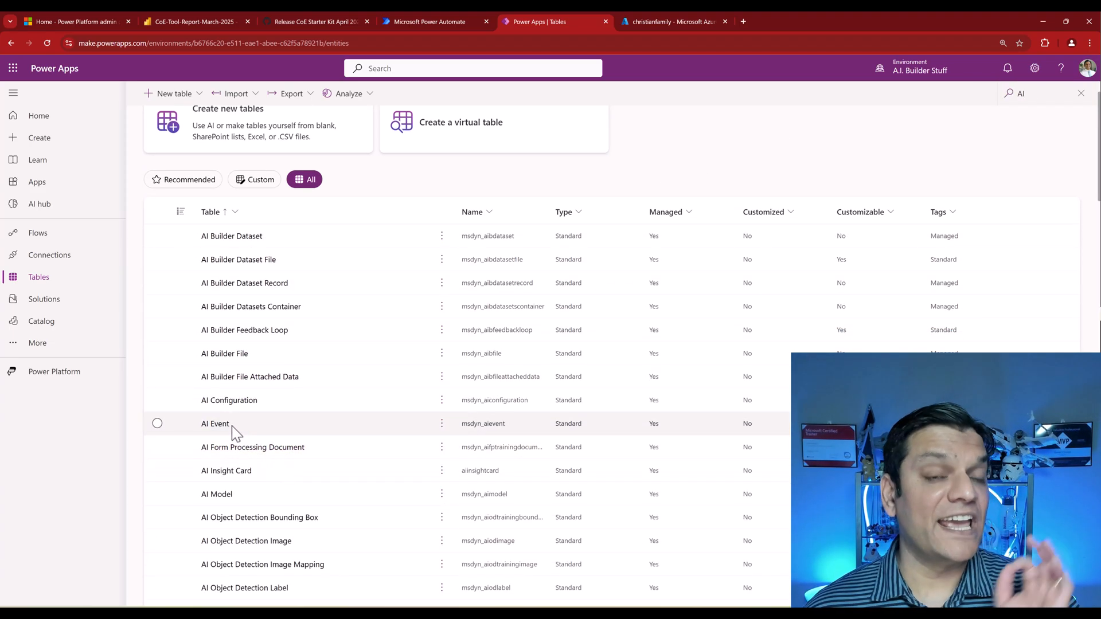
click(215, 423)
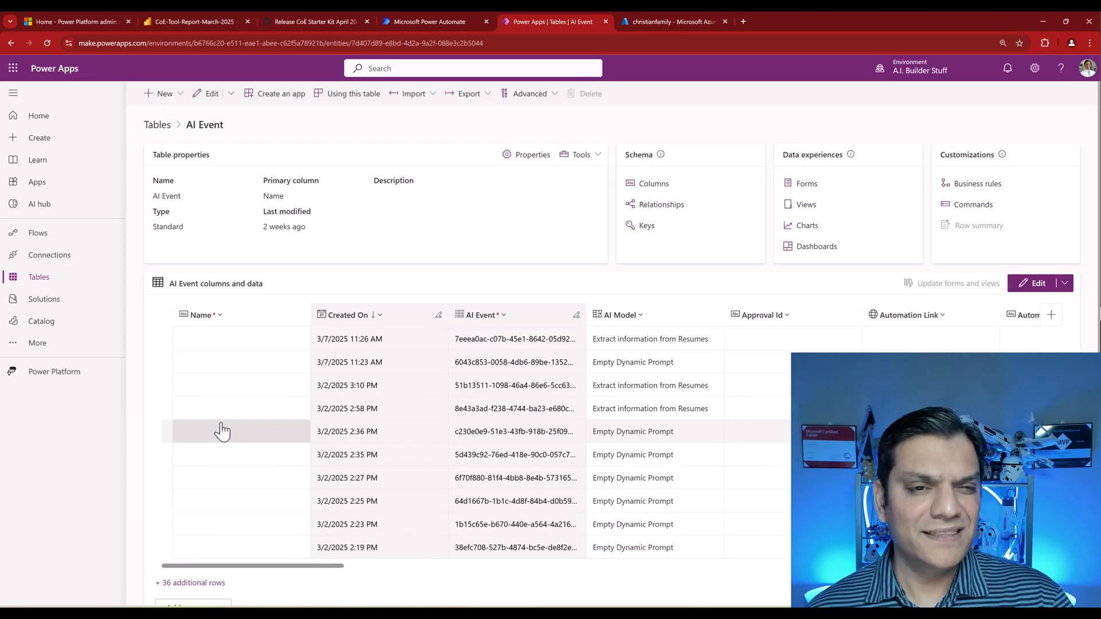
Compare the AI Event table's newest rows with the AI Builder activity list in Power Automate.
click(430, 22)
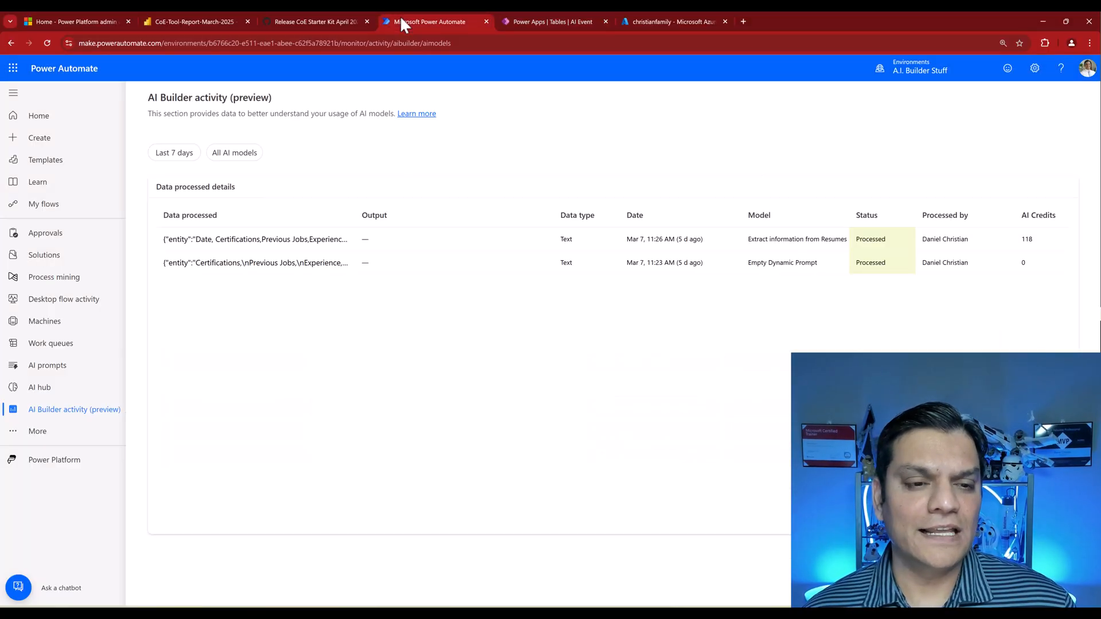
mouse_move(305, 331)
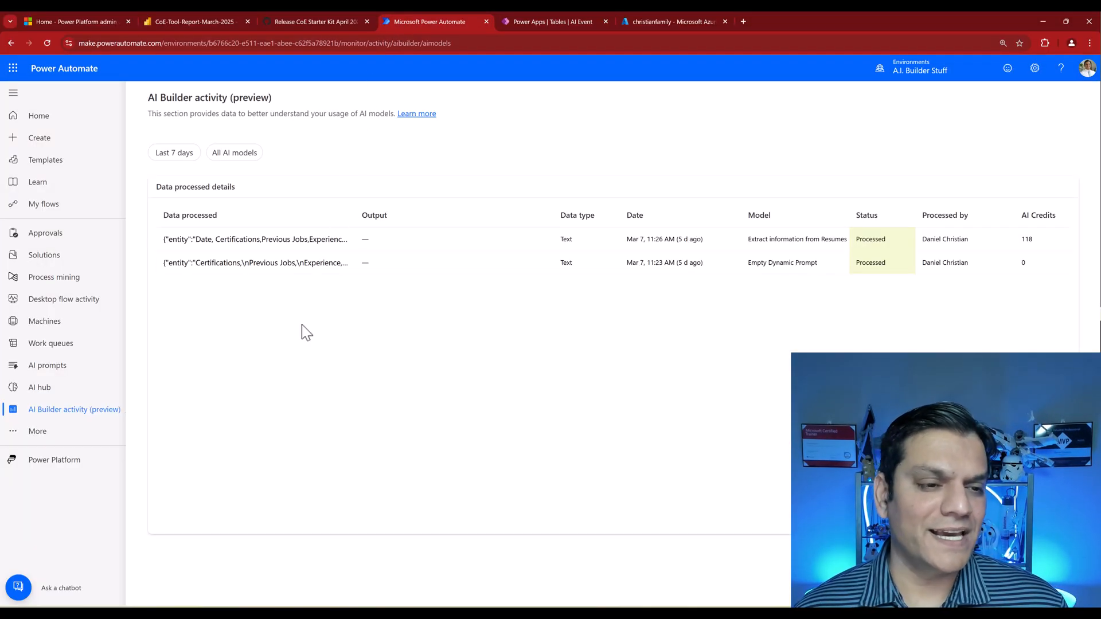
mouse_move(843, 306)
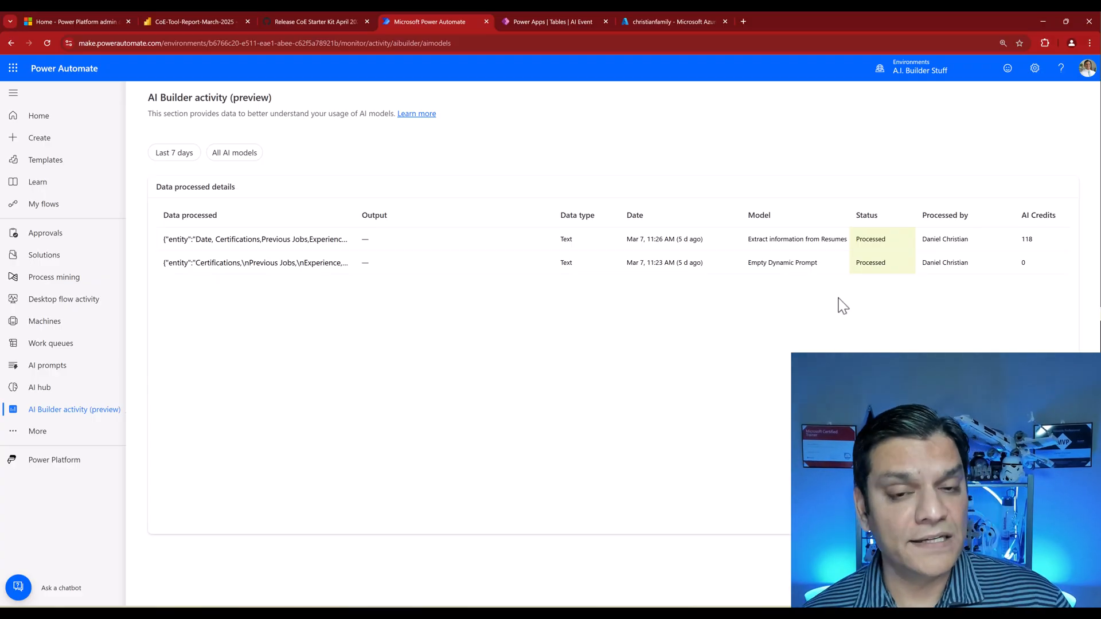
click(551, 21)
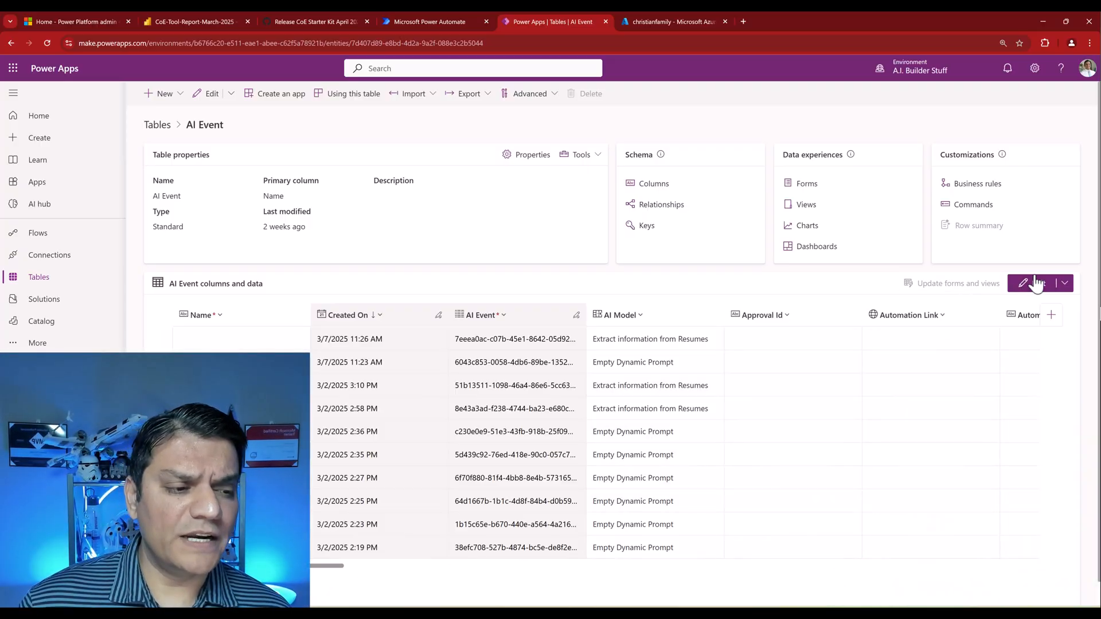
Show the AI Event rows in the full data grid and inspect the Consumption Source and Credit Consumed columns.
click(1034, 283)
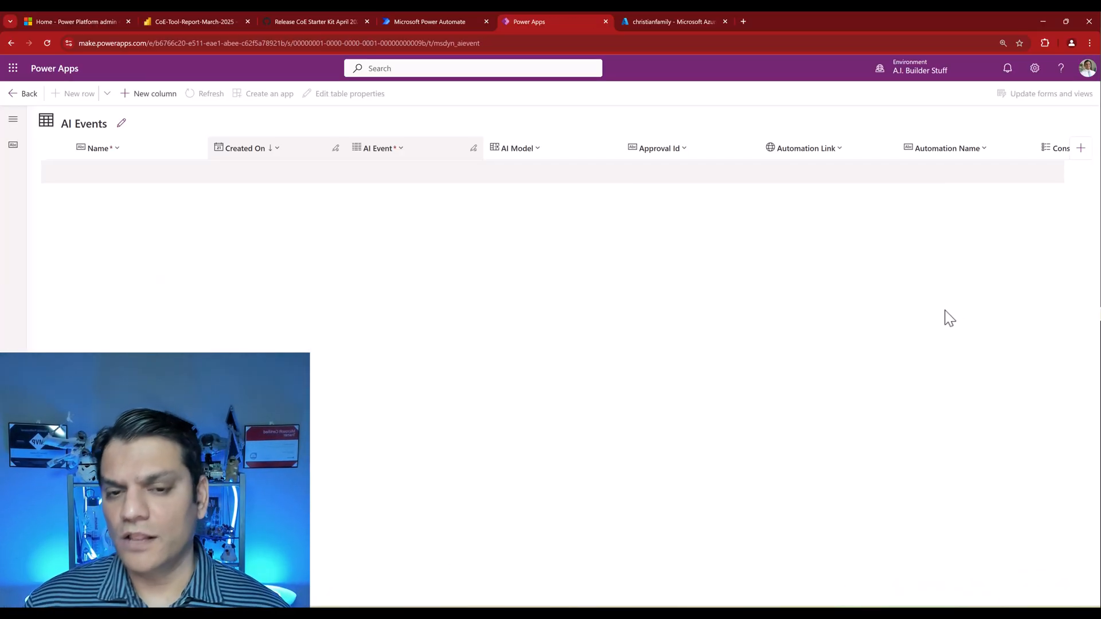
click(210, 93)
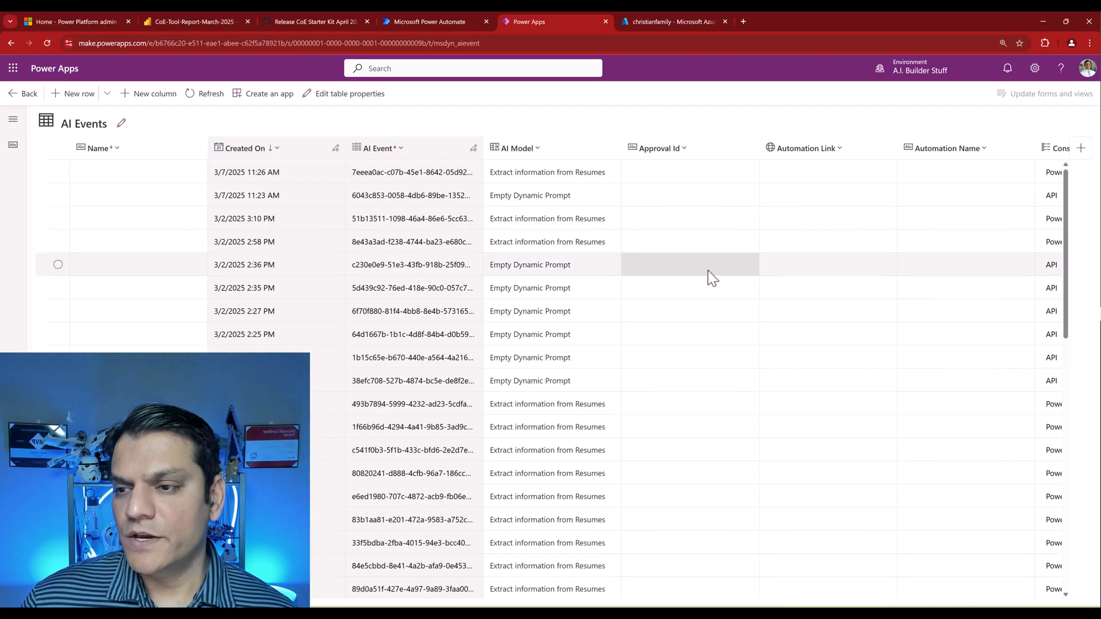
click(246, 148)
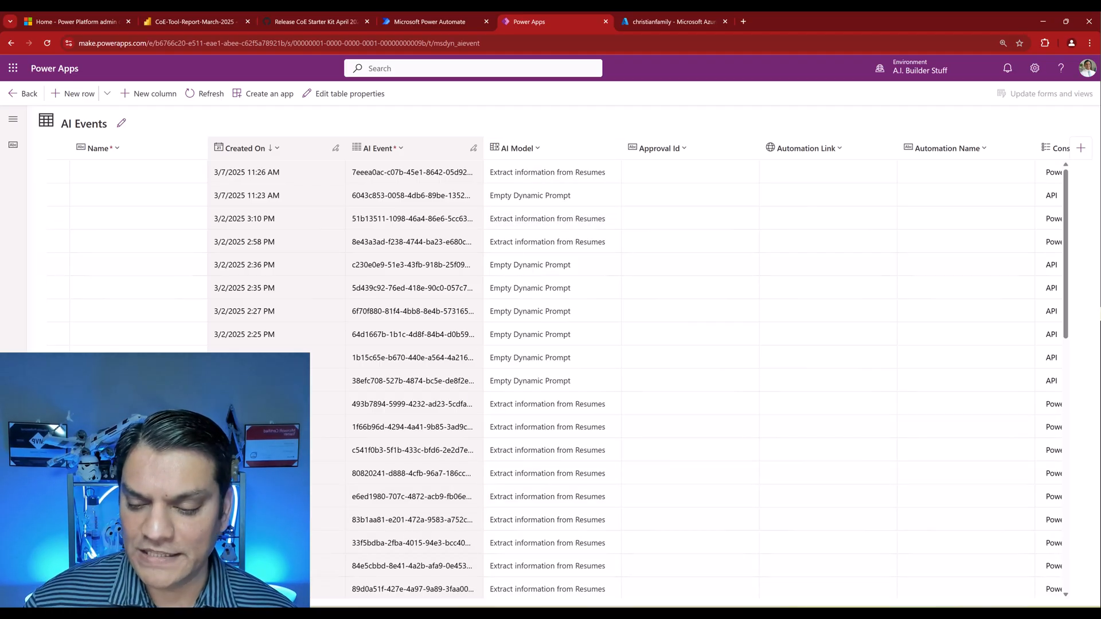
scroll(right, 3)
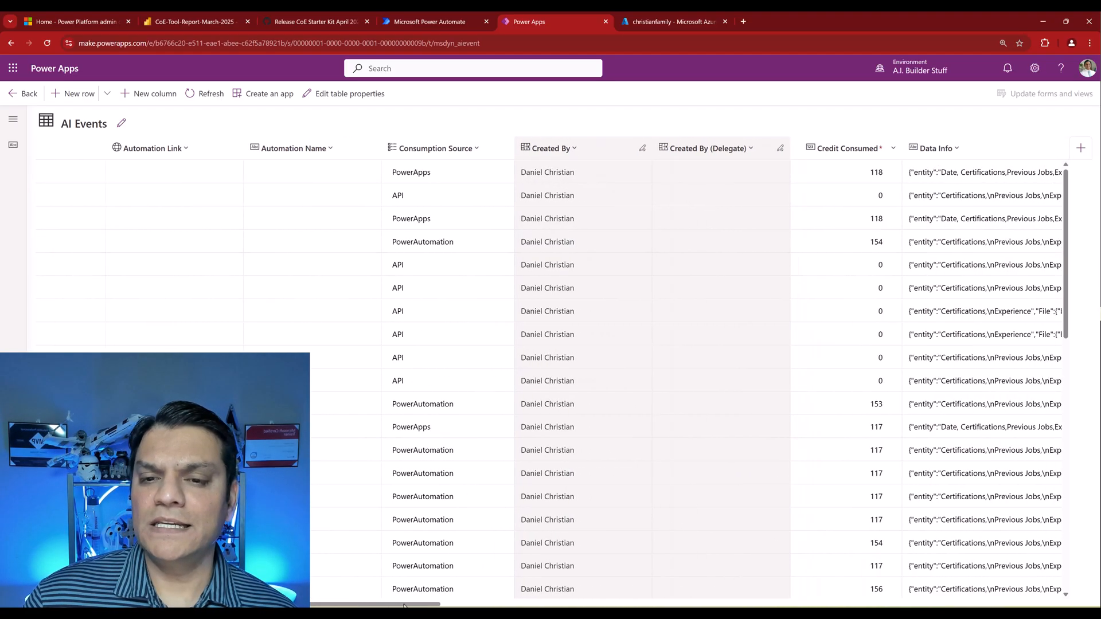
click(446, 148)
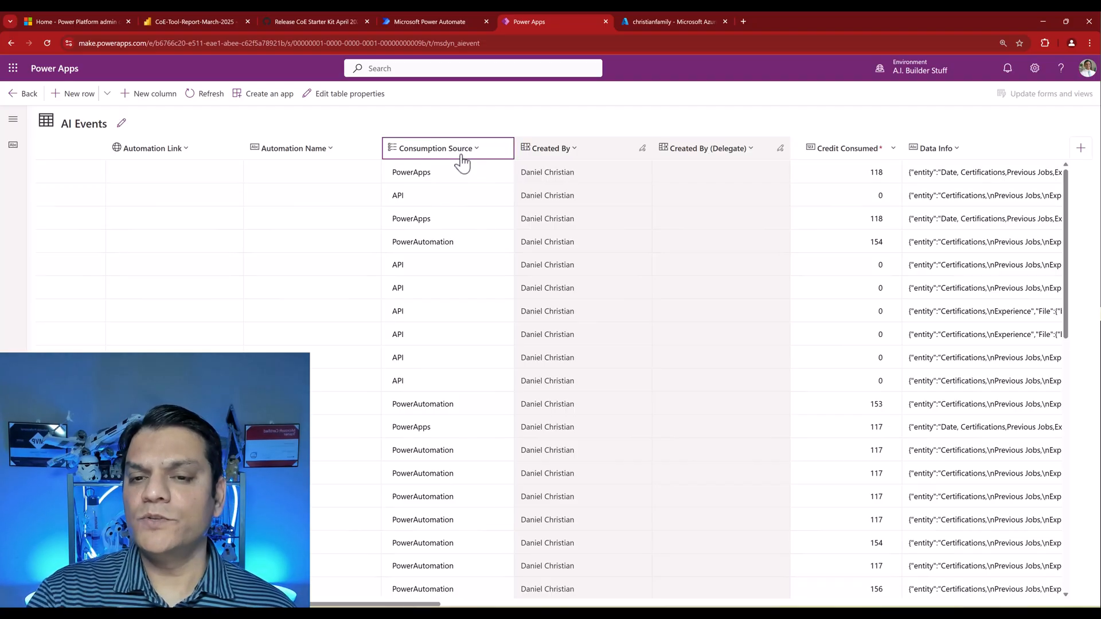
click(411, 172)
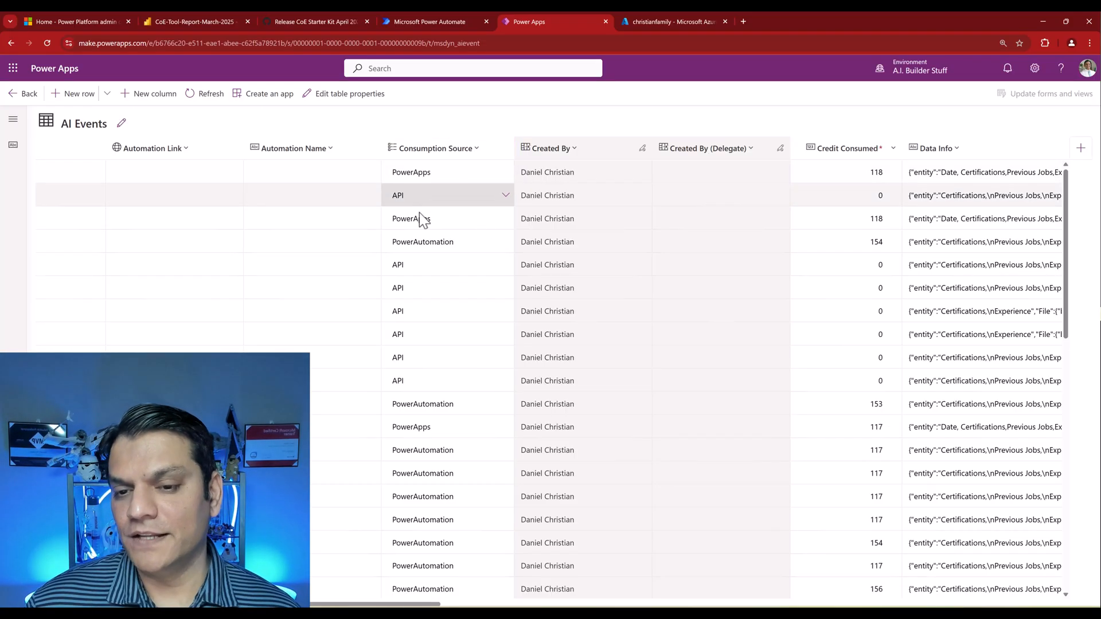
click(423, 242)
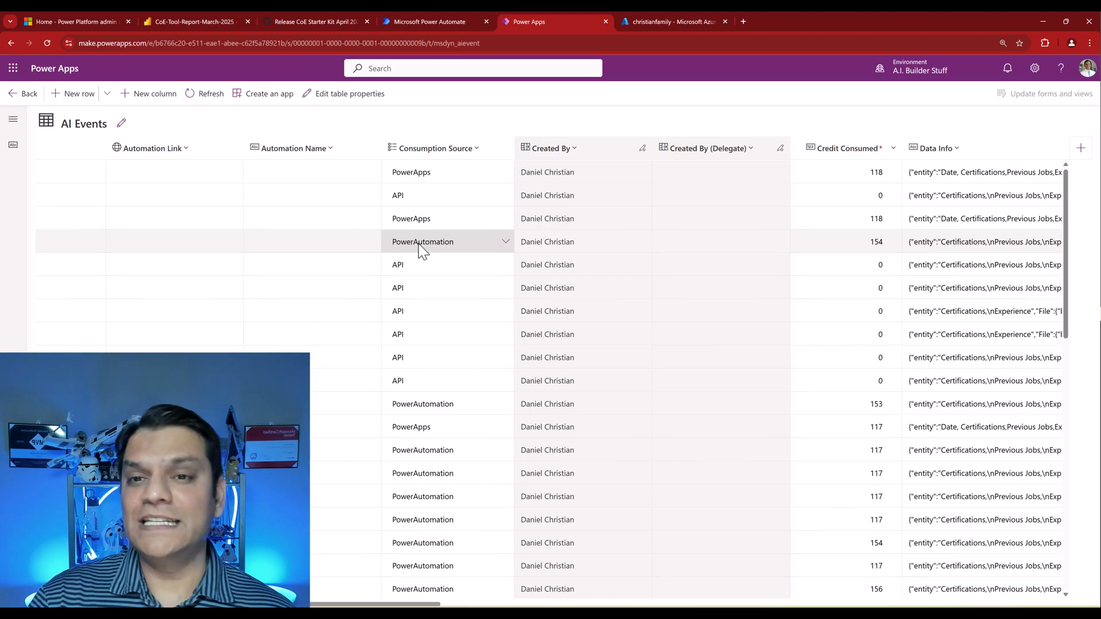
Compare the grid's credits with the AI Builder activity list and return to the AI Events grid.
click(427, 21)
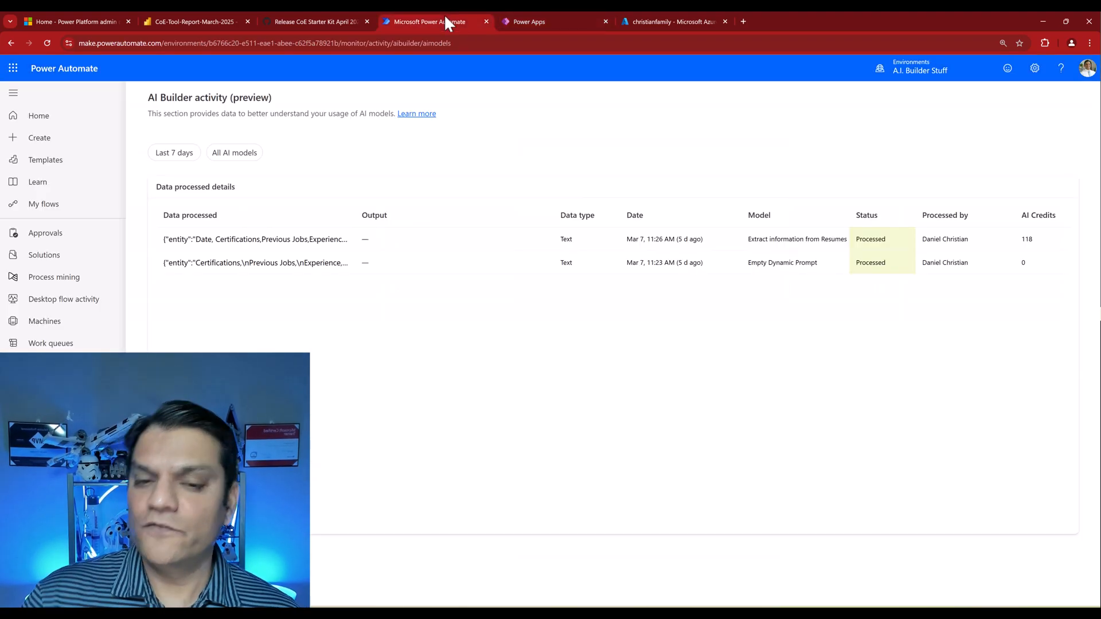
click(528, 21)
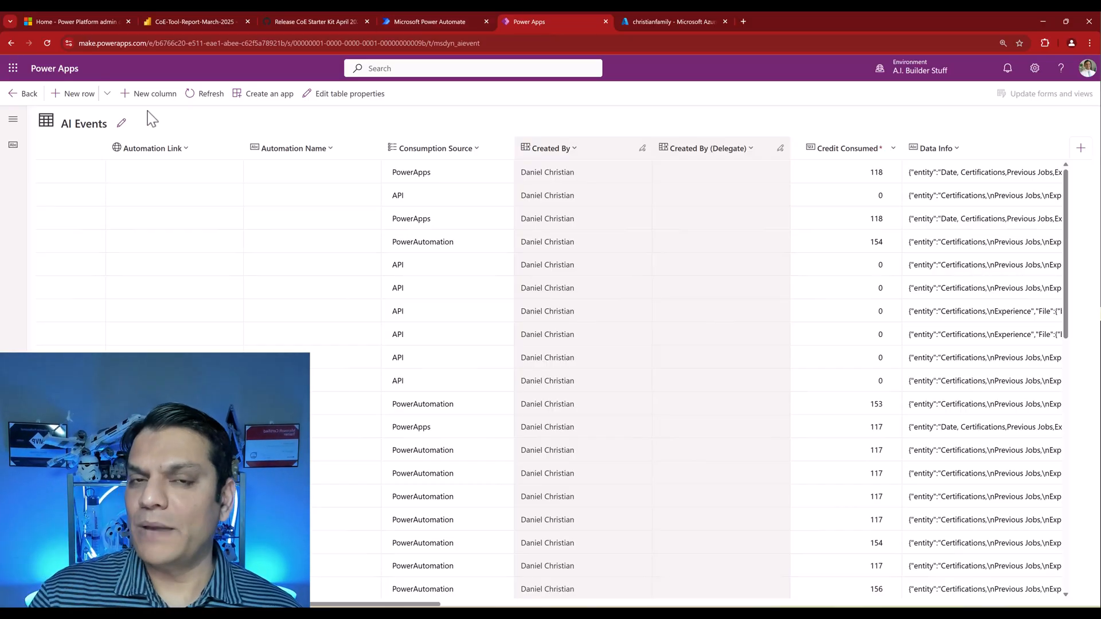
click(151, 148)
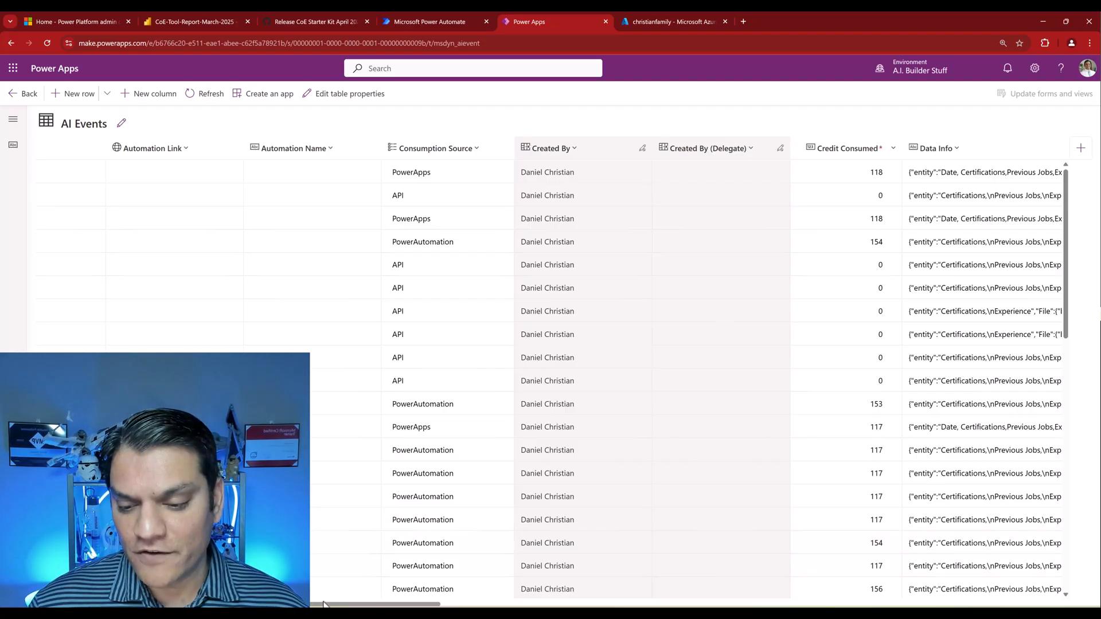
Scroll the AI Events grid right past Data Type, Modified On and Owner to the Quick Test column.
scroll(right, 3)
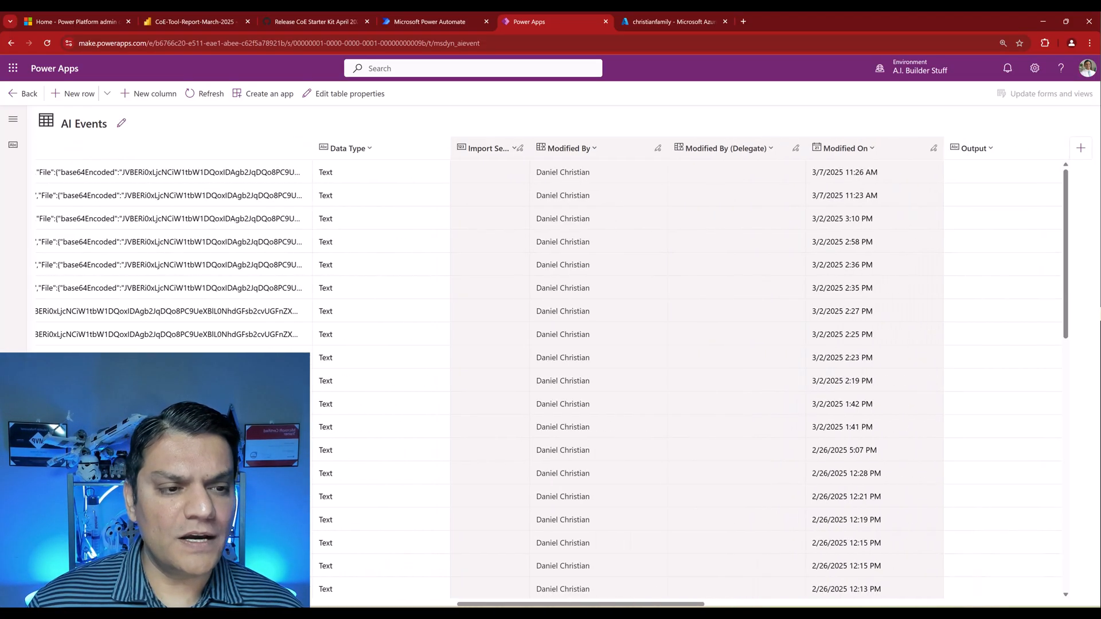
scroll(right, 3)
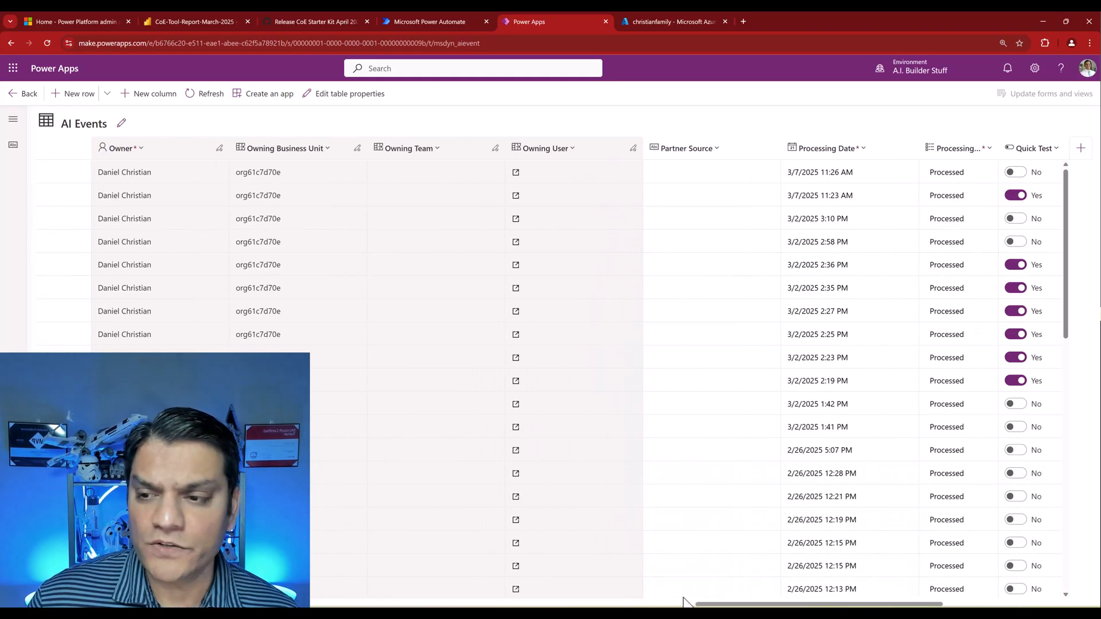
scroll(right, 3)
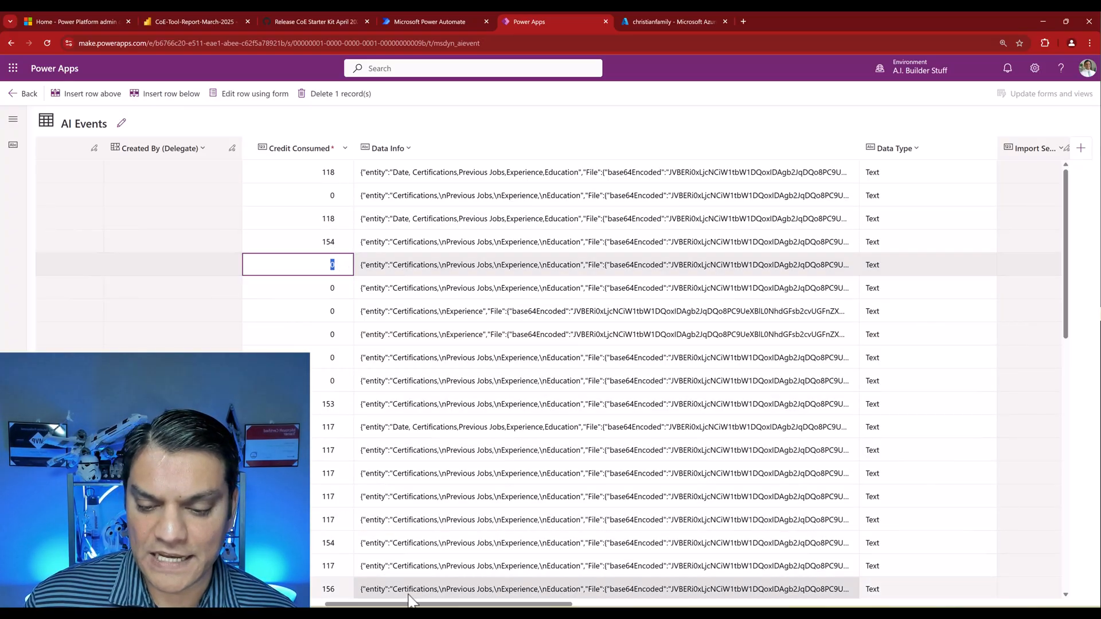
scroll(right, 3)
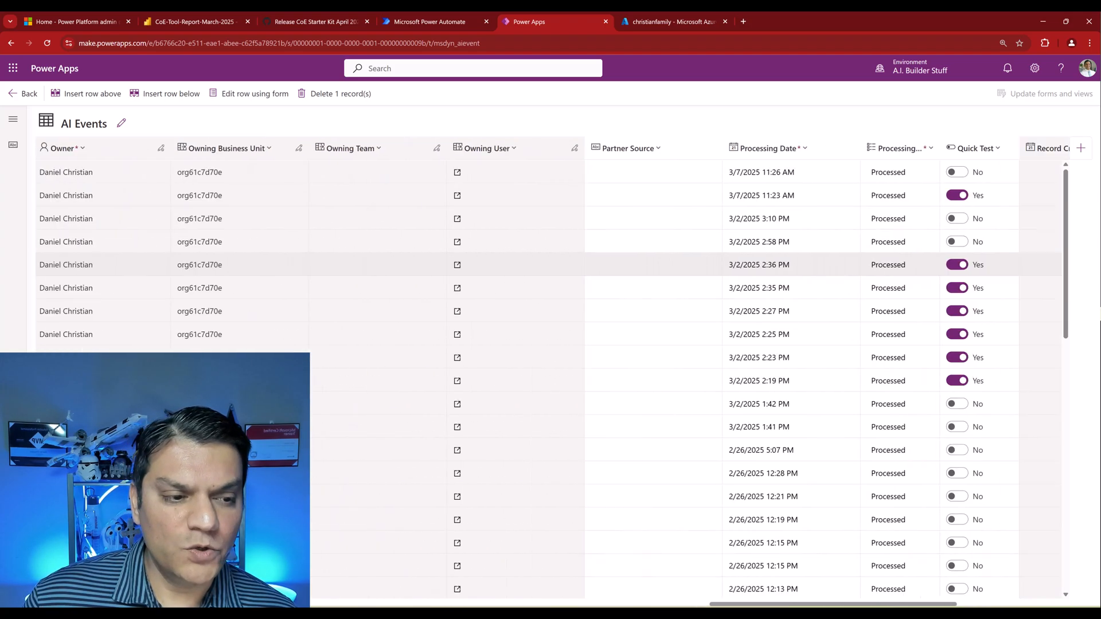
scroll(right, 3)
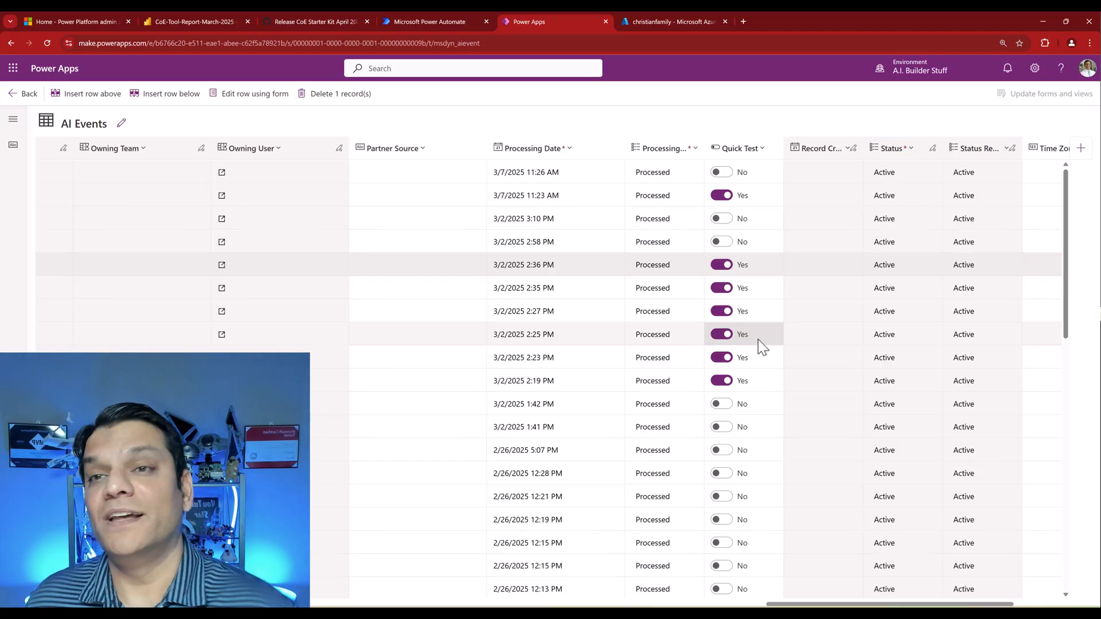
Return the Power BI CoE report to the AI Credits Usage page, then go back to the AI Events grid.
click(196, 20)
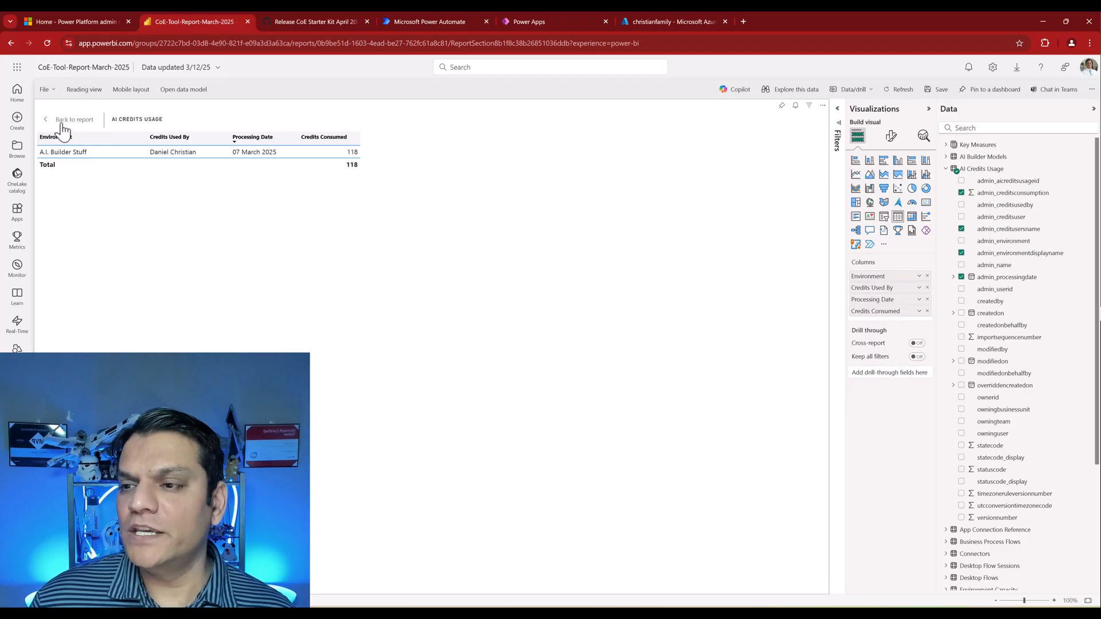
click(74, 119)
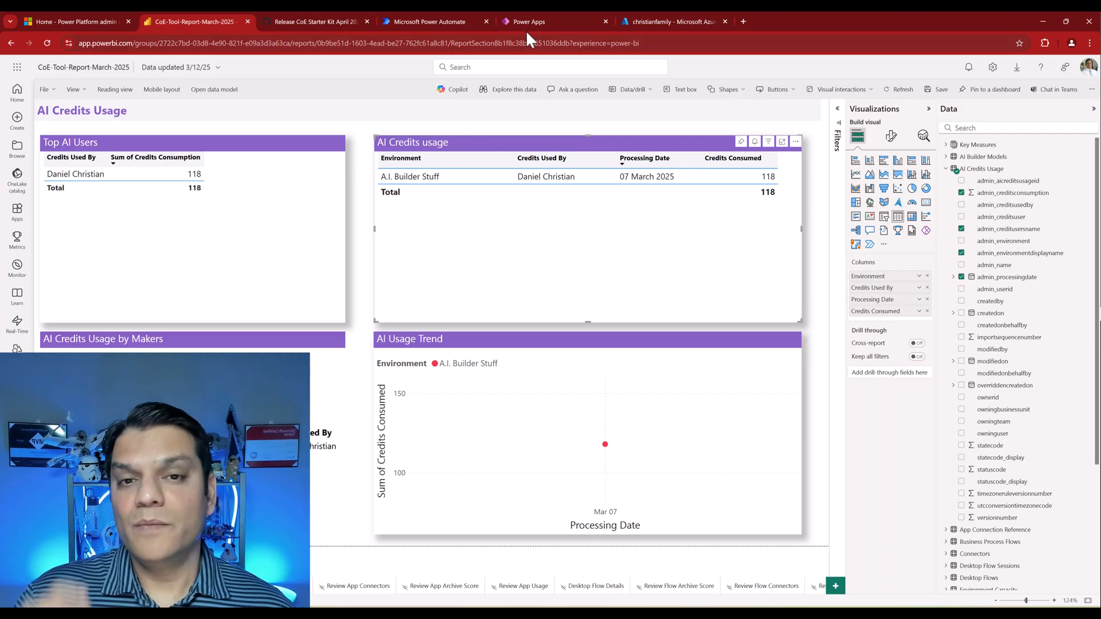
click(555, 21)
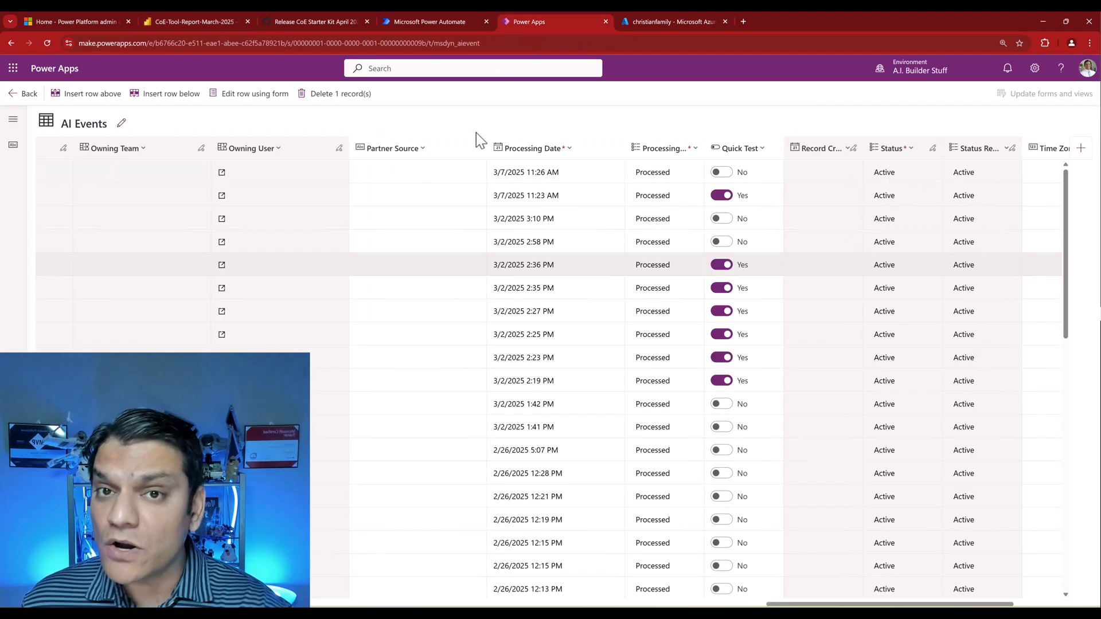